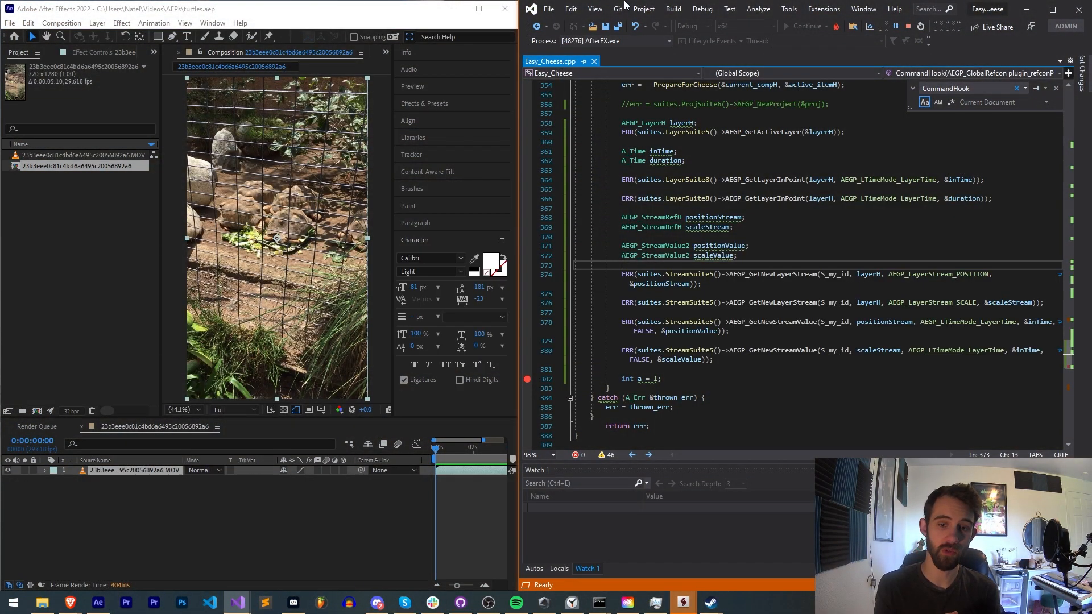
mouse_move(787, 48)
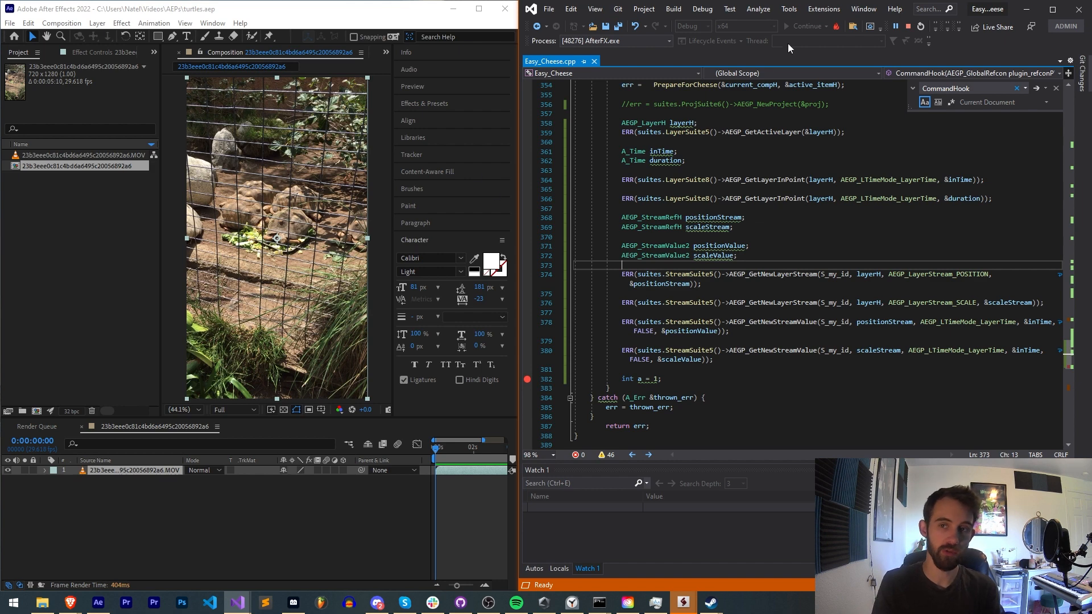
Trigger the plugin so the debugger halts at the breakpoint on line 382
click(11, 23)
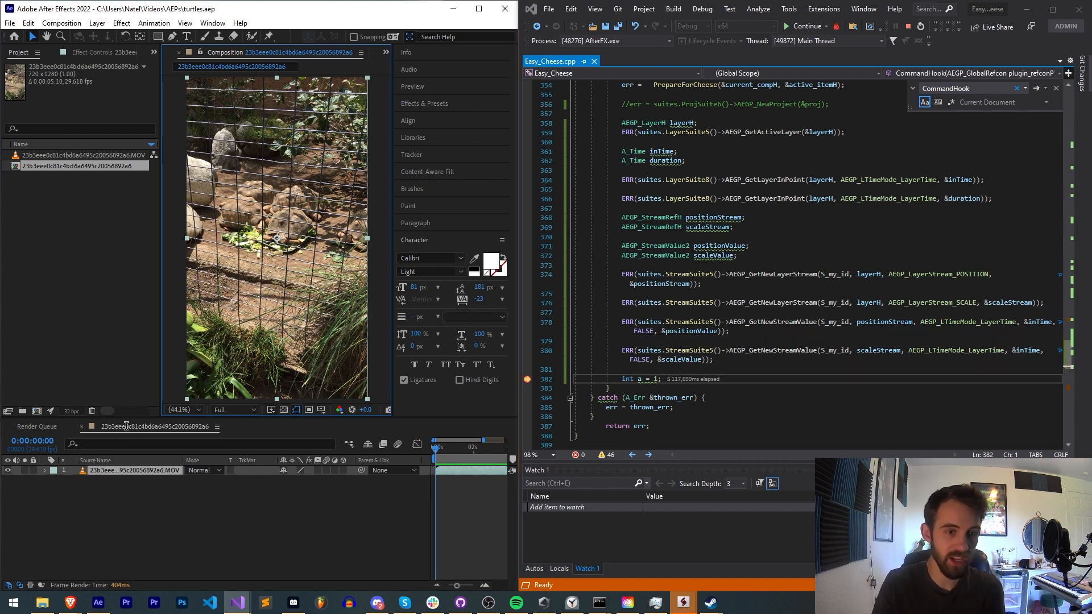
mouse_move(119, 491)
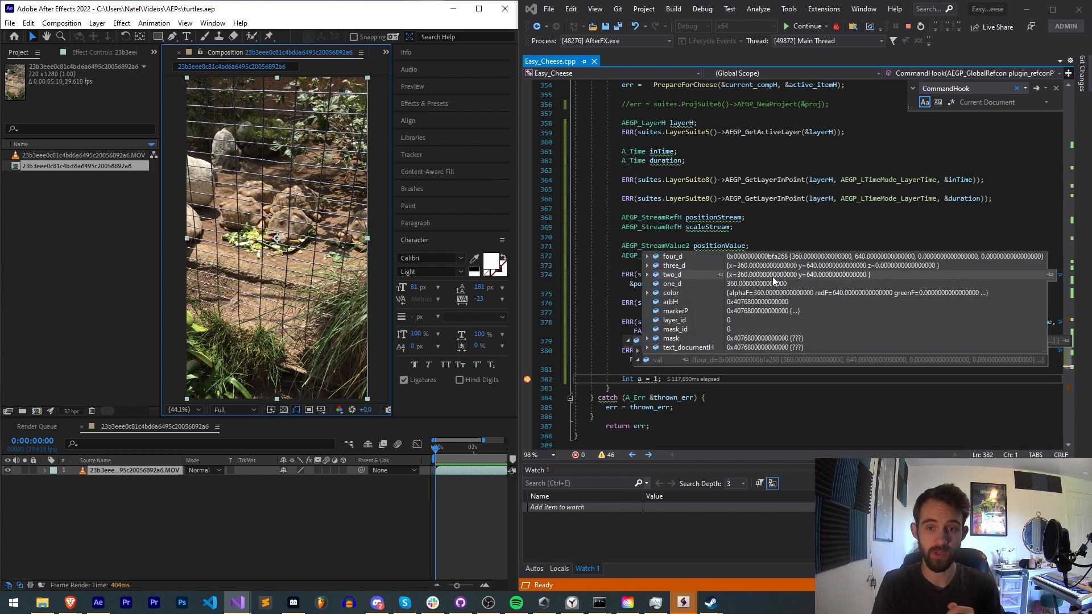
mouse_move(706, 281)
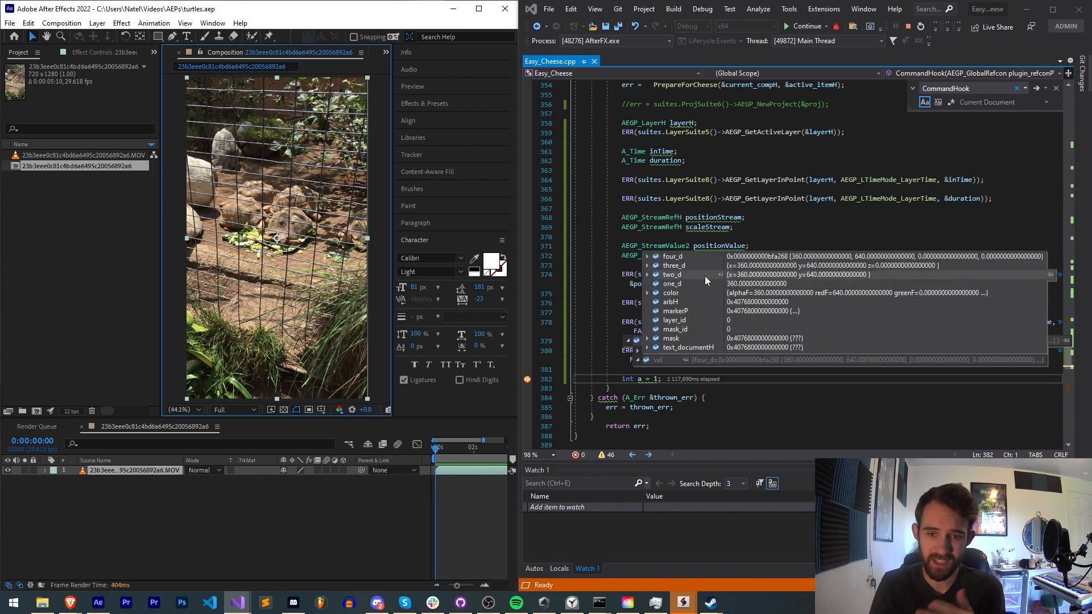
mouse_move(783, 280)
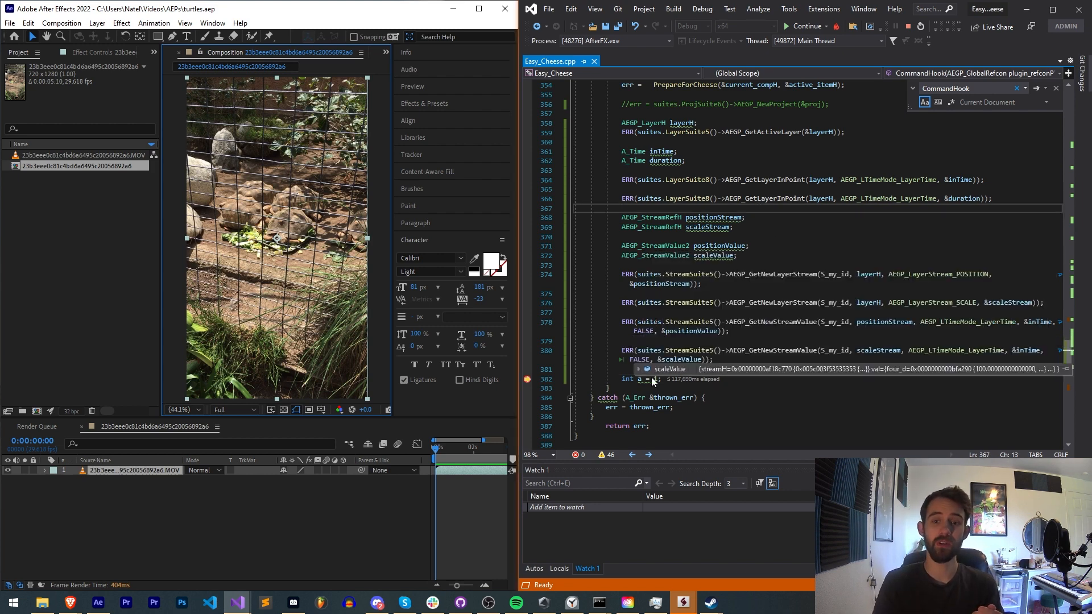
click(638, 369)
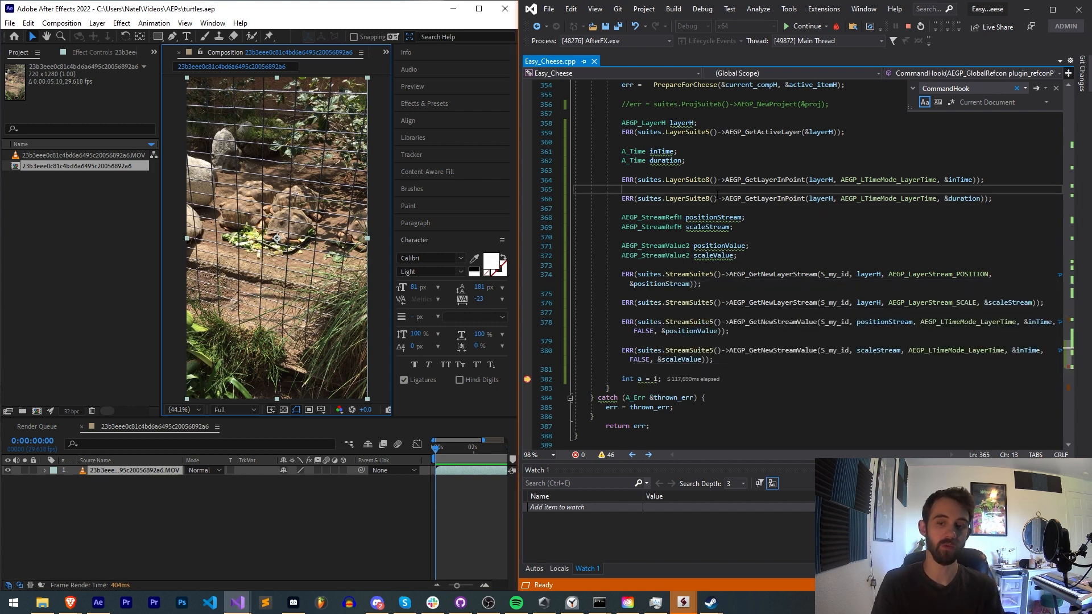
scroll(up, 3)
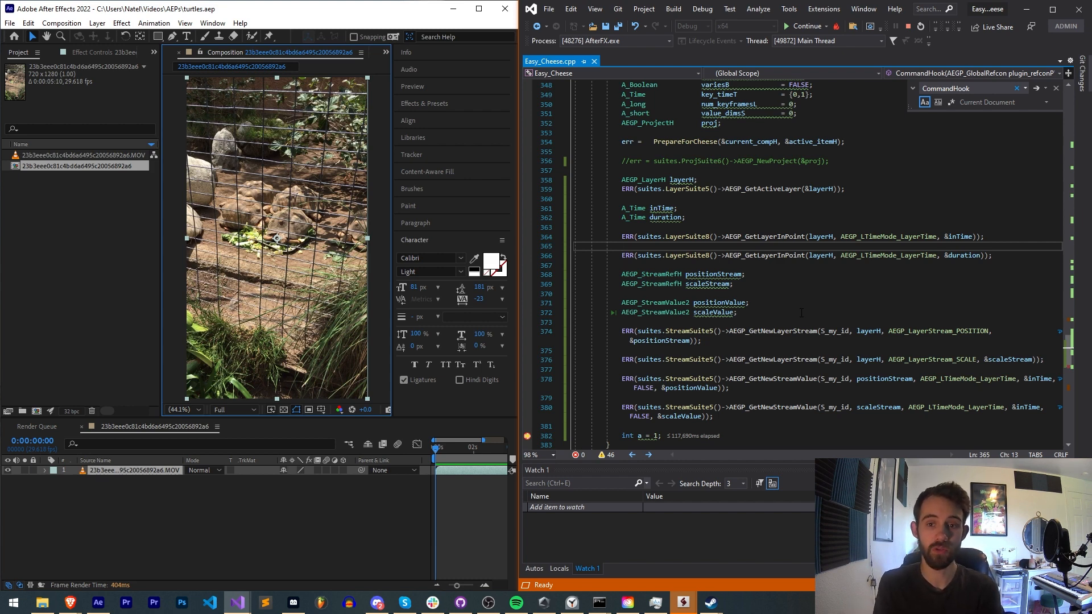
click(744, 237)
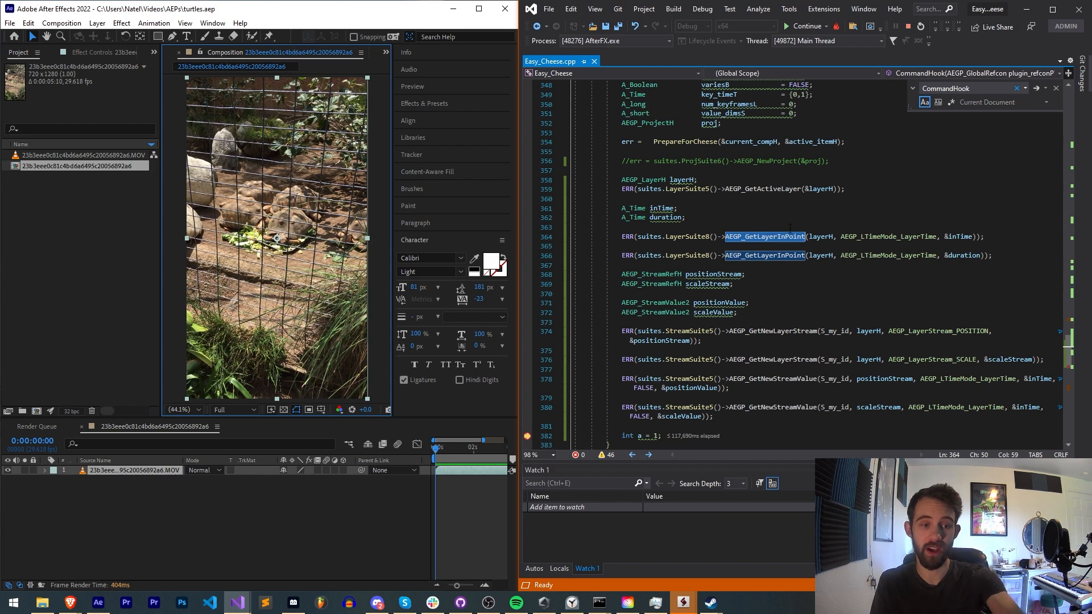
click(606, 265)
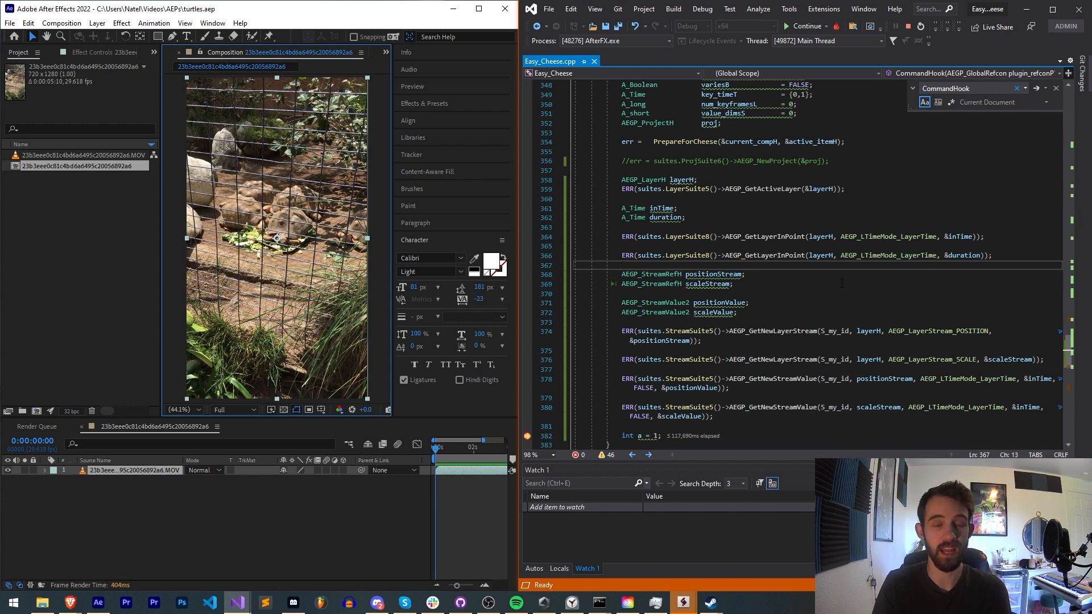
click(733, 283)
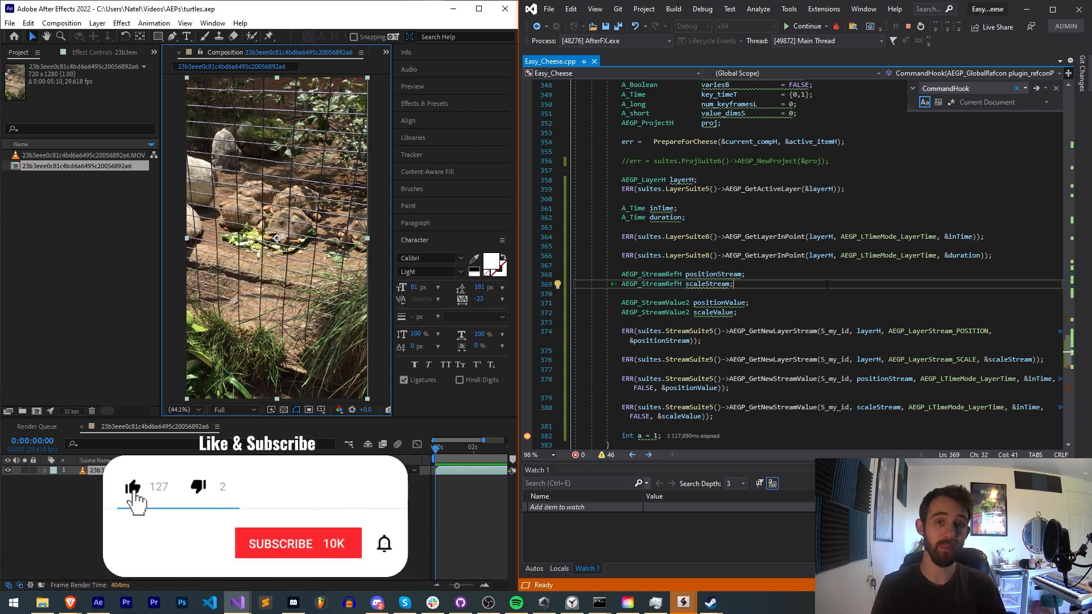
Switch from Visual Studio to the Discord server's #scripting channel
click(297, 543)
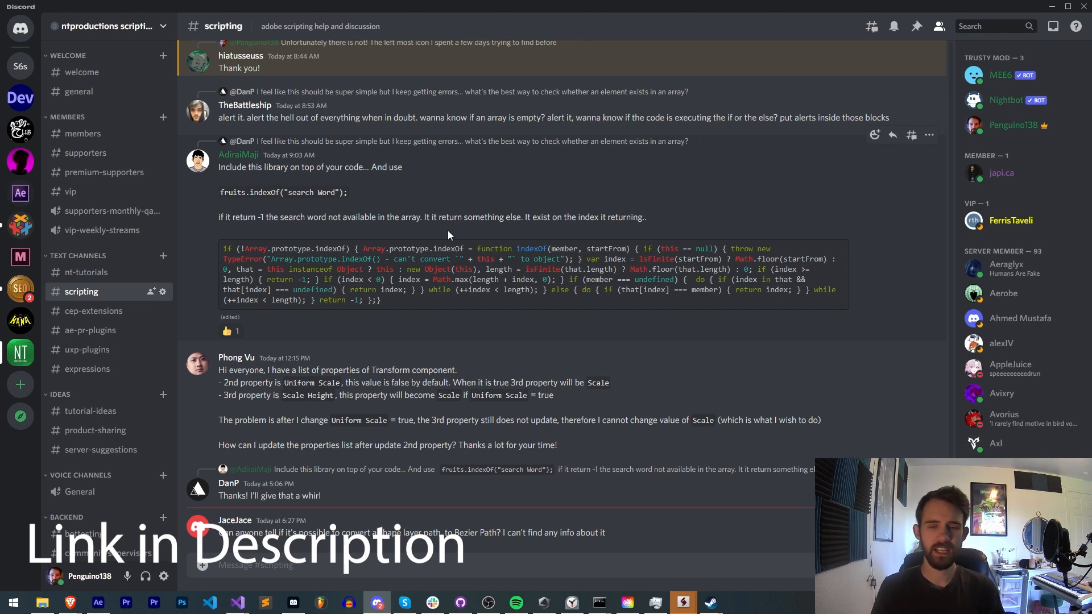
mouse_move(547, 183)
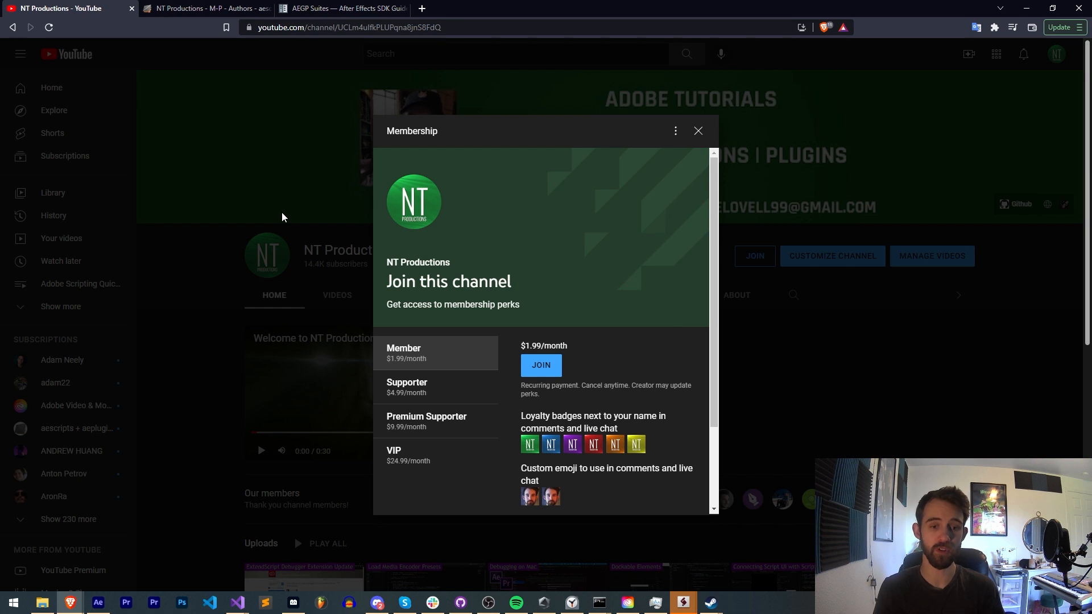
mouse_move(279, 222)
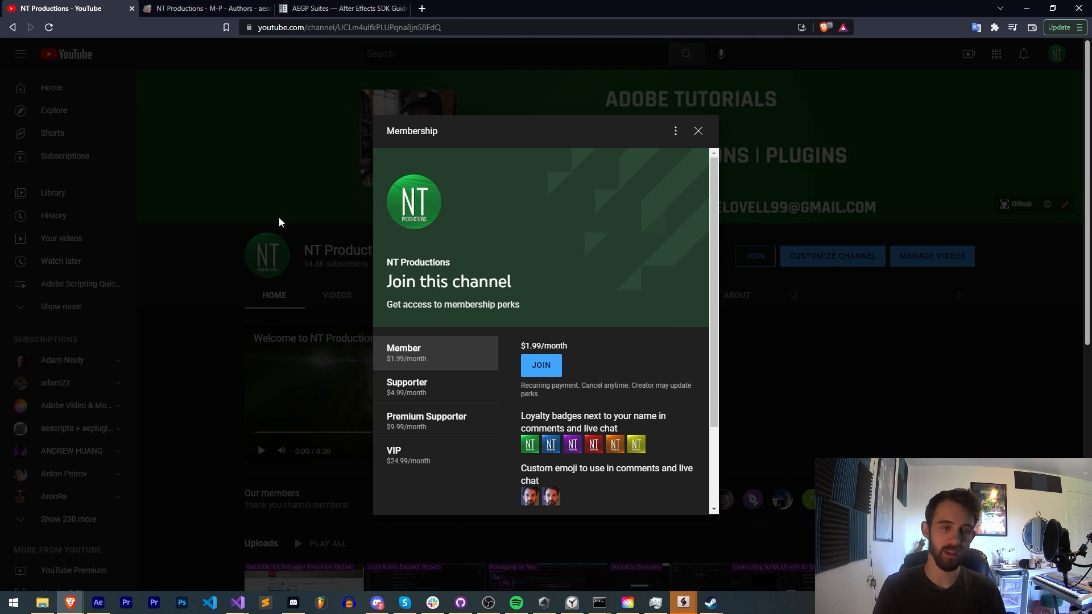
mouse_move(622, 372)
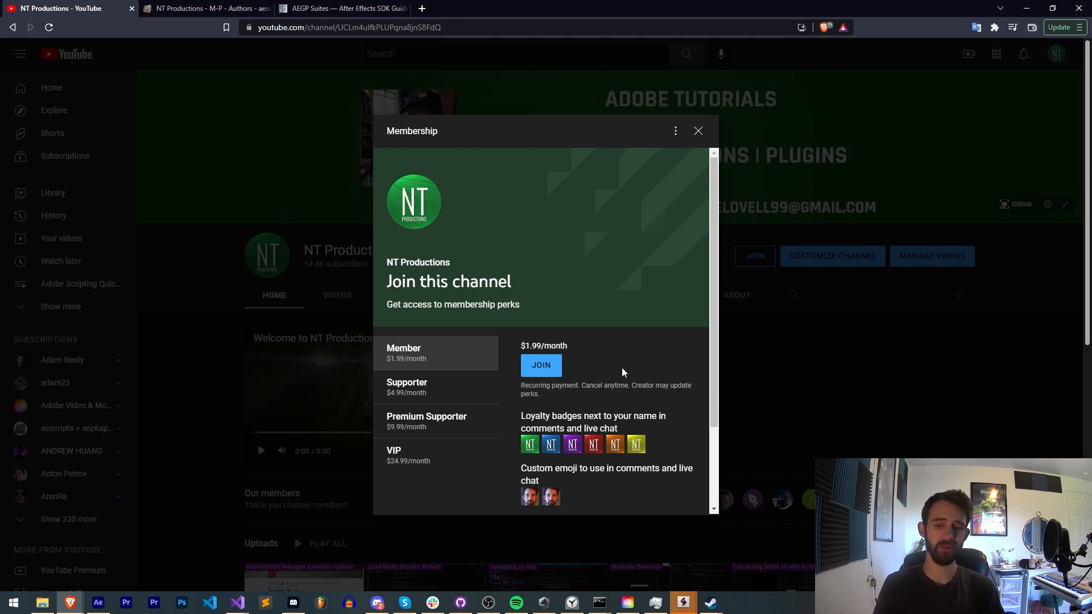
Show the NT Productions author page on aescripts listing its three plugins
click(206, 8)
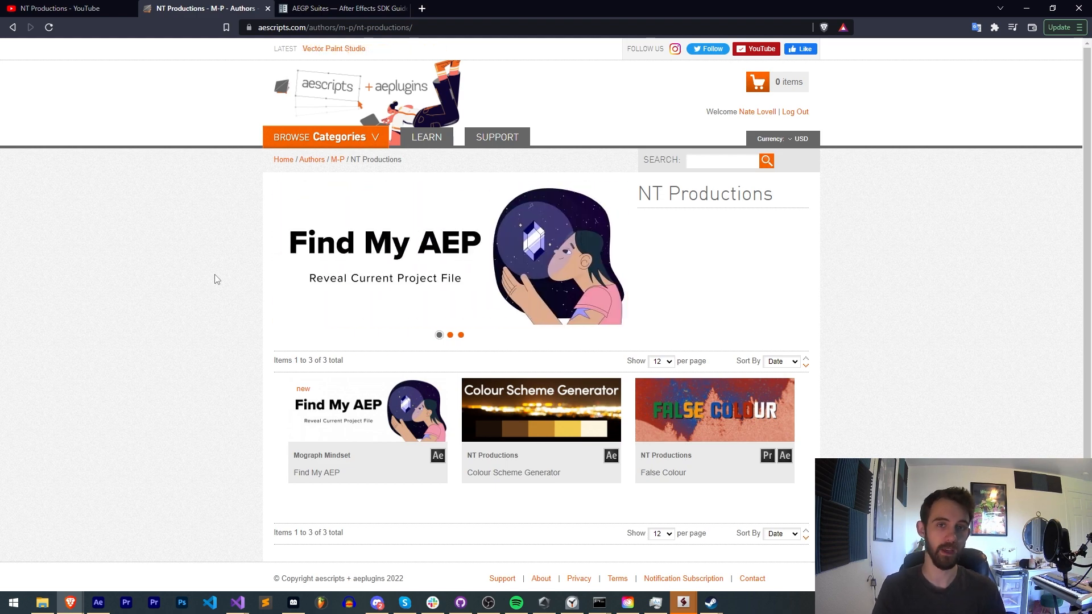
View the AEGP Suites documentation and scroll its suite table down to Fail Gracefully
click(341, 8)
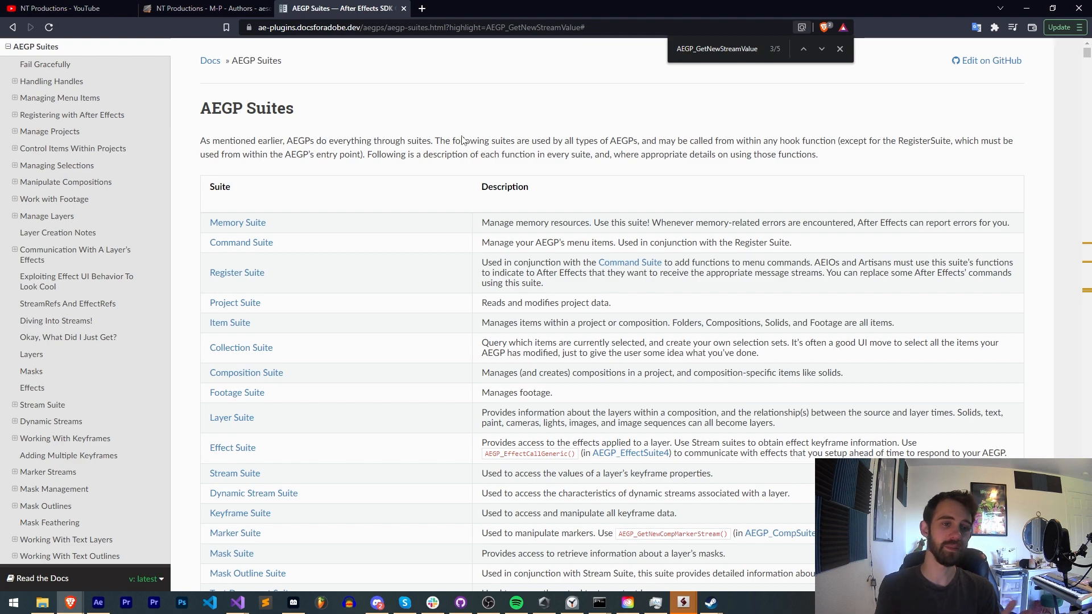
scroll(down, 3)
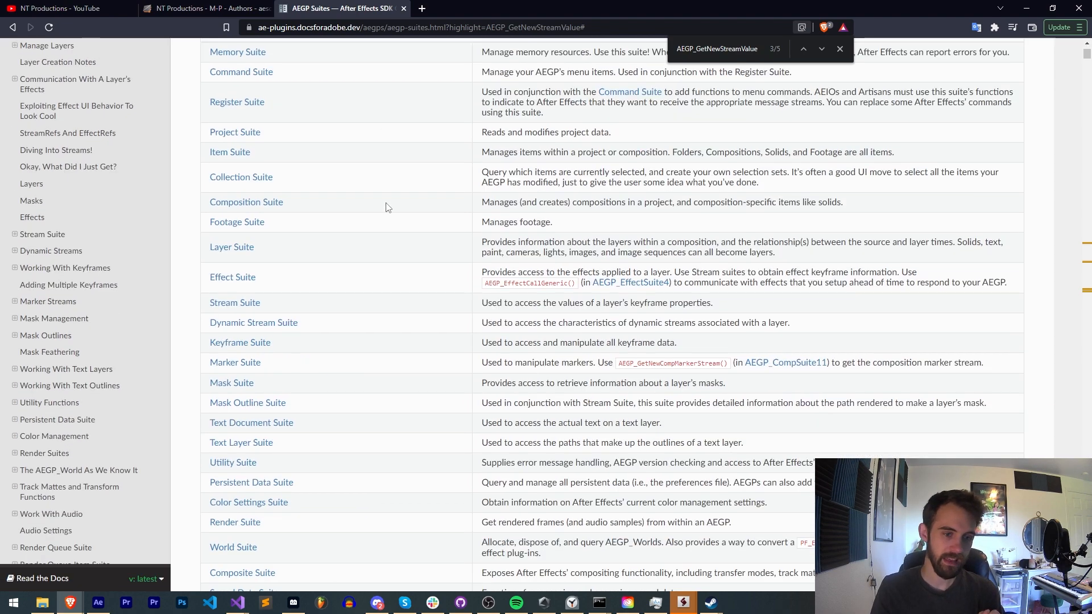
scroll(up, 3)
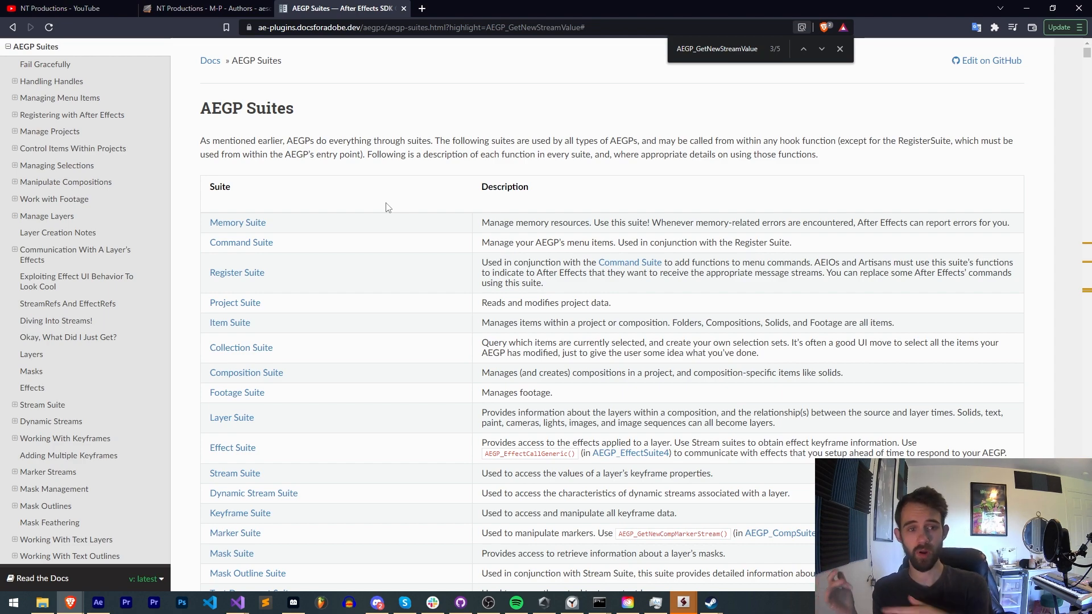
scroll(down, 3)
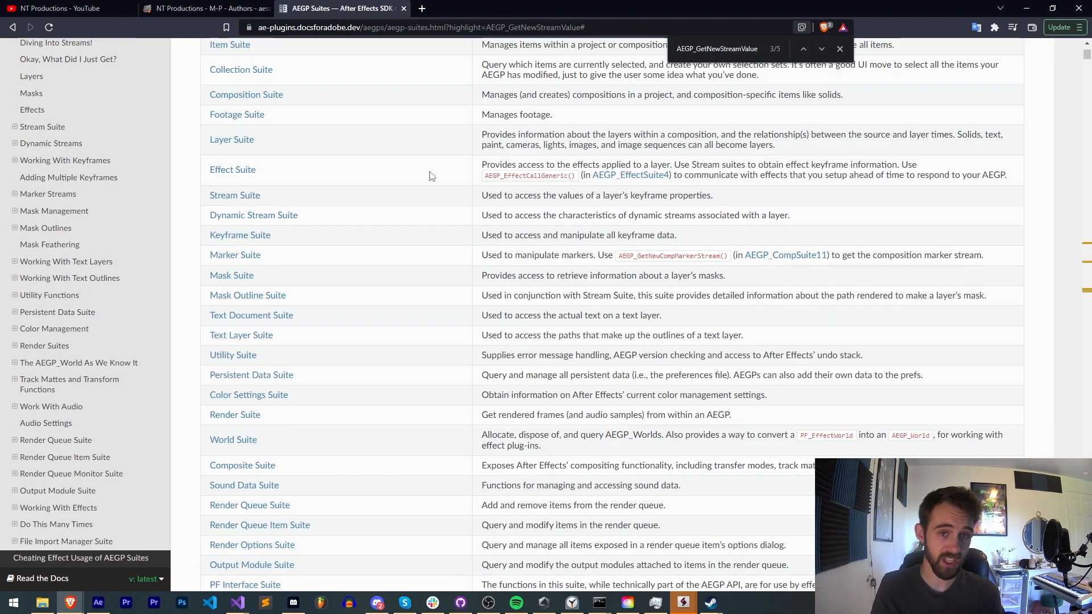
scroll(down, 3)
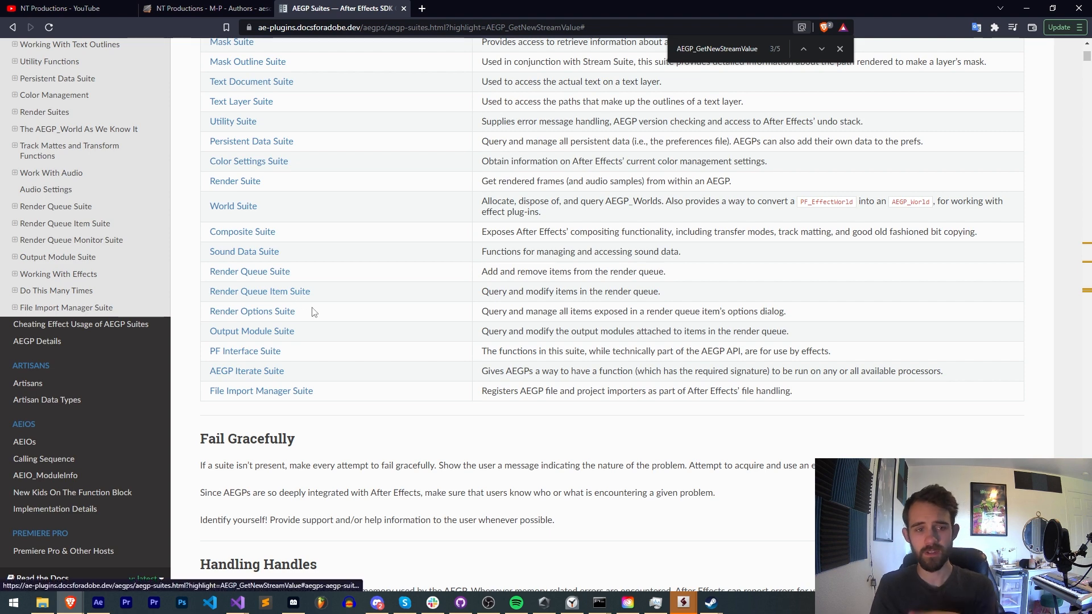
scroll(up, 3)
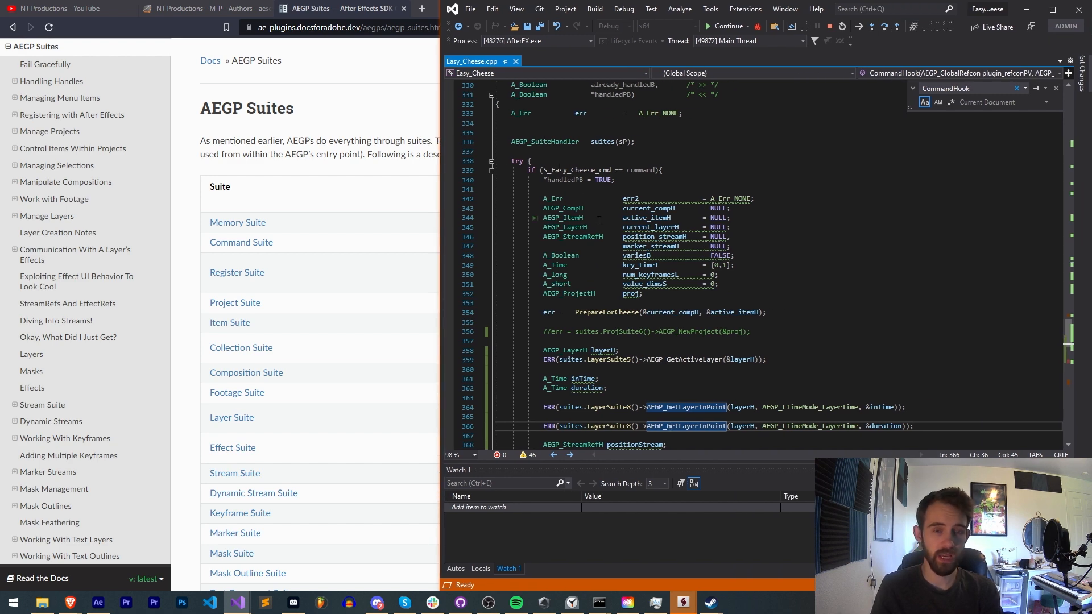
Review the CommandHook code down to line 382 and resume the paused plugin execution
scroll(down, 3)
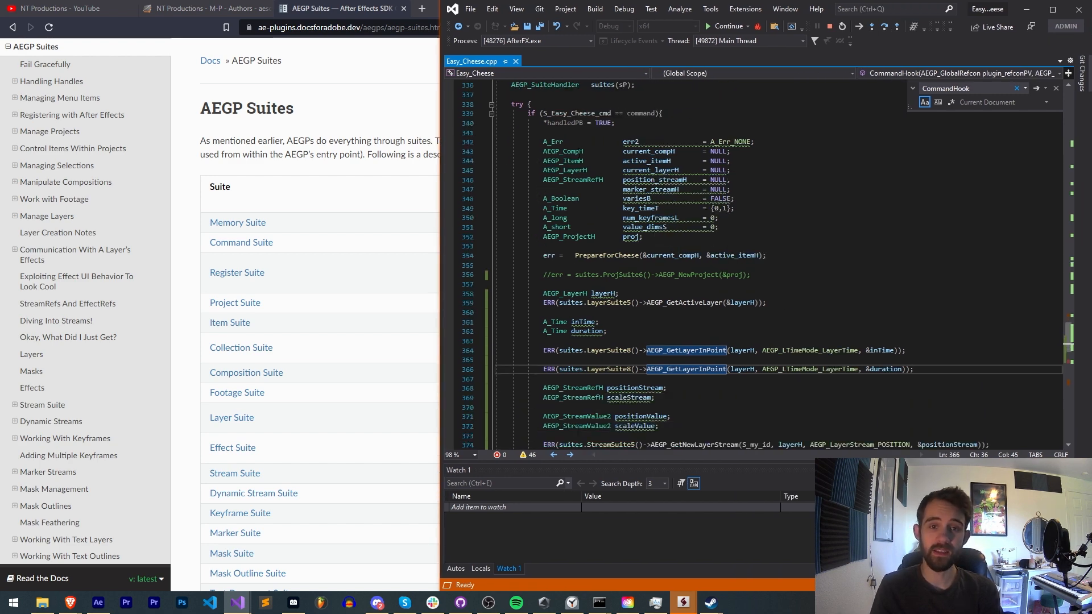
scroll(up, 3)
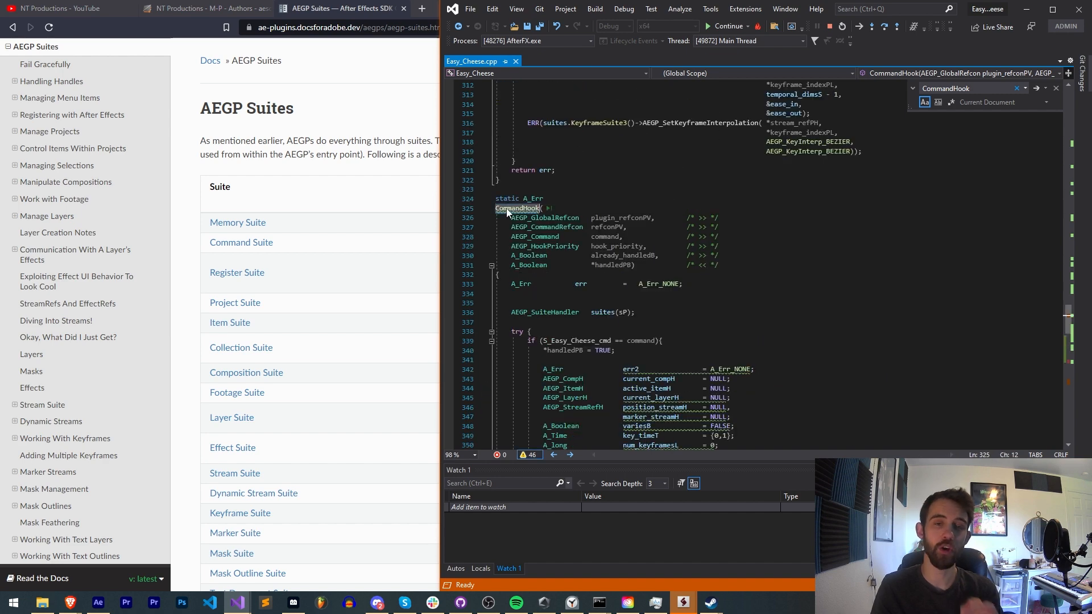
scroll(down, 3)
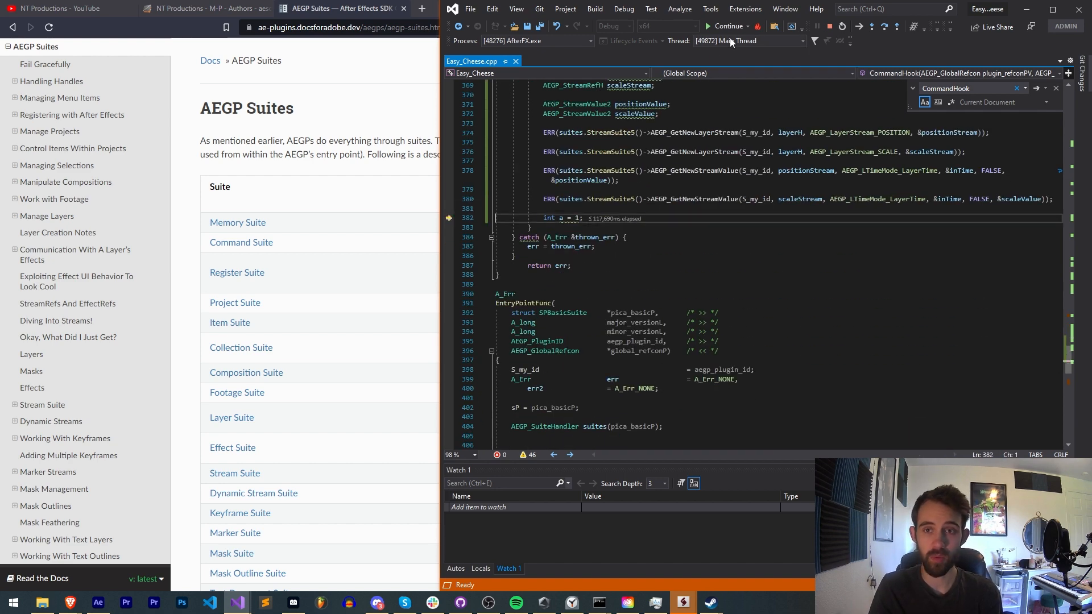
click(98, 603)
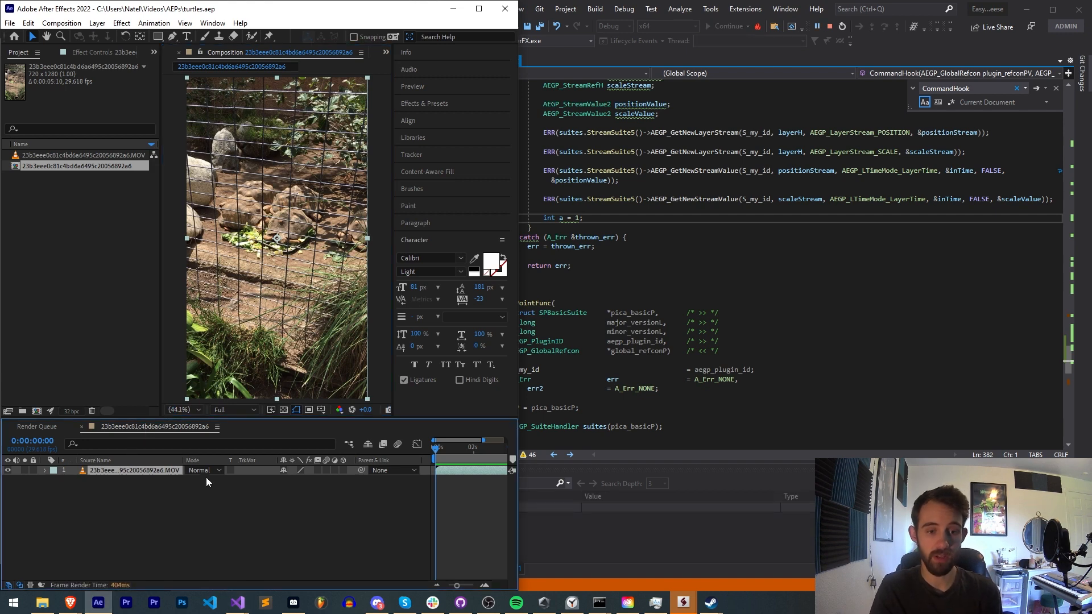
mouse_move(175, 493)
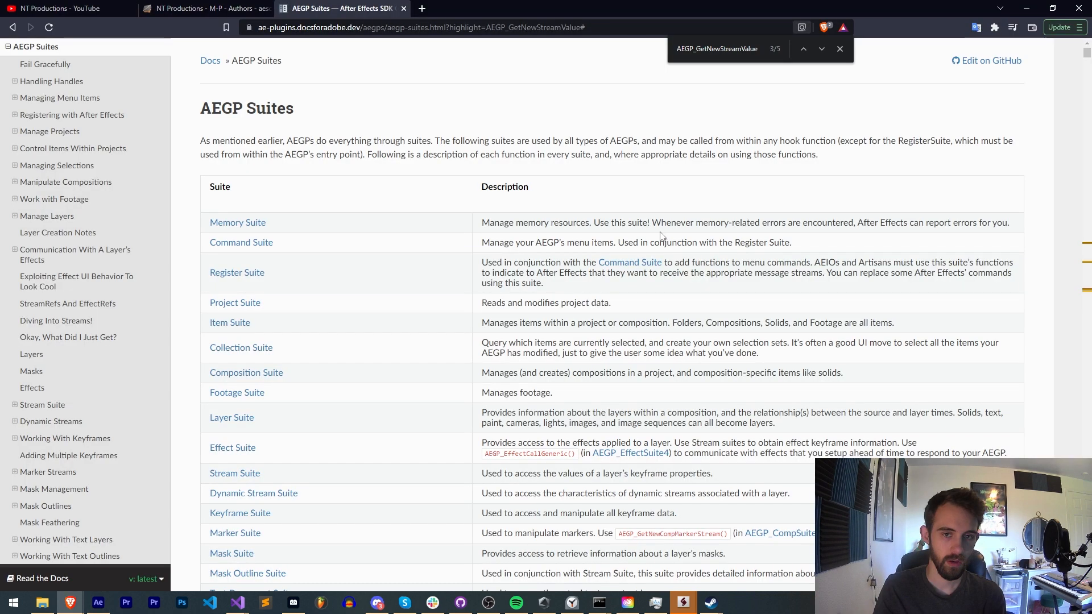
mouse_move(653, 277)
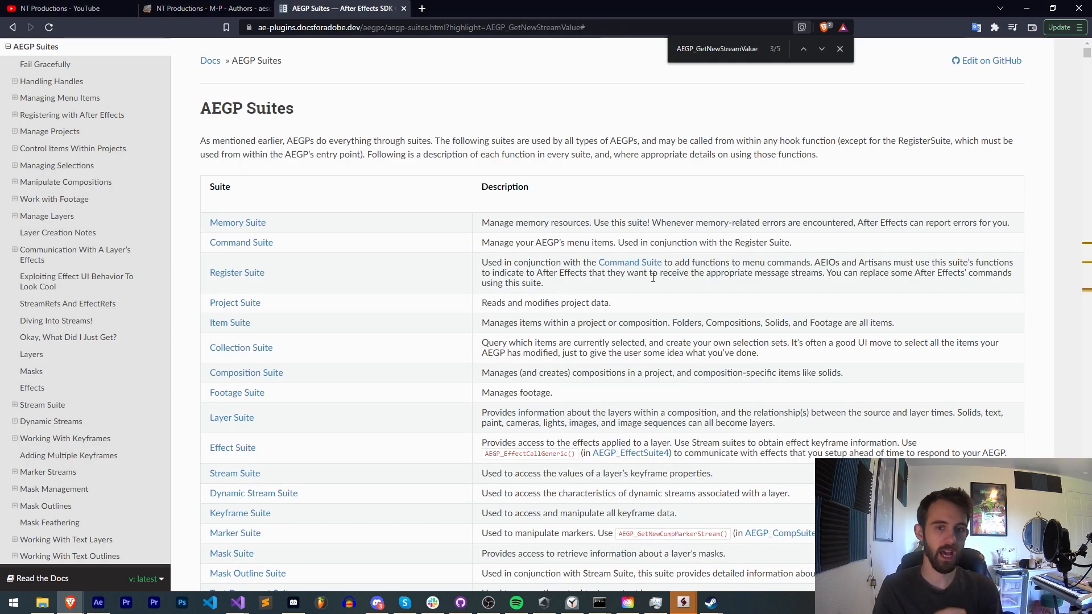
mouse_move(262, 417)
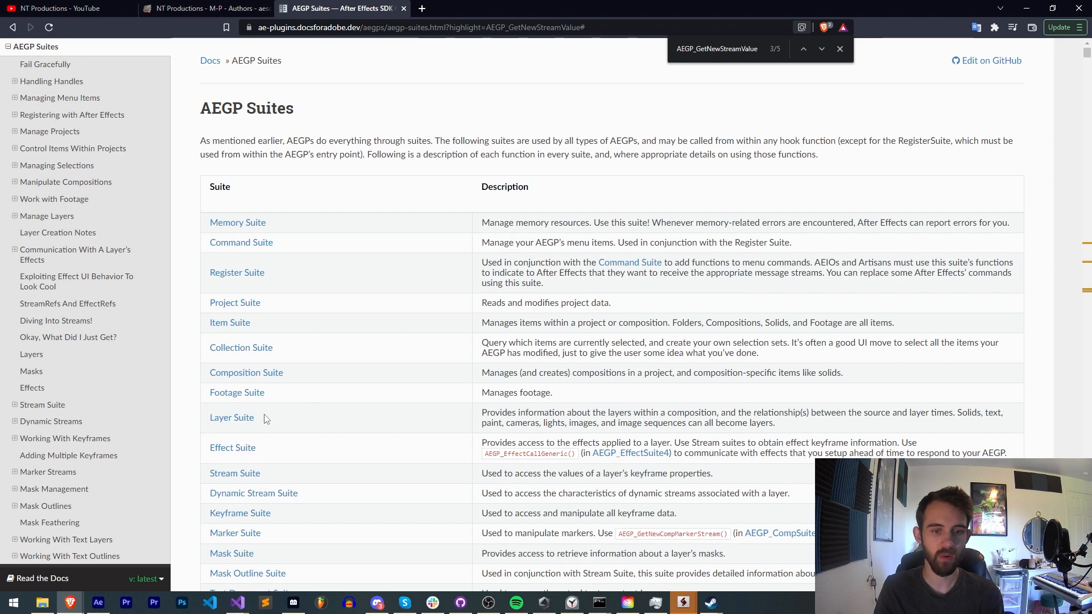
mouse_move(268, 436)
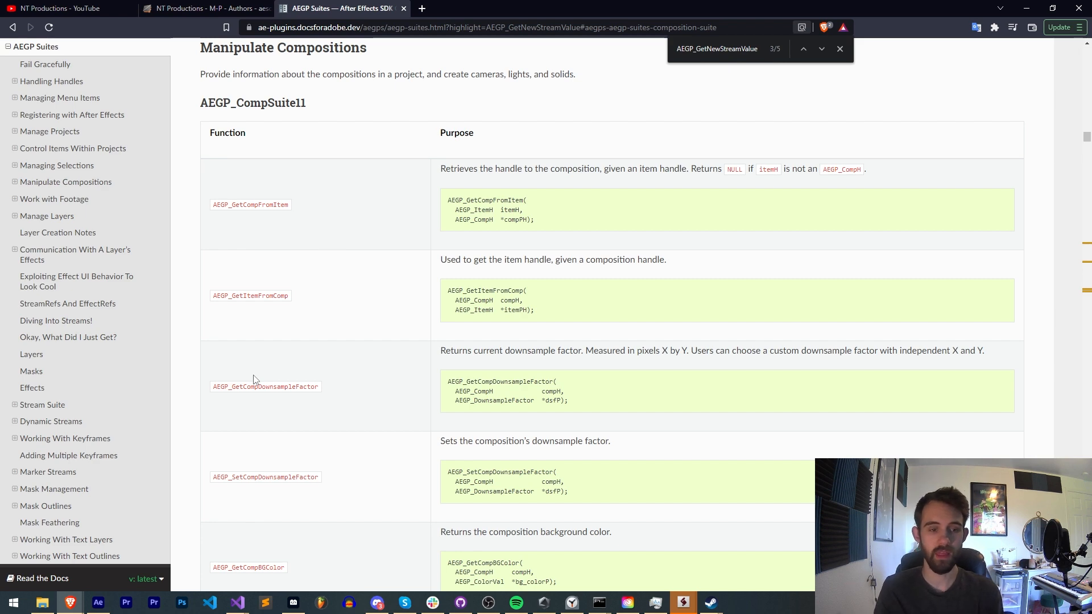
Search the AEGP Suites page for 'getlayer' then 'getactive', stepping through matches to AEGP_GetActiveLayer
scroll(down, 3)
text(getlayer)
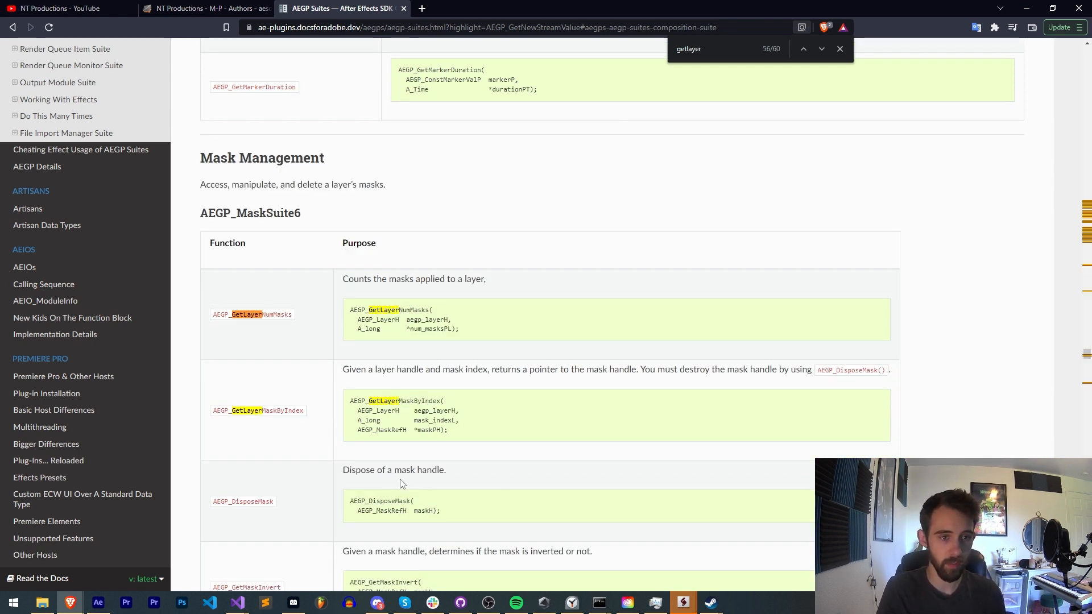
click(822, 49)
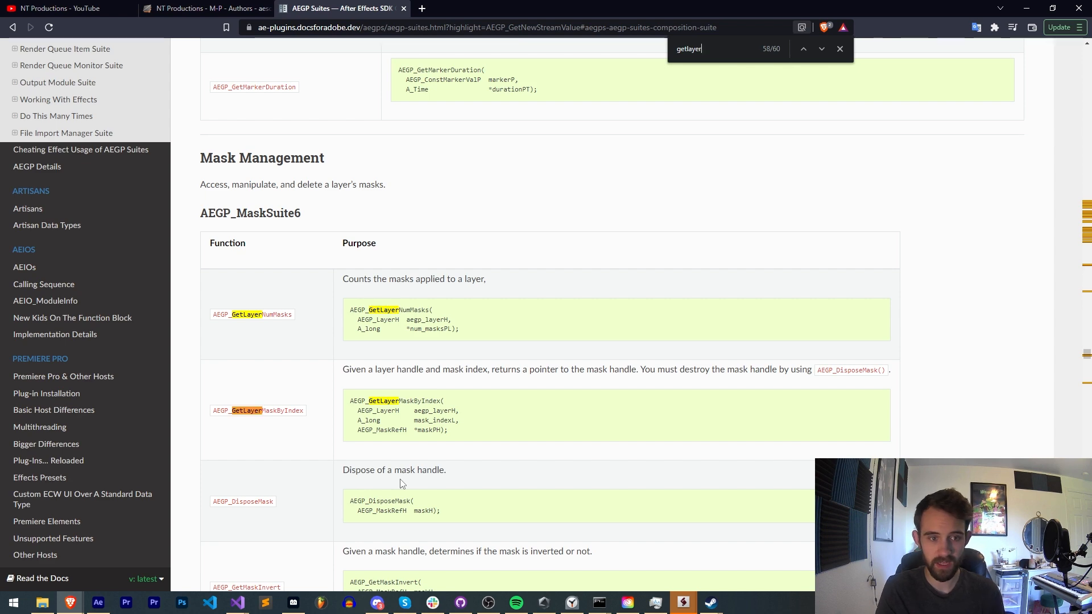
click(821, 49)
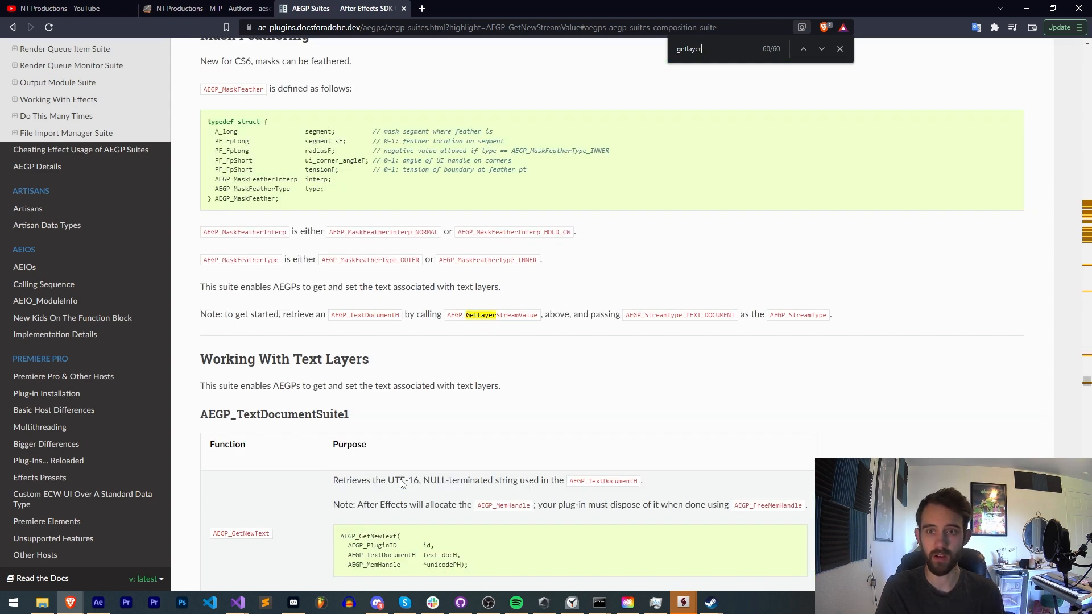
click(821, 49)
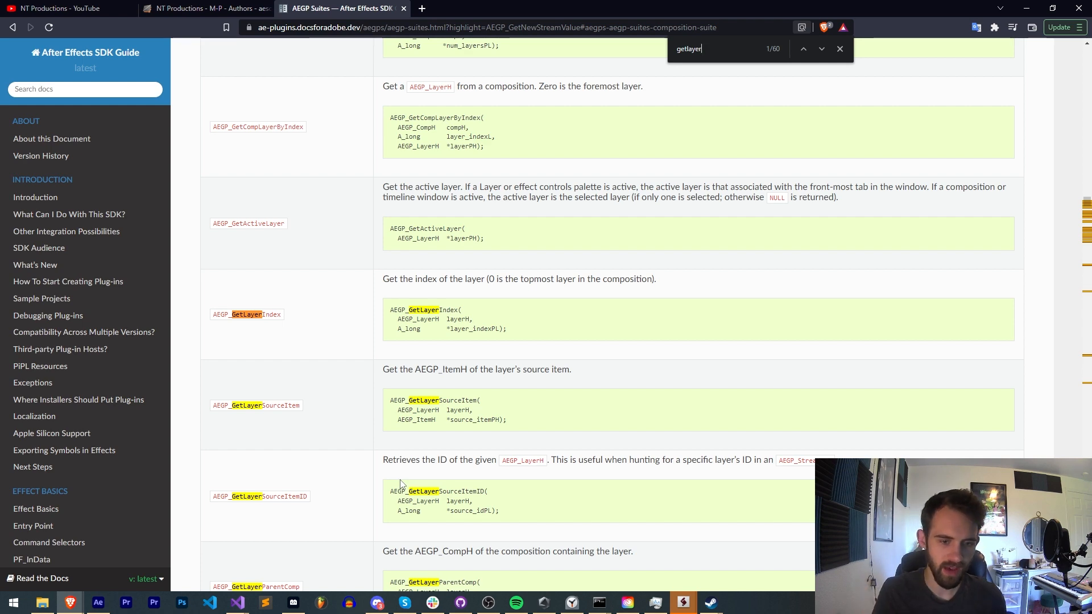
scroll(down, 3)
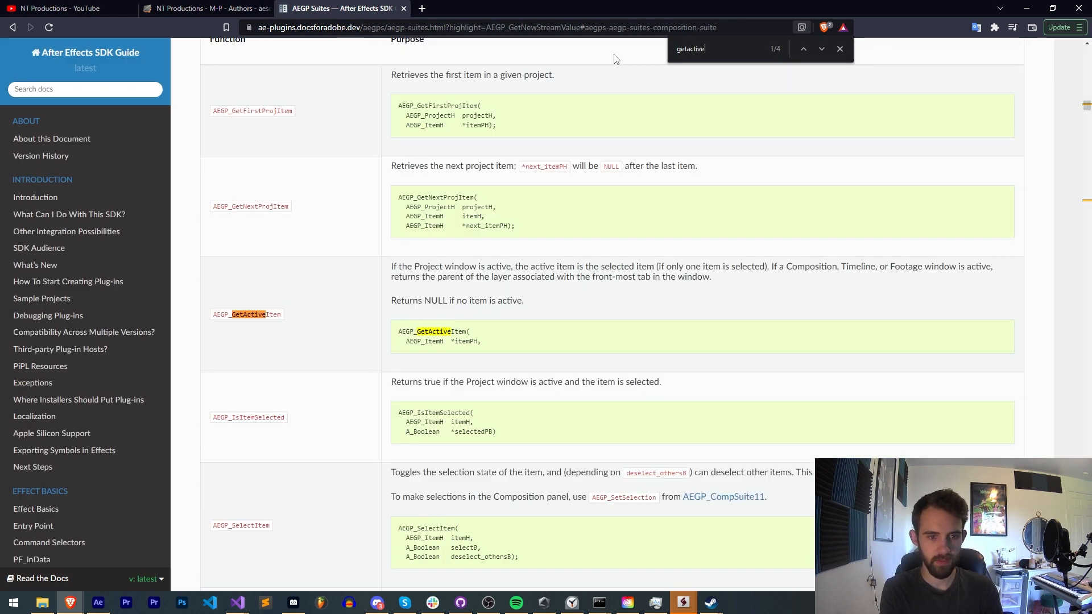
click(821, 48)
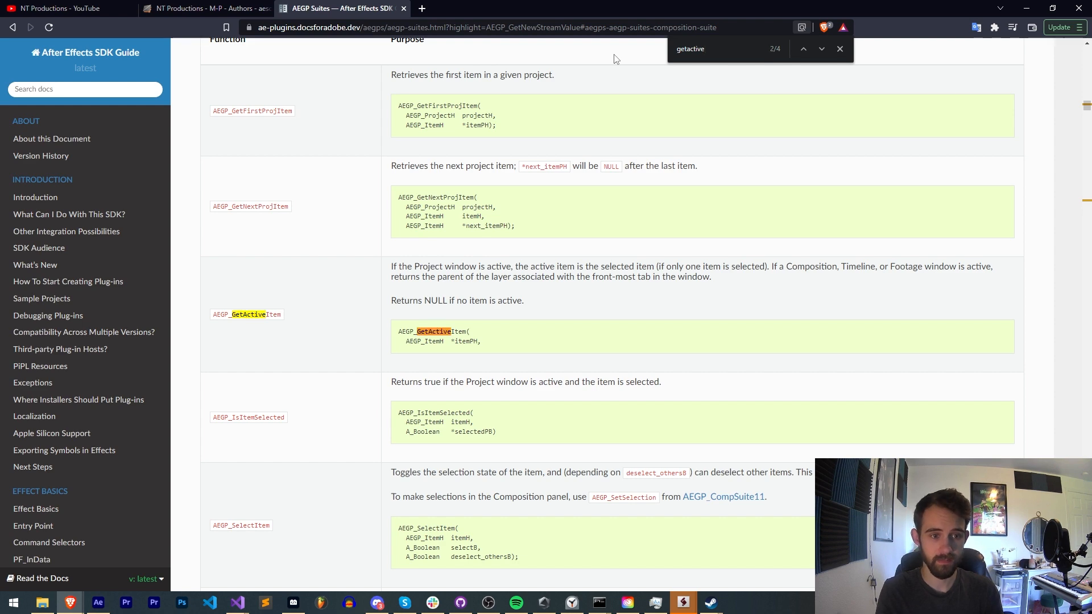
click(821, 49)
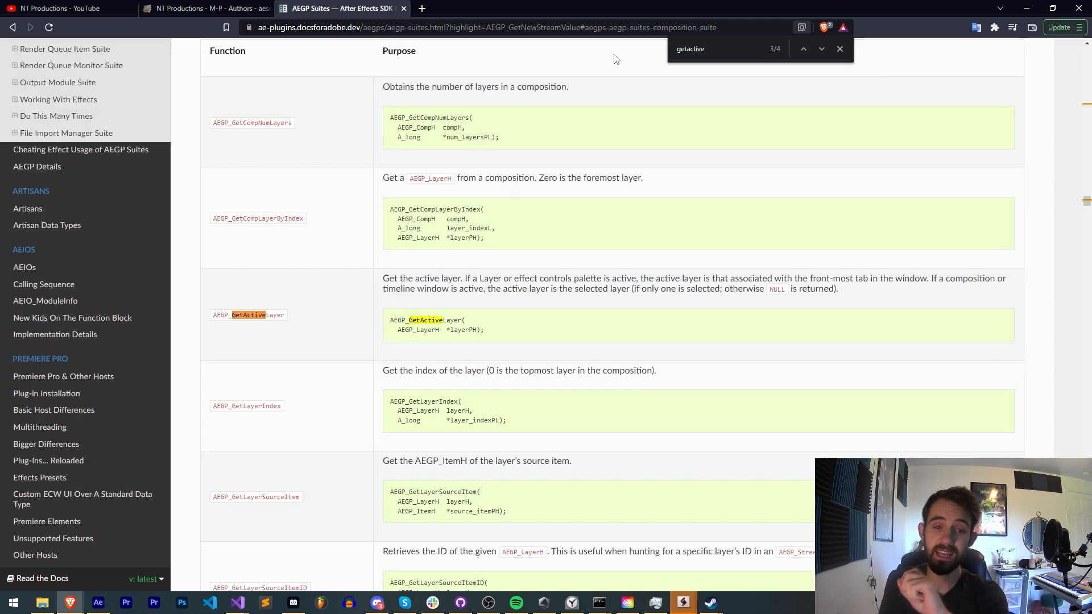
Highlight AEGP_LayerSuite8 and its AEGP_GetActiveLayer entry, then return to the plugin source in Visual Studio
scroll(up, 3)
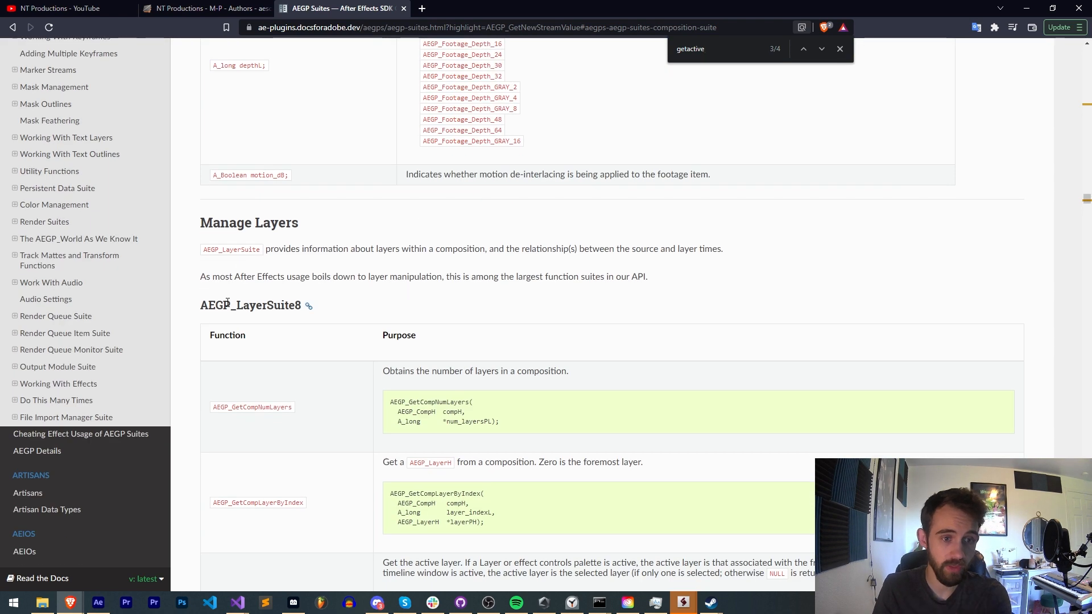
double_click(251, 305)
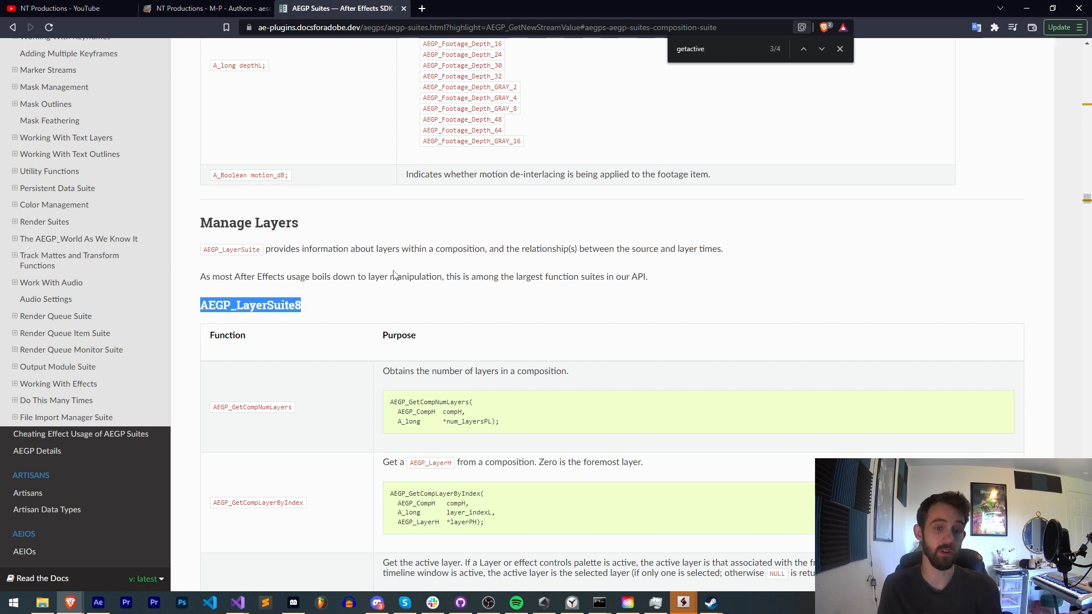
scroll(down, 3)
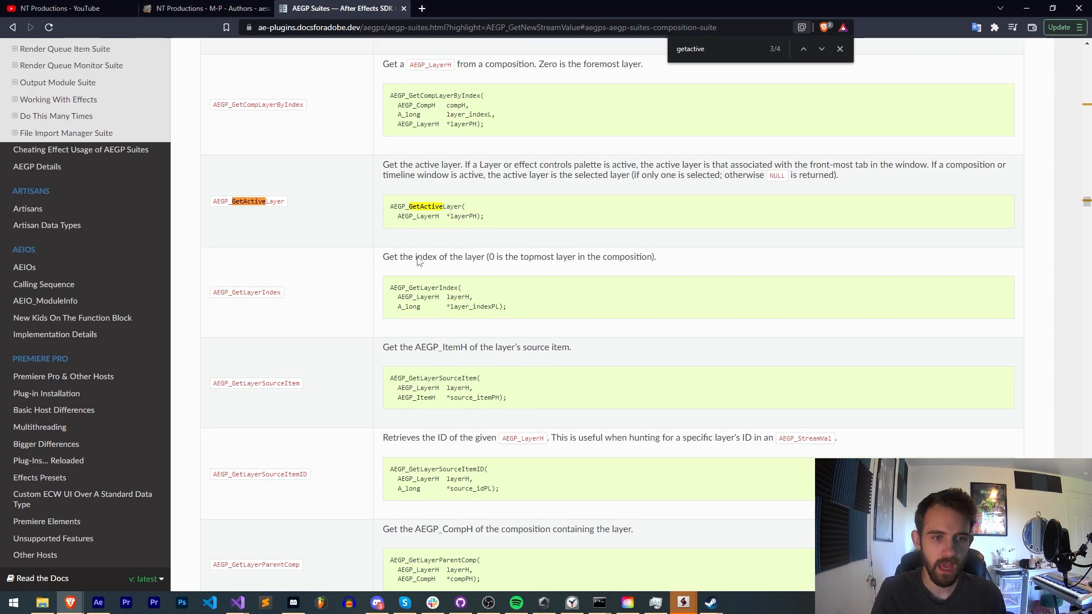
double_click(247, 202)
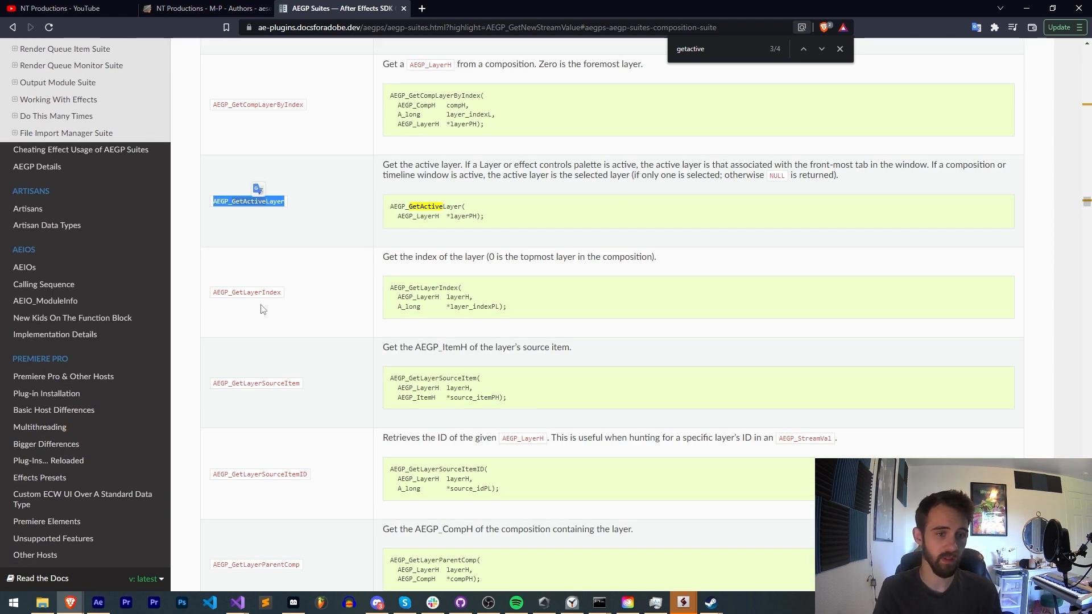
scroll(up, 3)
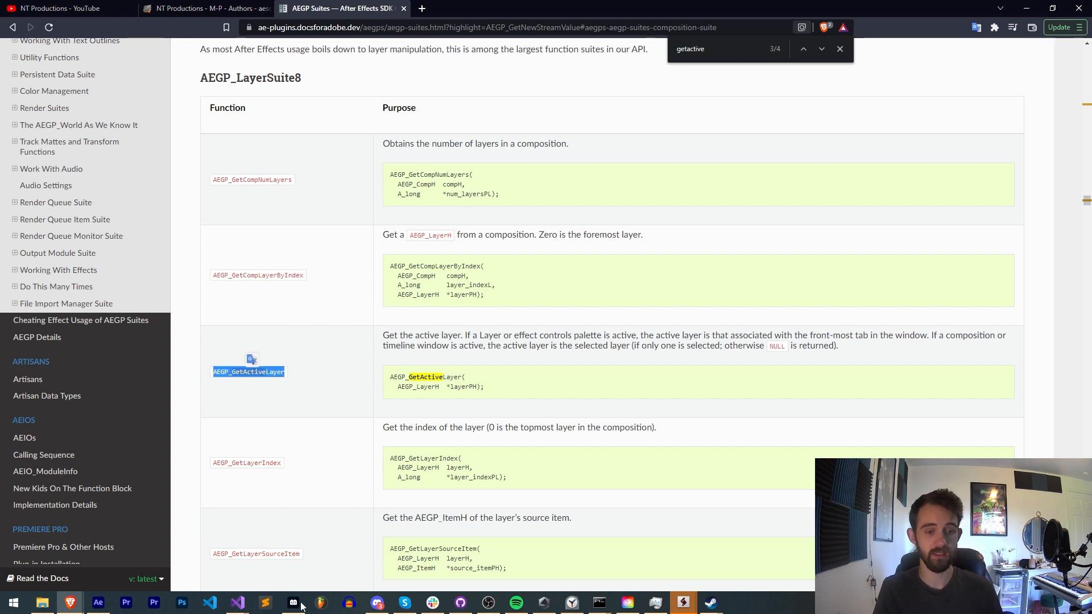
click(237, 603)
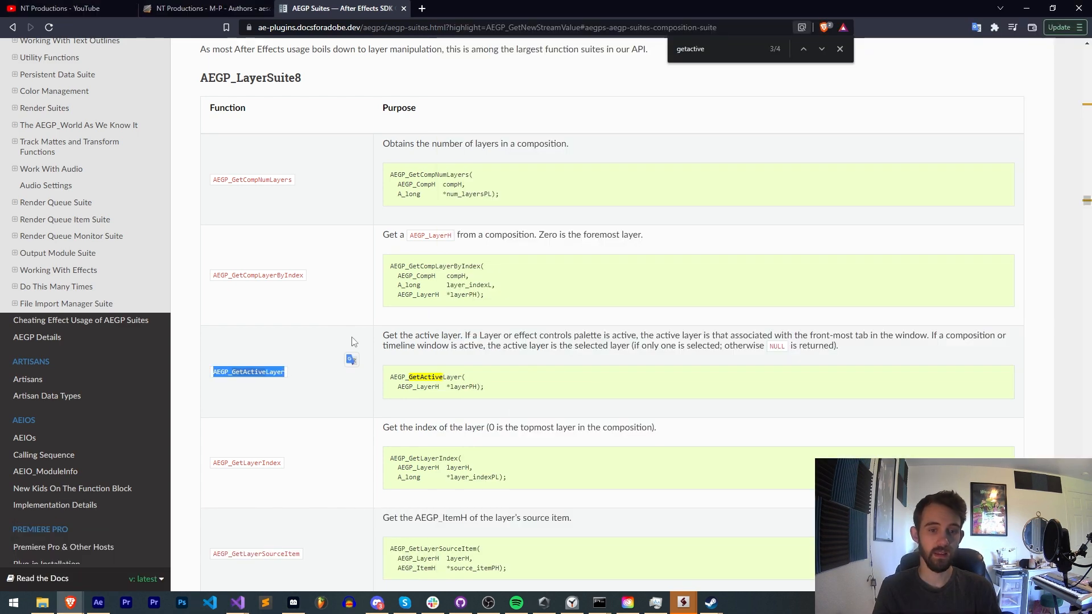
double_click(416, 387)
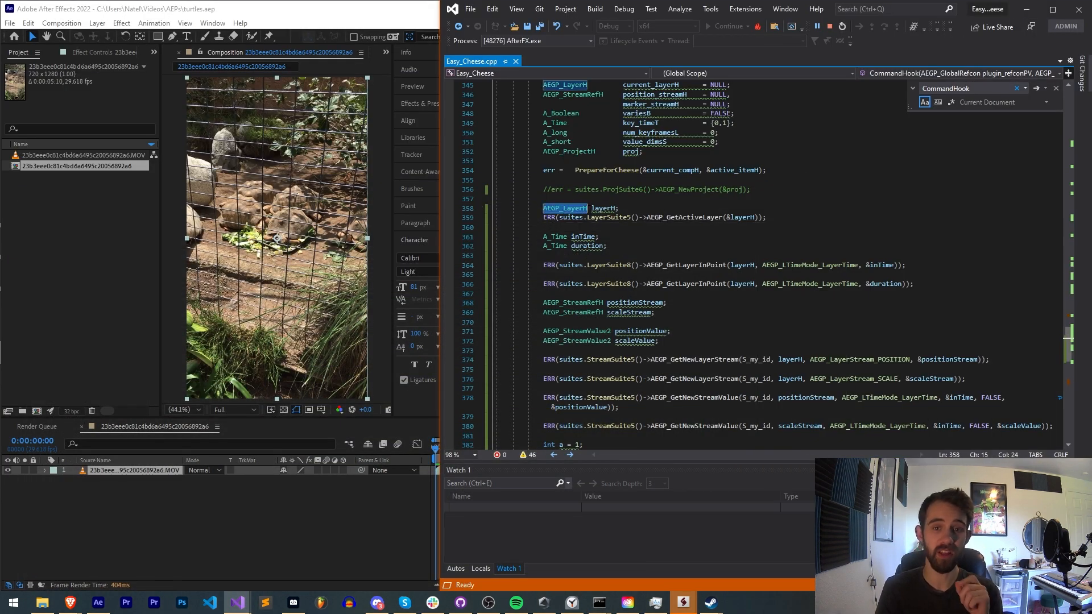
double_click(603, 207)
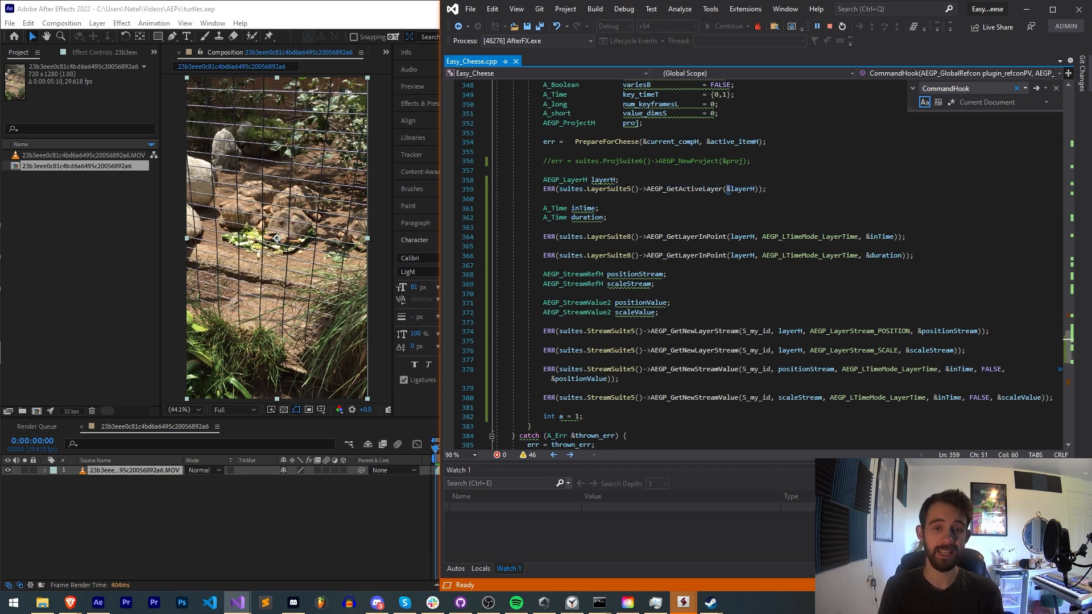
double_click(603, 179)
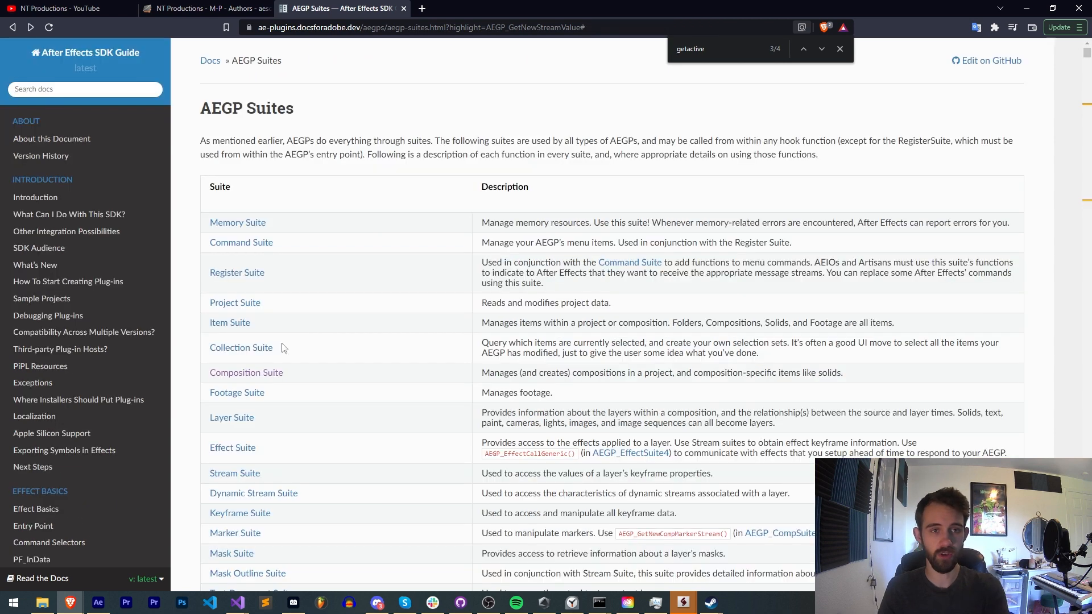
Go to the Stream Suite section and review the AEGP_LayerStream constants including anchor point
scroll(down, 3)
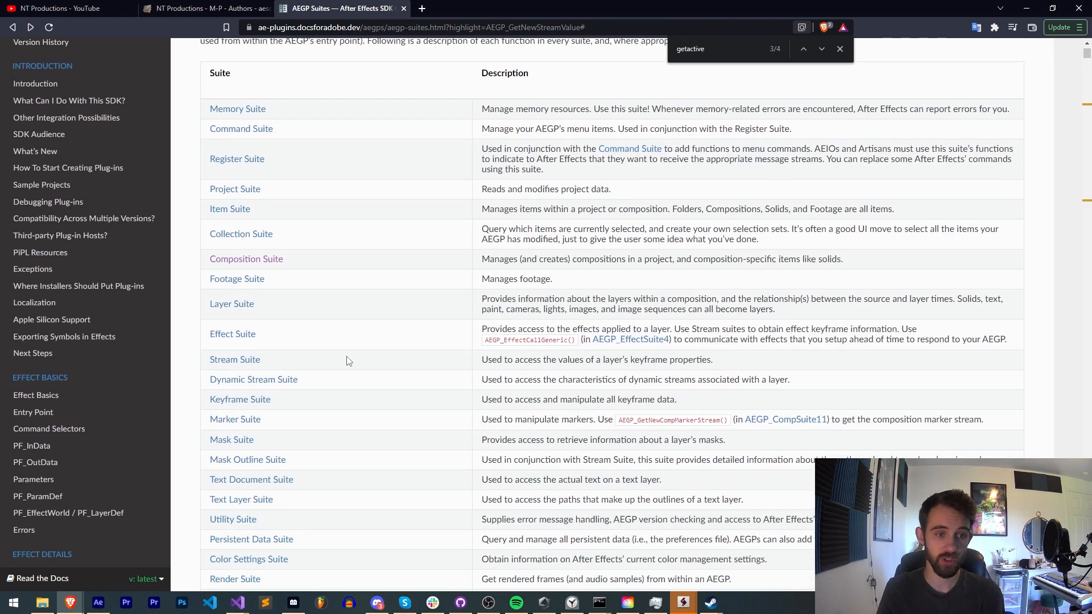
mouse_move(234, 397)
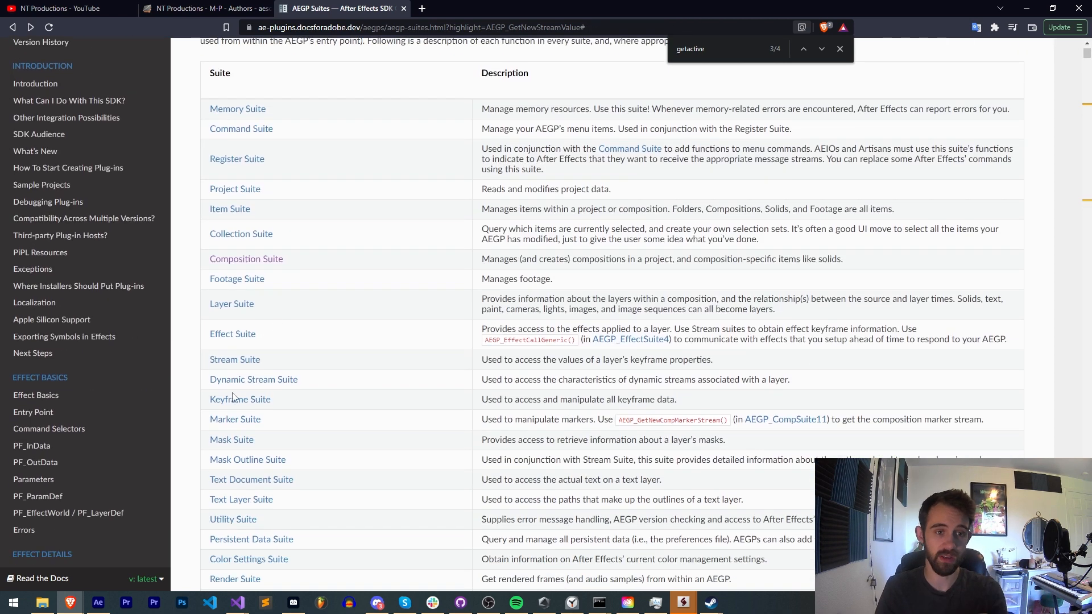
mouse_move(274, 377)
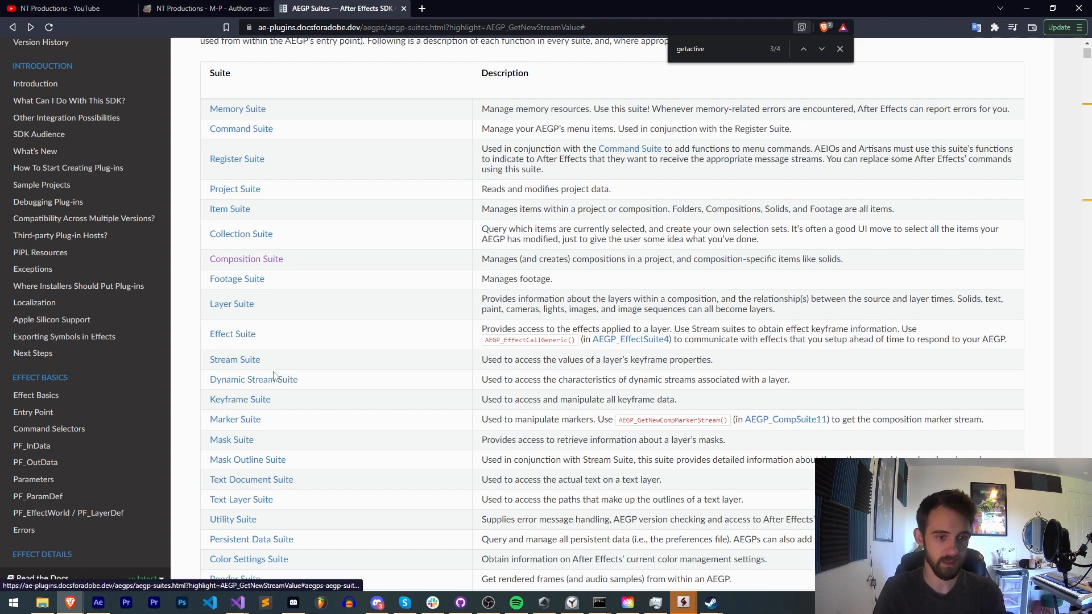
mouse_move(341, 332)
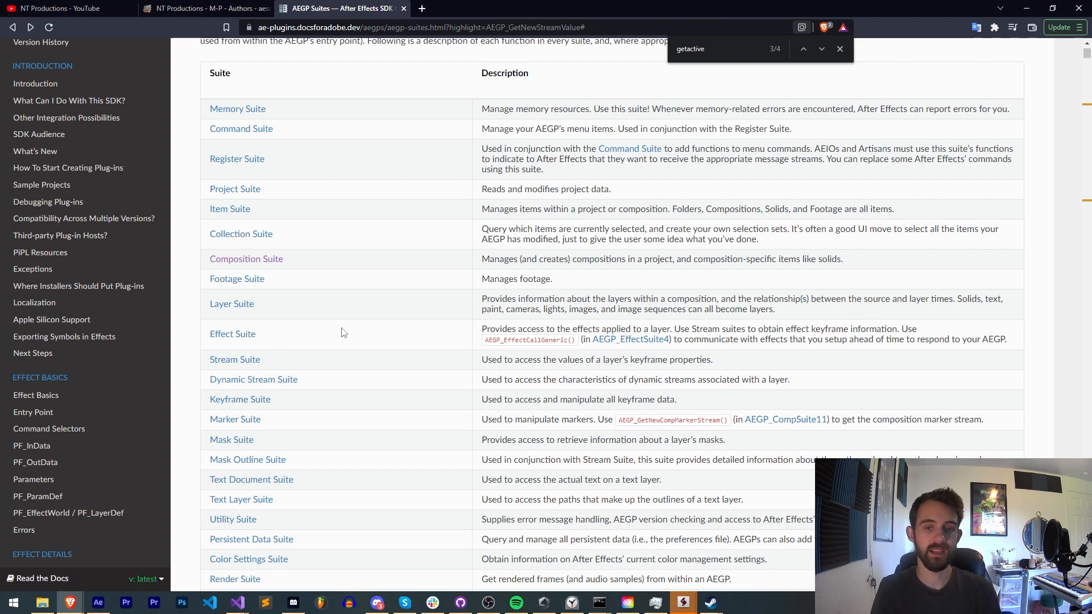
click(234, 360)
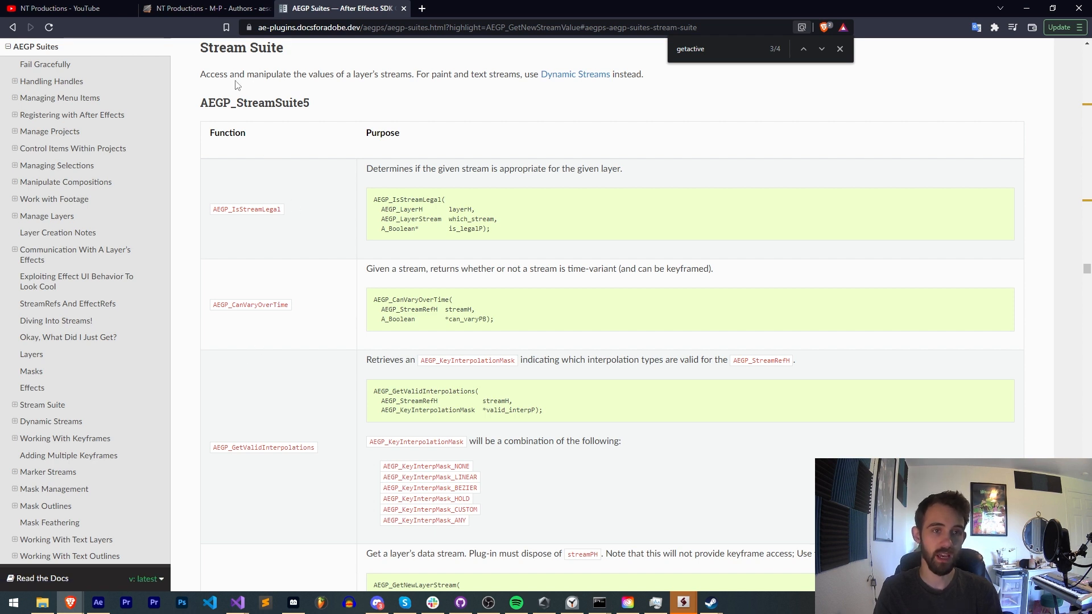
drag(228, 74, 430, 74)
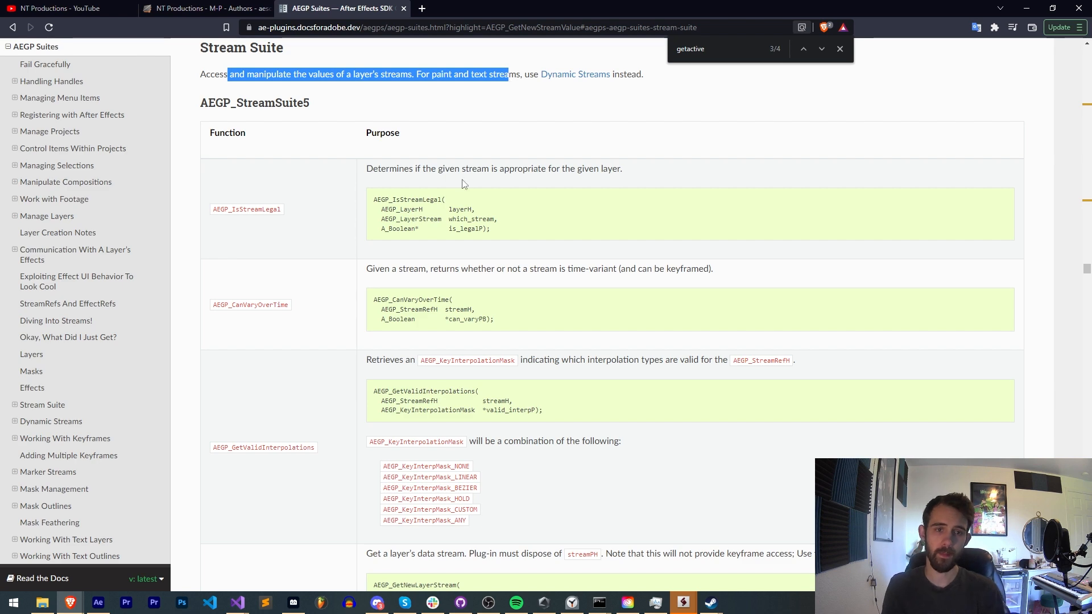
scroll(down, 3)
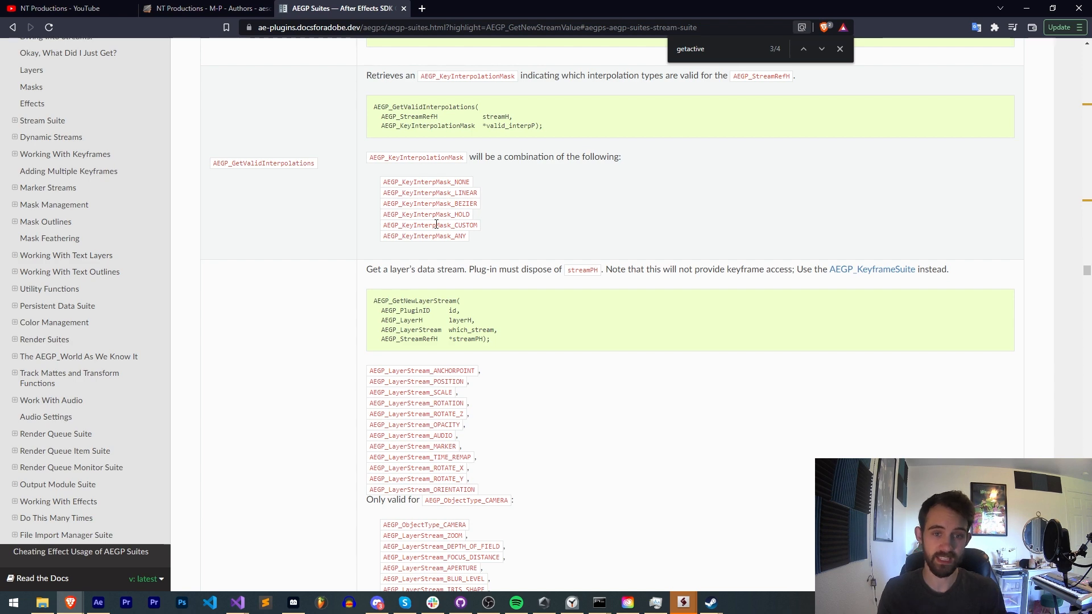
scroll(down, 3)
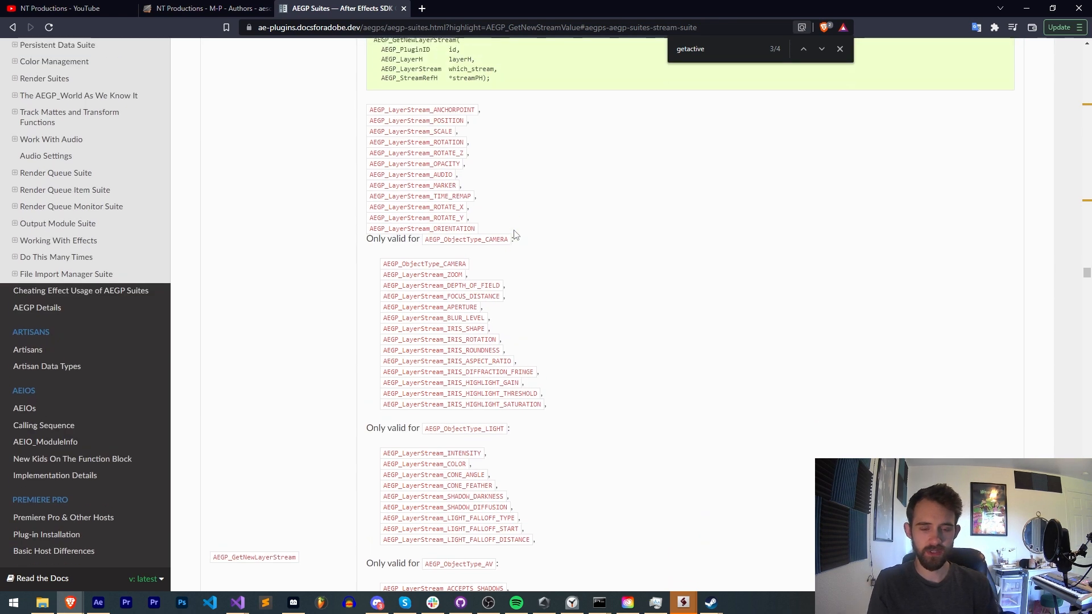
scroll(up, 3)
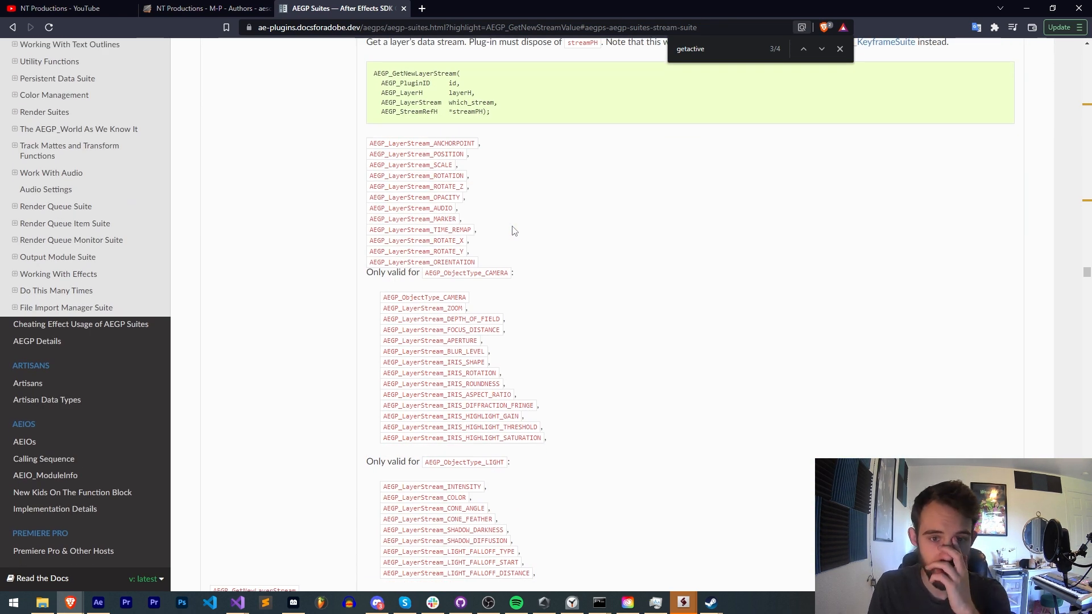
scroll(up, 3)
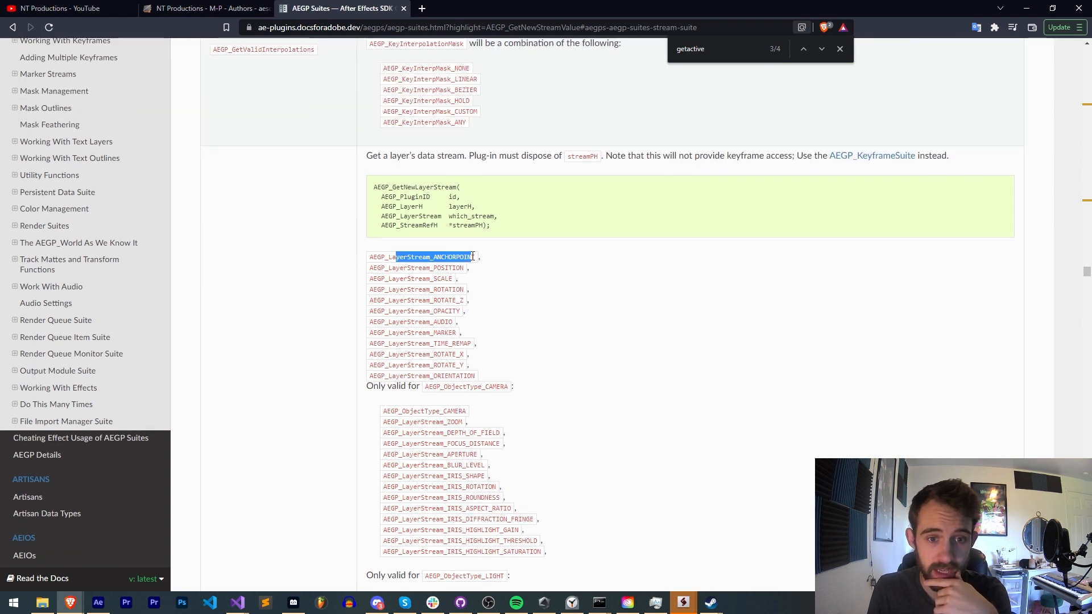
double_click(432, 299)
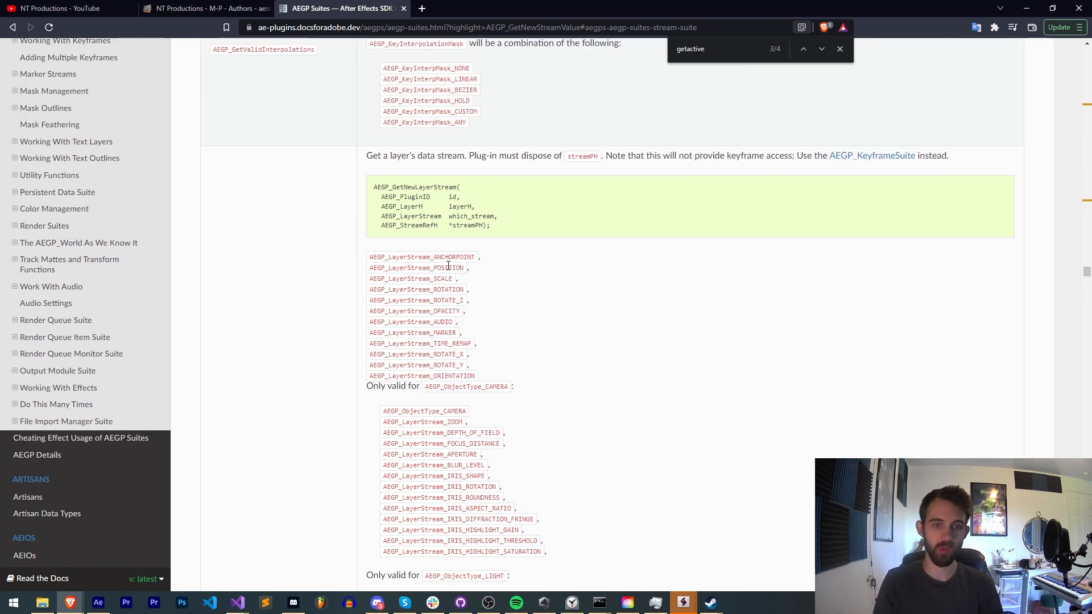
mouse_move(520, 272)
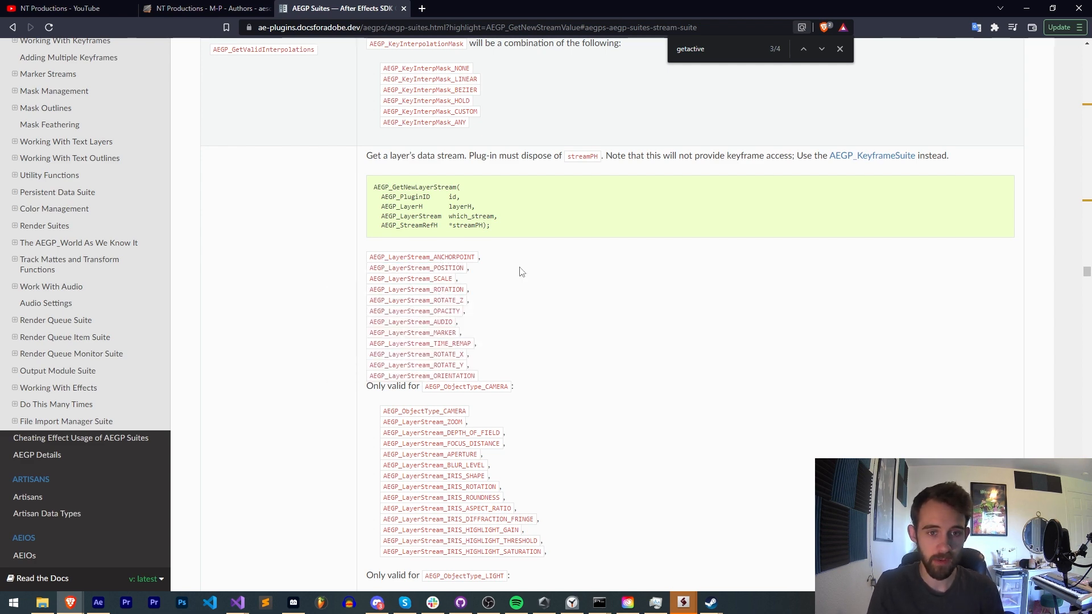
Study AEGP_GetNewLayerStream's layer handle and output stream reference parameters
scroll(up, 3)
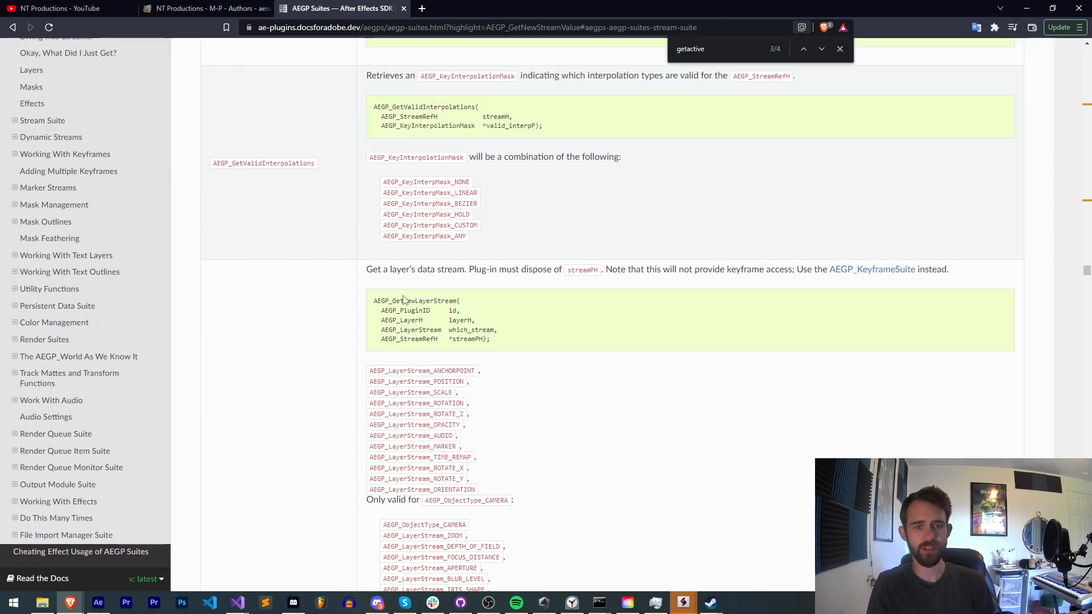
scroll(down, 3)
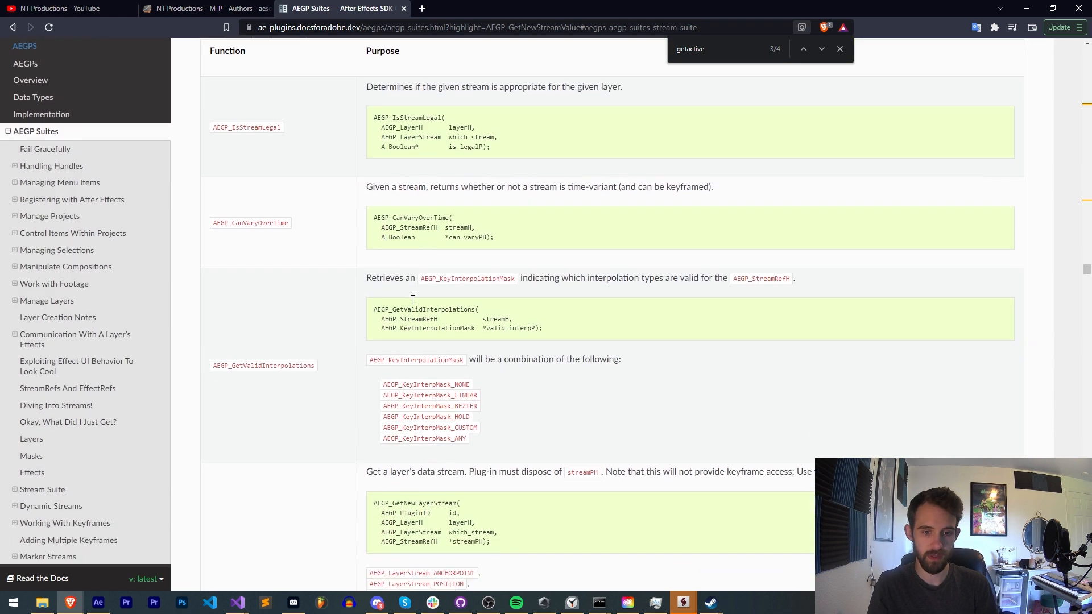
scroll(down, 3)
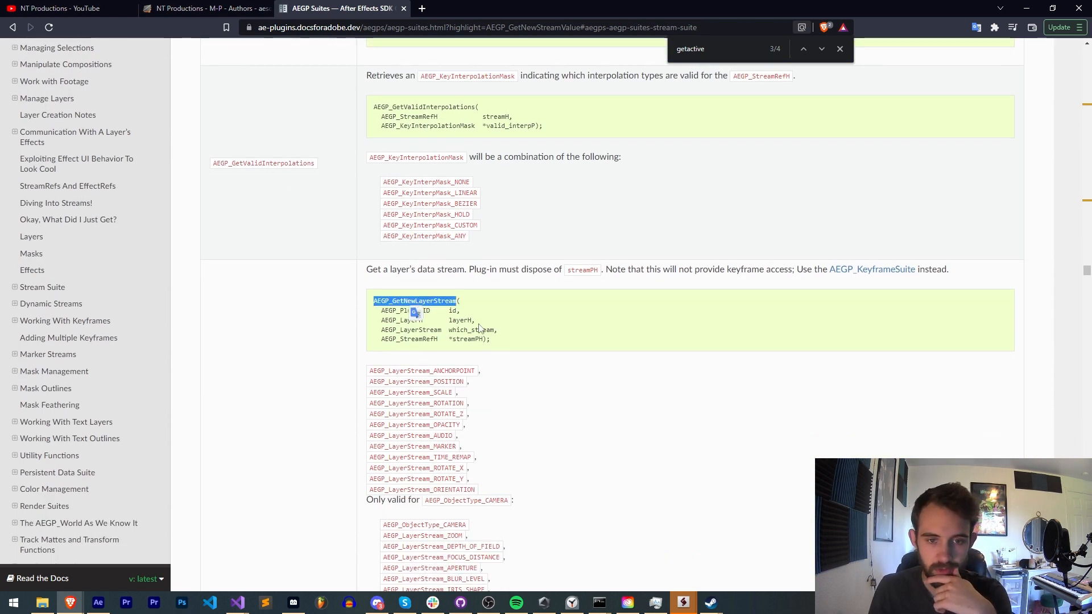
double_click(400, 319)
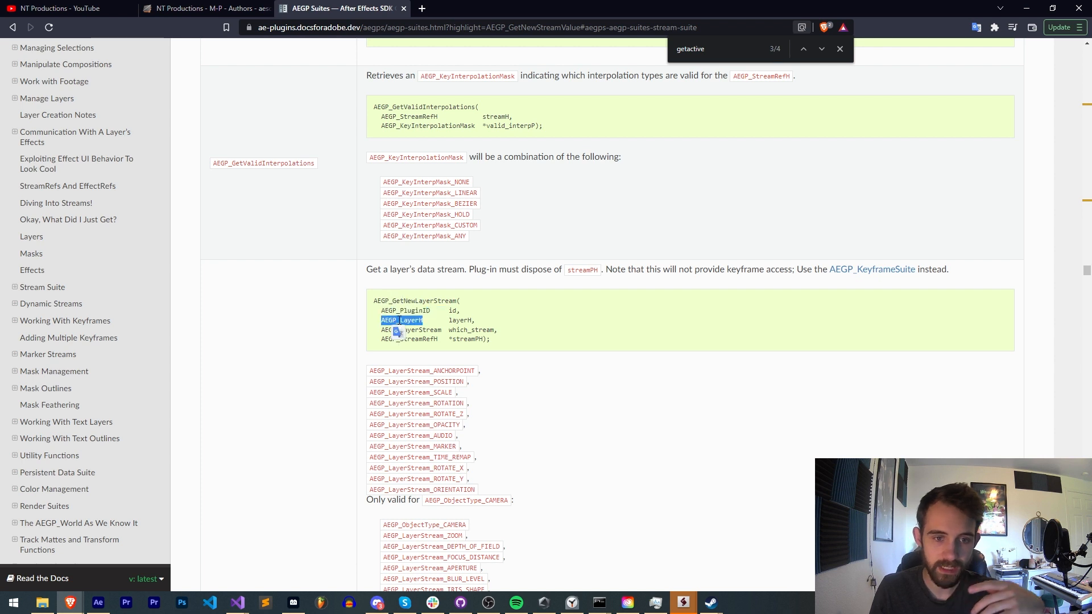
double_click(410, 329)
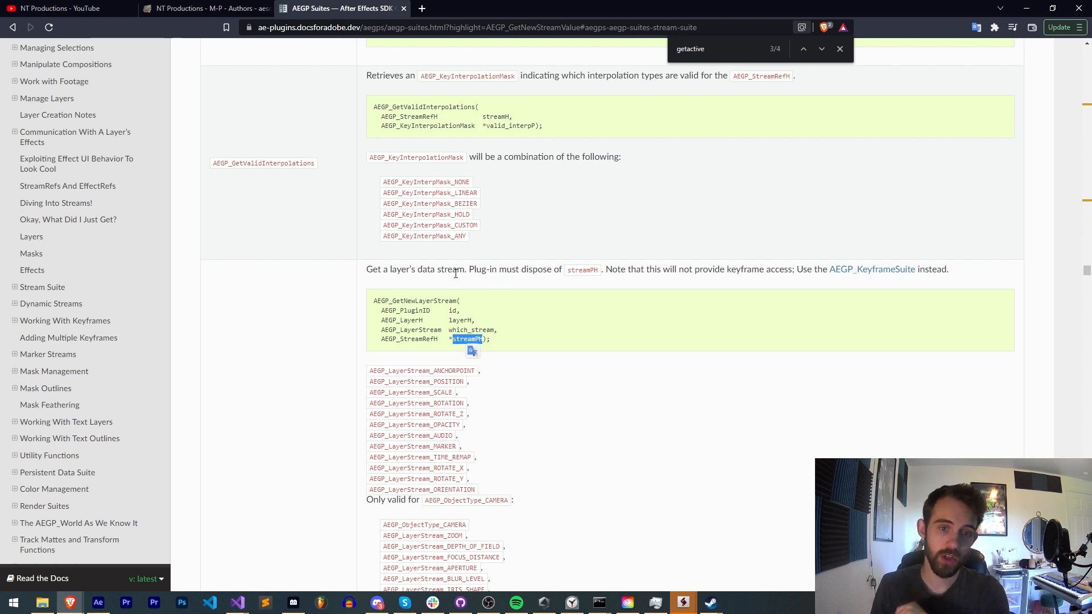
mouse_move(422, 312)
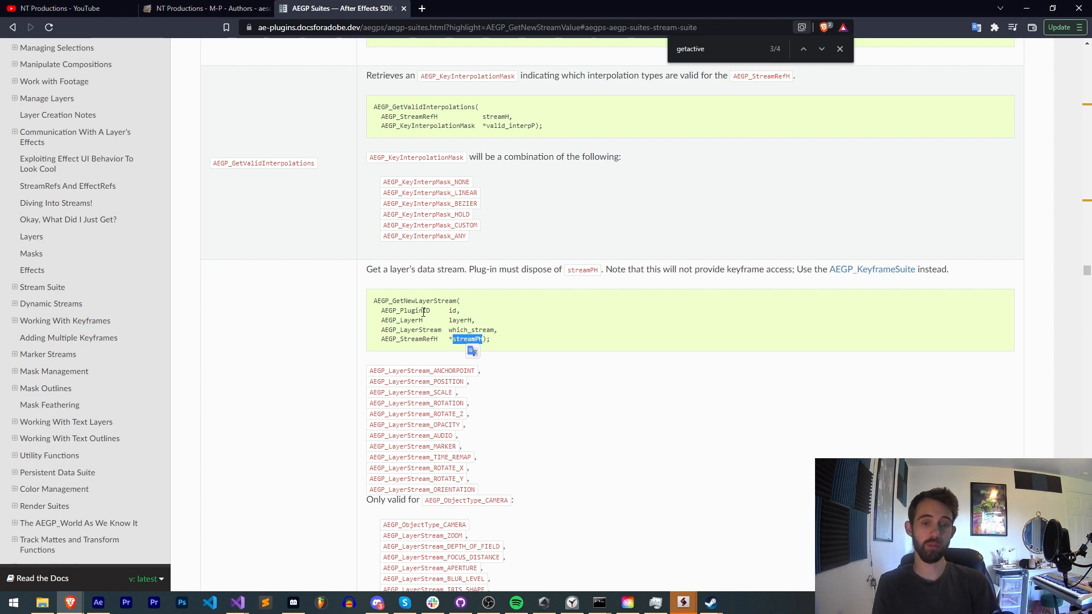
mouse_move(433, 417)
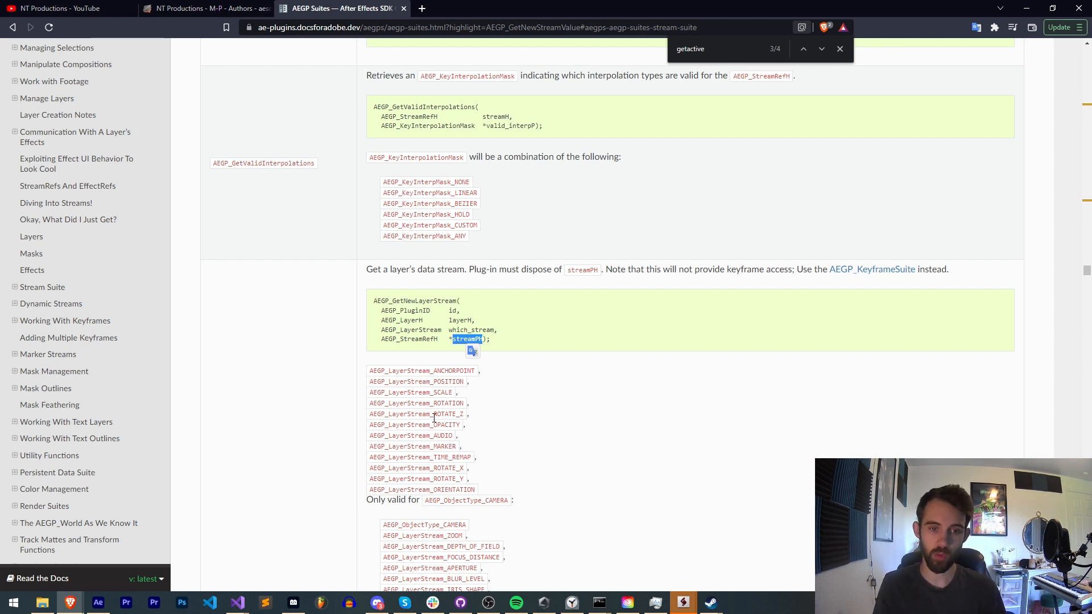
double_click(462, 320)
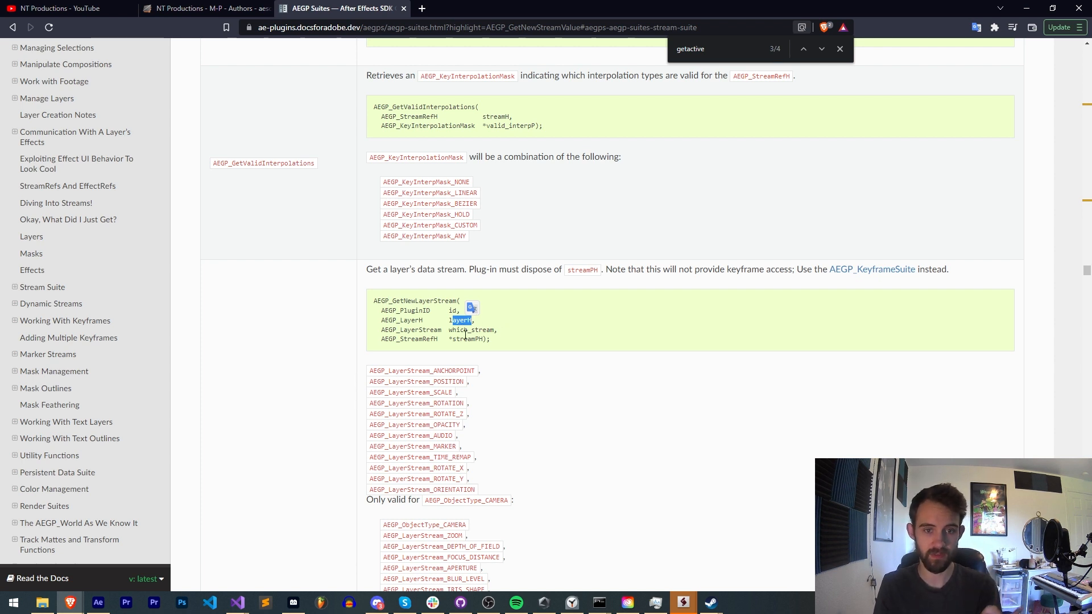
double_click(416, 381)
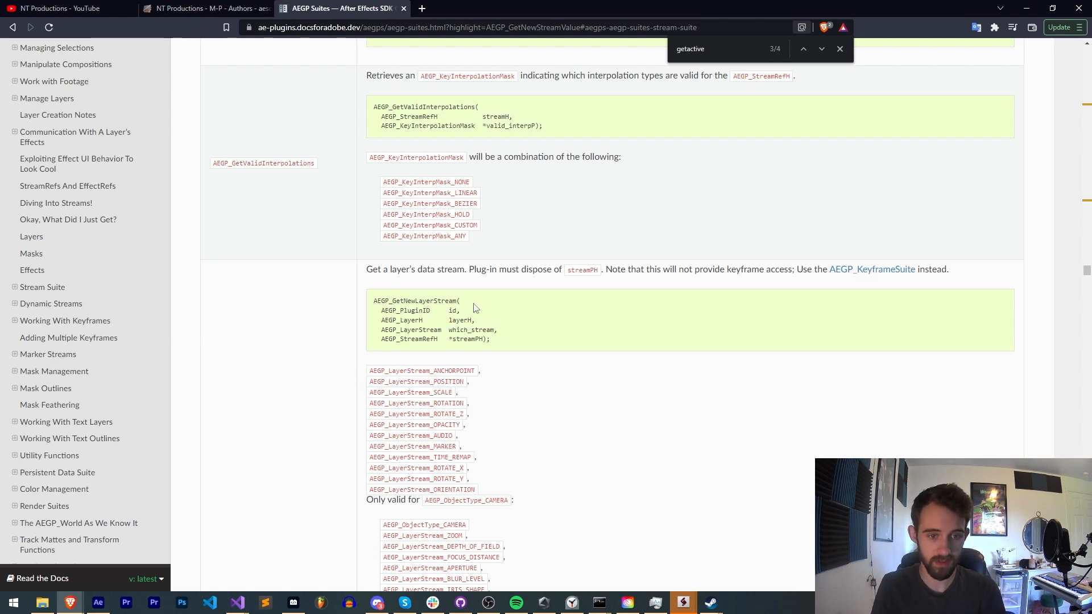
double_click(418, 339)
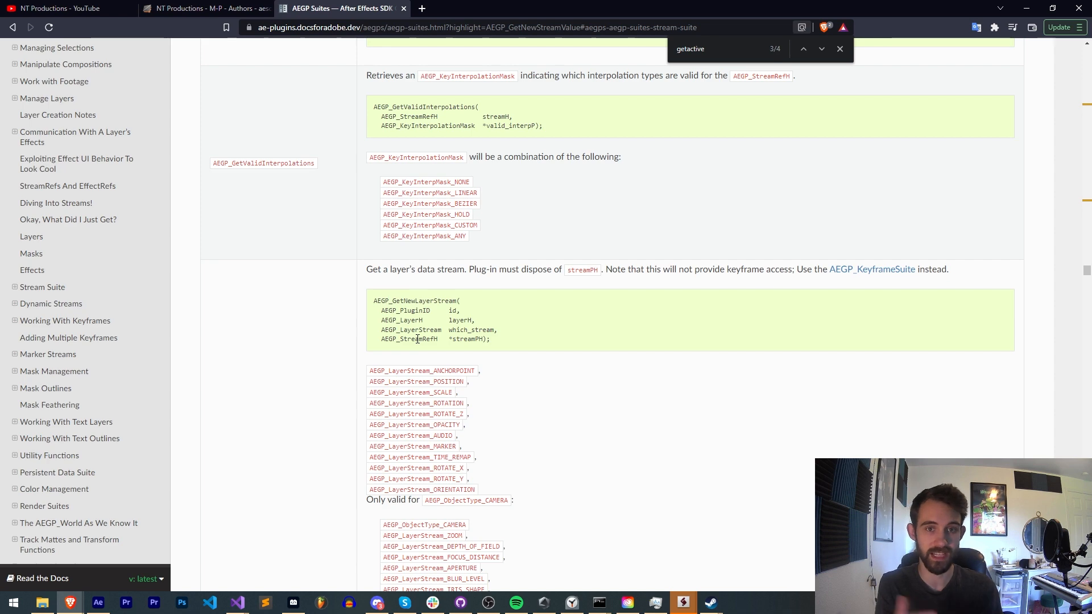
mouse_move(608, 363)
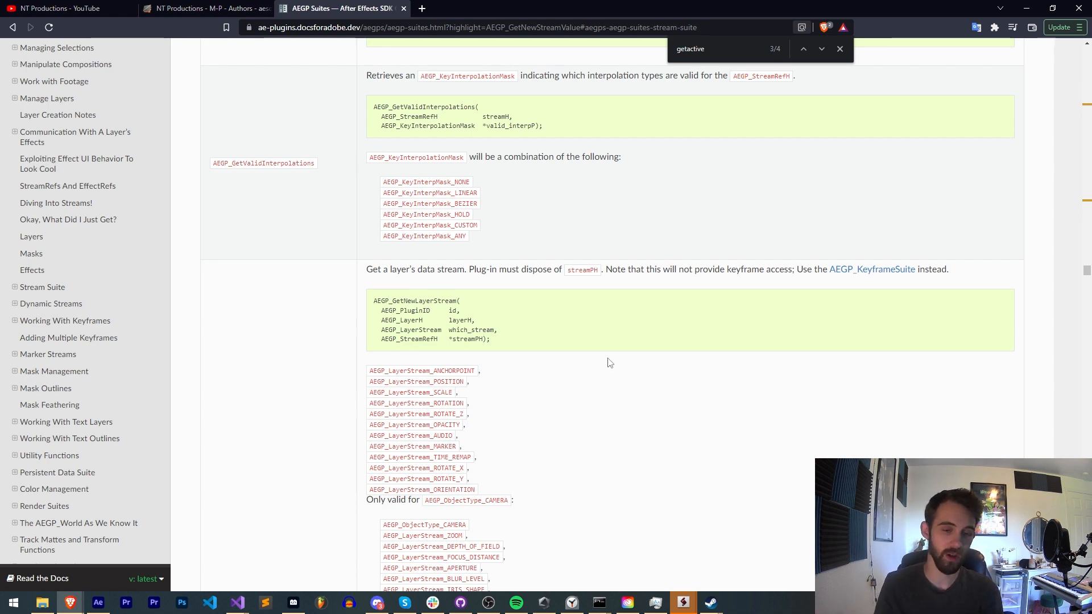
Switch through After Effects back to the plugin source code in Visual Studio
click(98, 603)
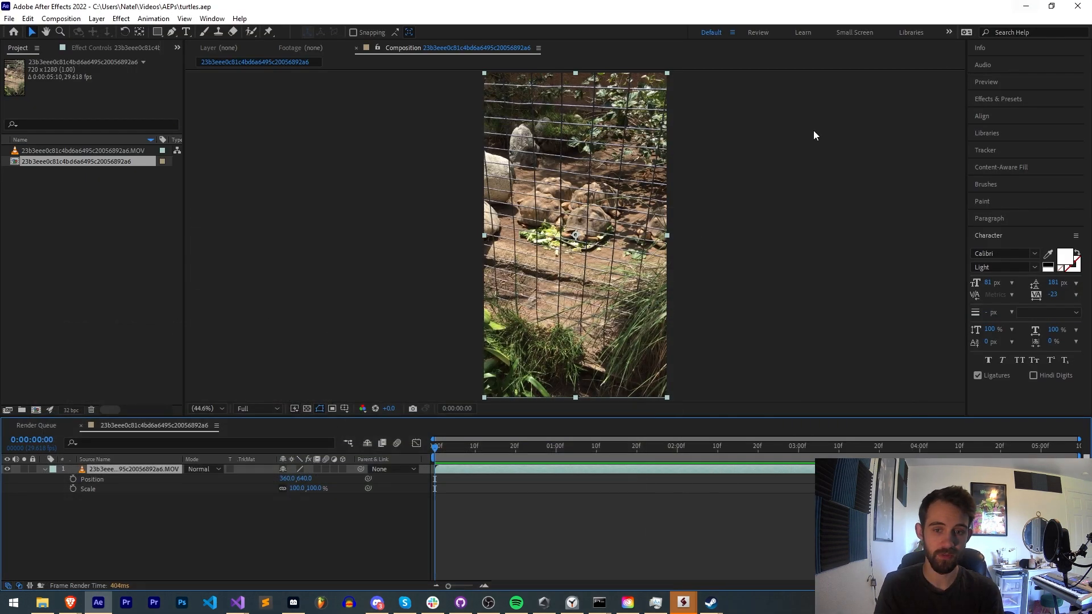
click(236, 603)
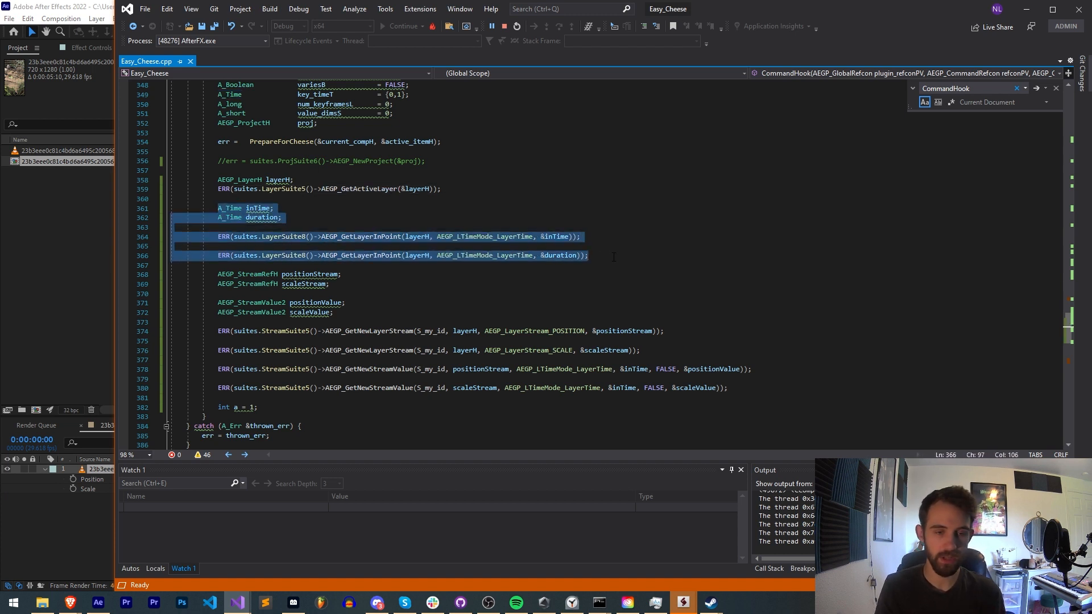
Peek the AEGP_GetLayerInPoint declaration, then change line 366 to call AEGP_GetLayerDuration
double_click(360, 236)
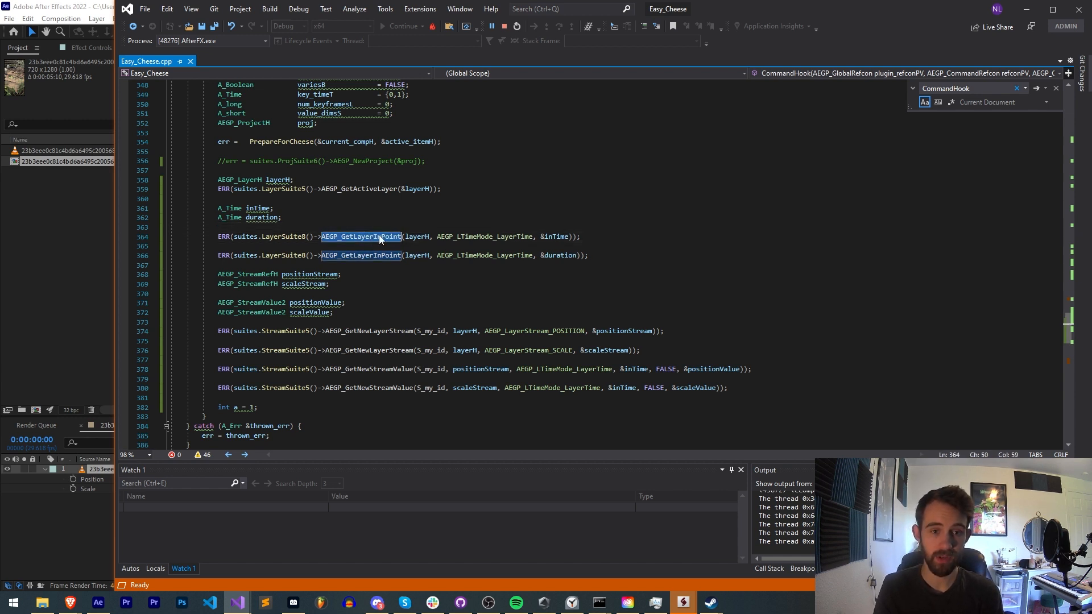
double_click(484, 237)
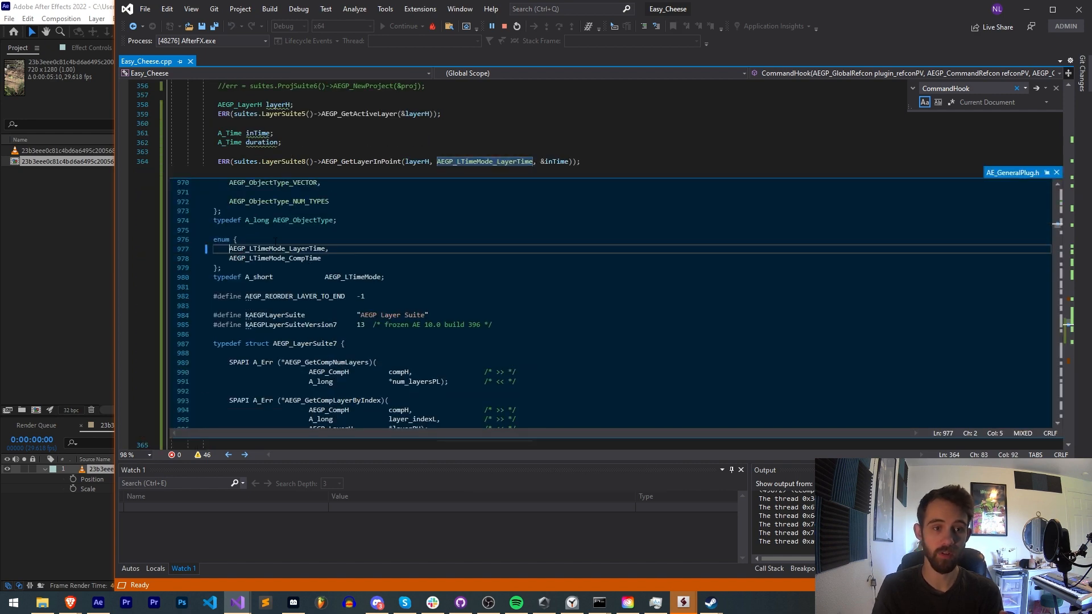
double_click(274, 258)
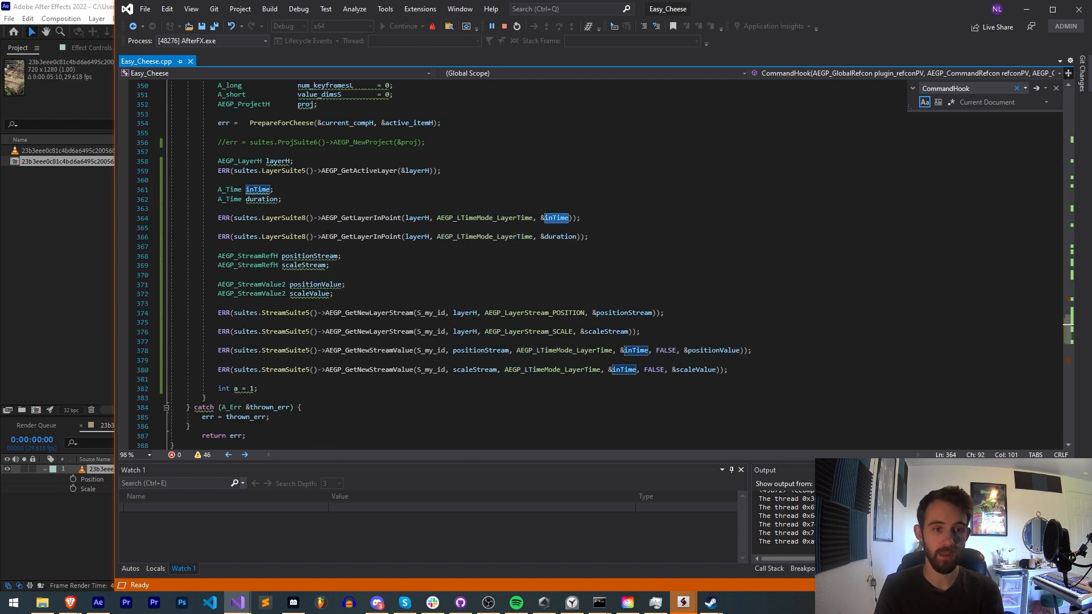
click(360, 217)
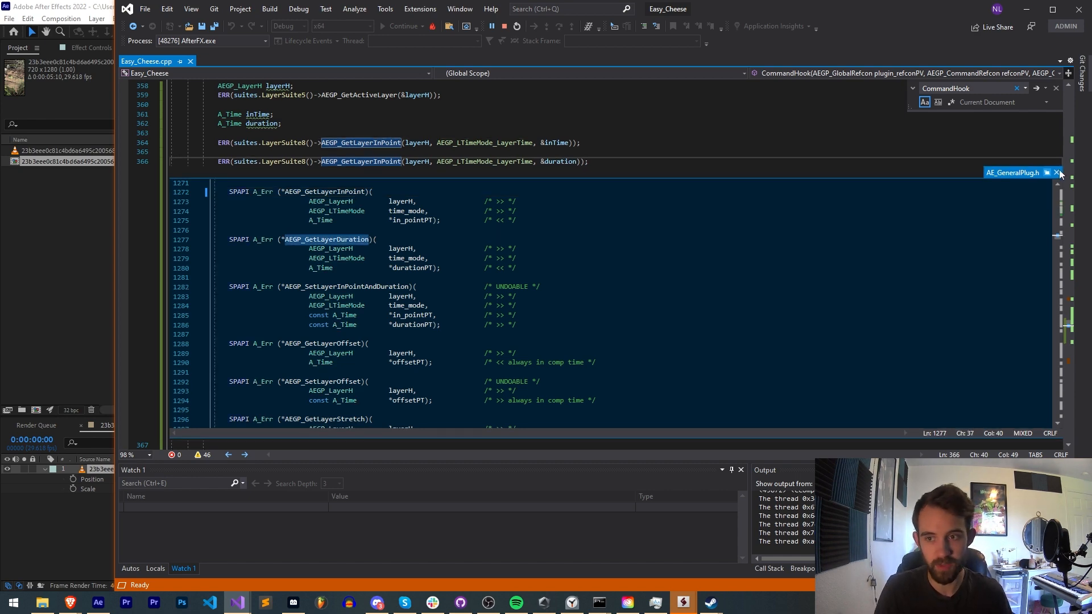
click(1057, 172)
text(Duratio)
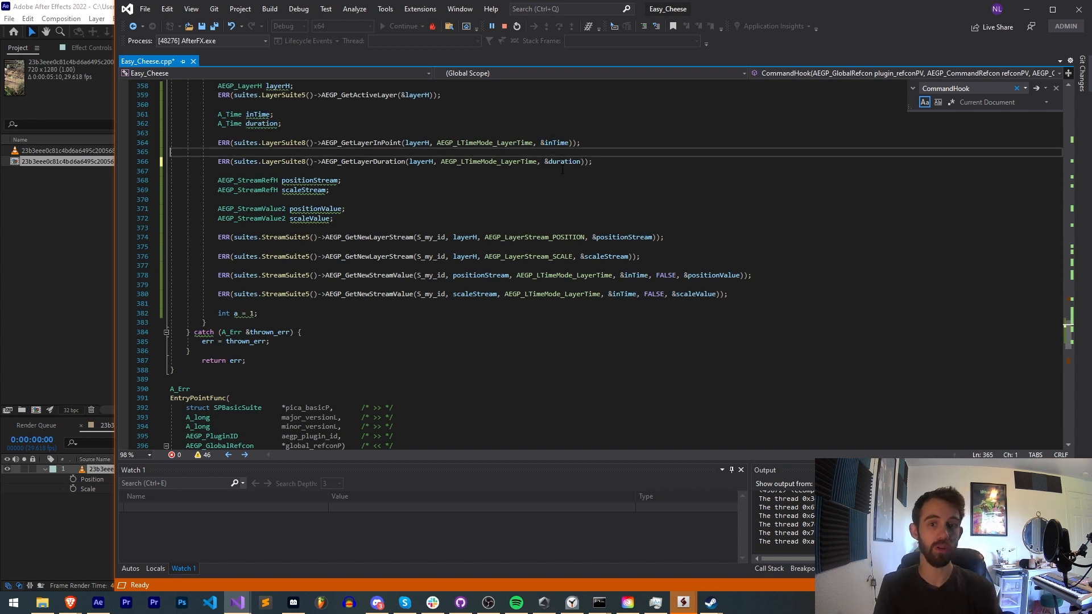
double_click(556, 143)
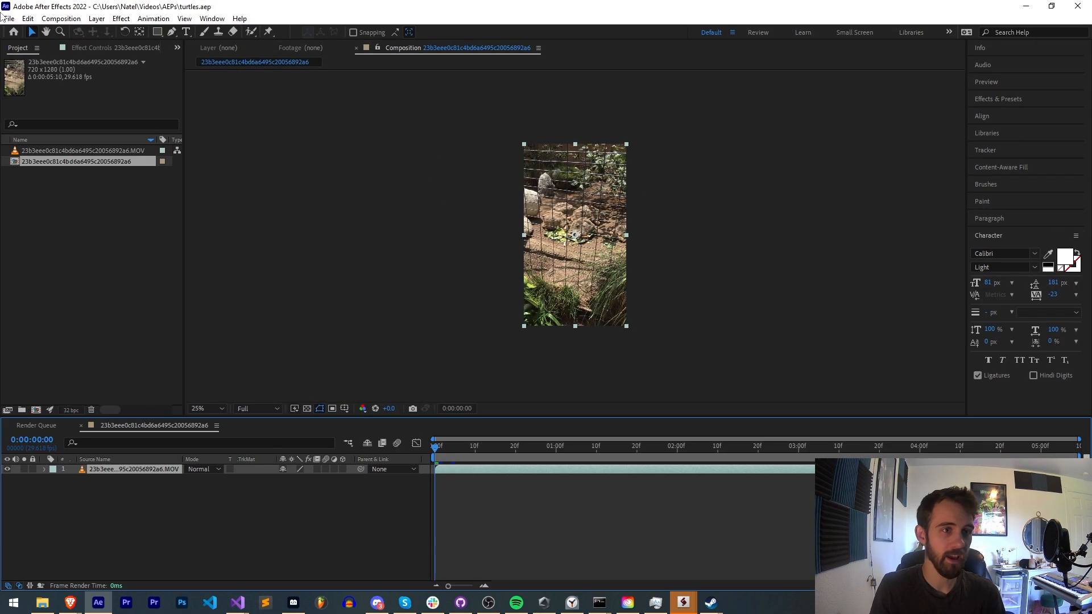
Trigger the plugin, expand inTime to confirm value 0 at scale 29618, and highlight scaleStream
click(236, 602)
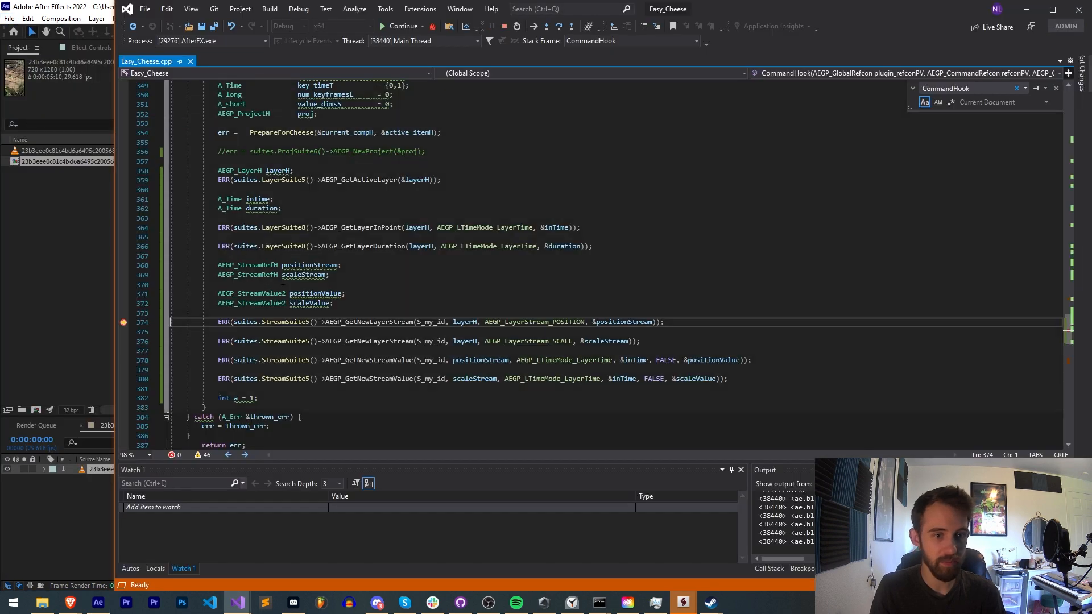
mouse_move(556, 227)
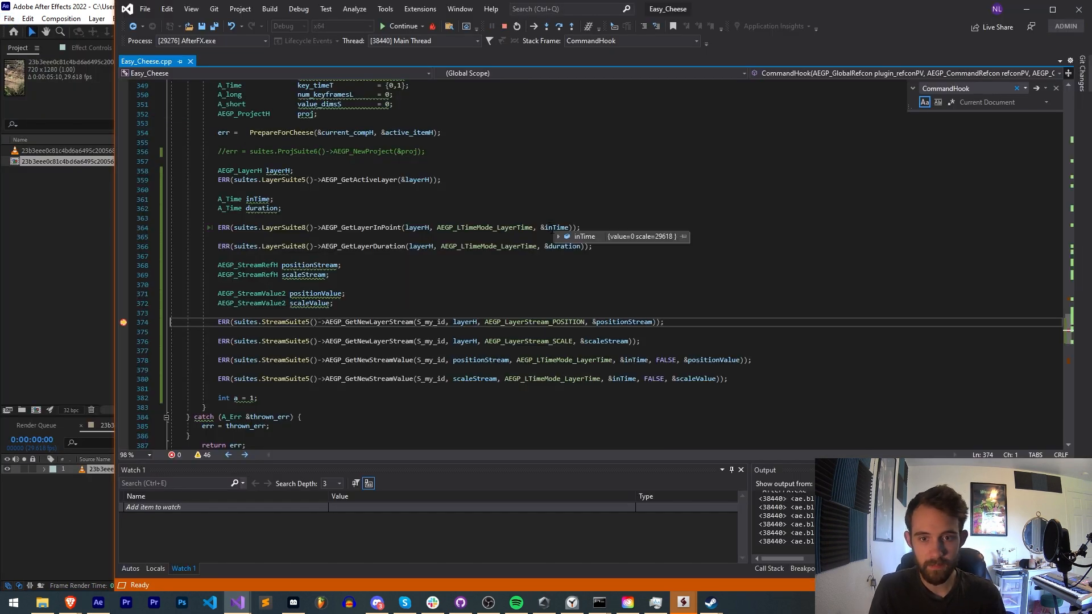
click(330, 274)
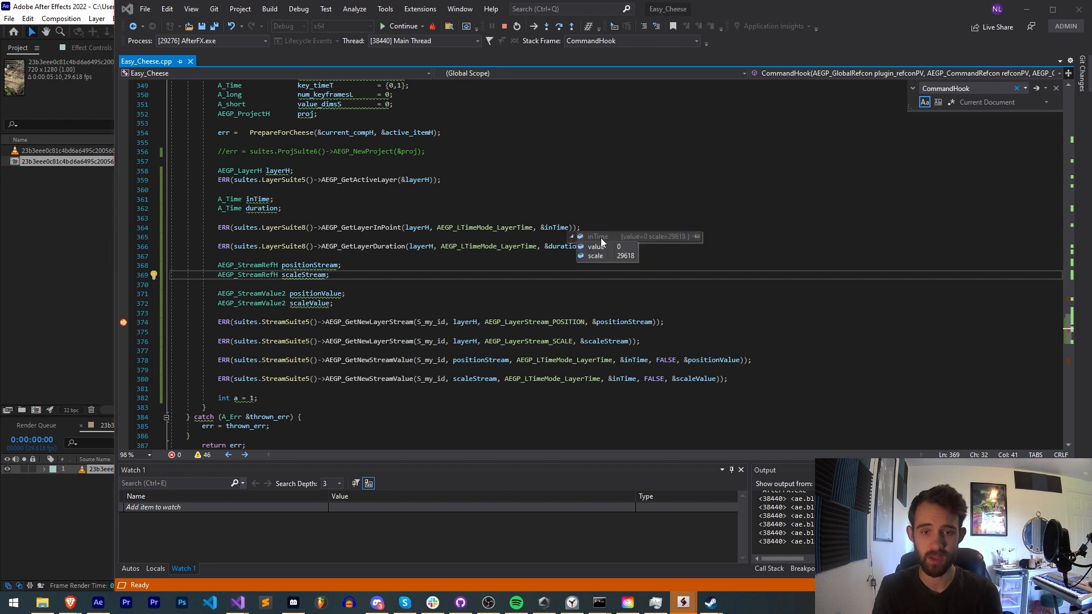
mouse_move(622, 250)
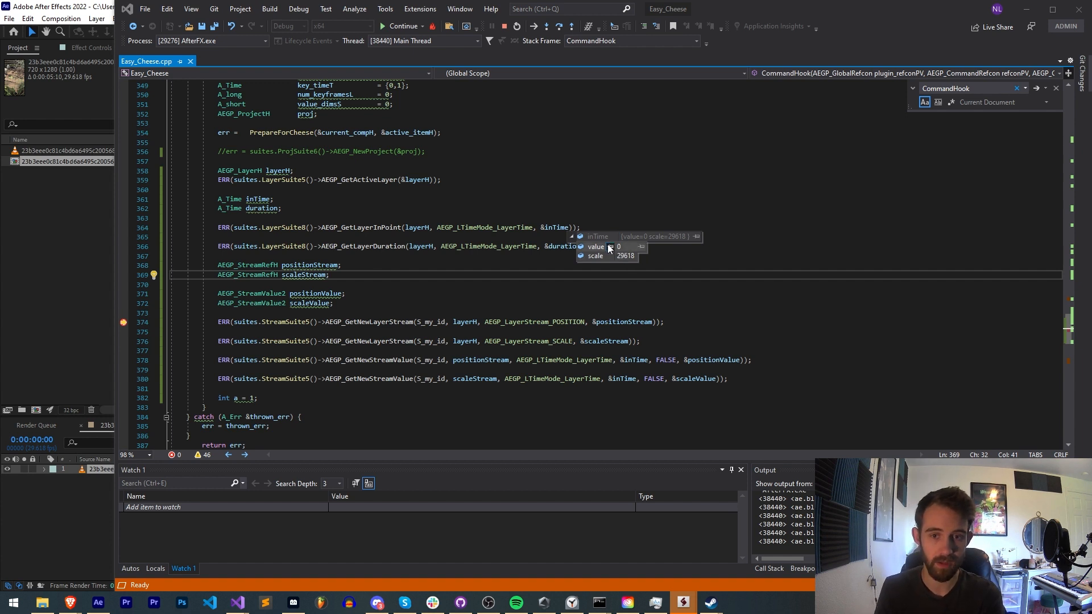
mouse_move(564, 246)
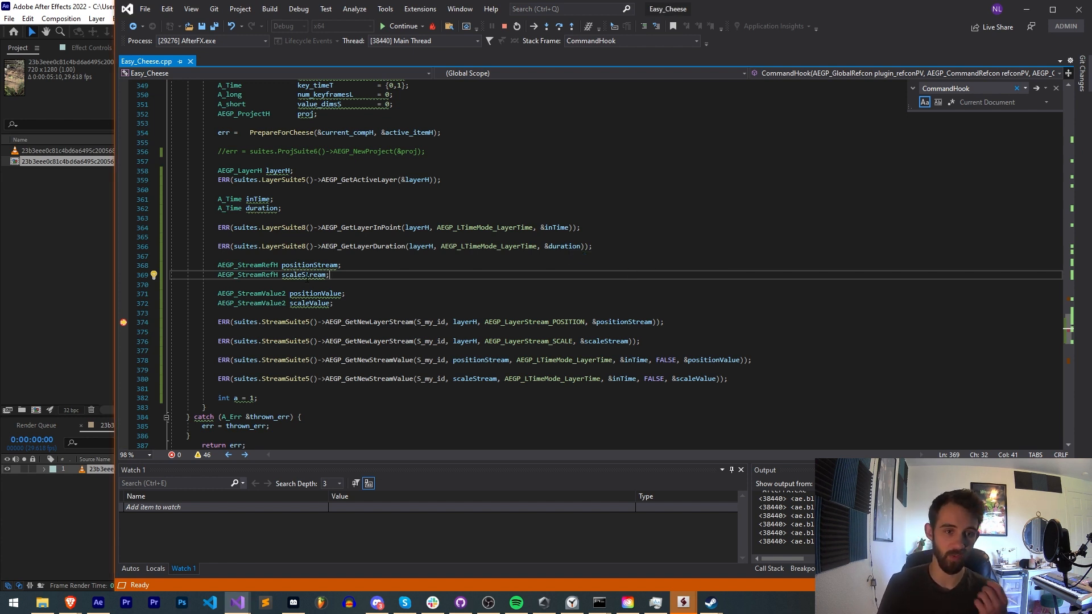
double_click(303, 274)
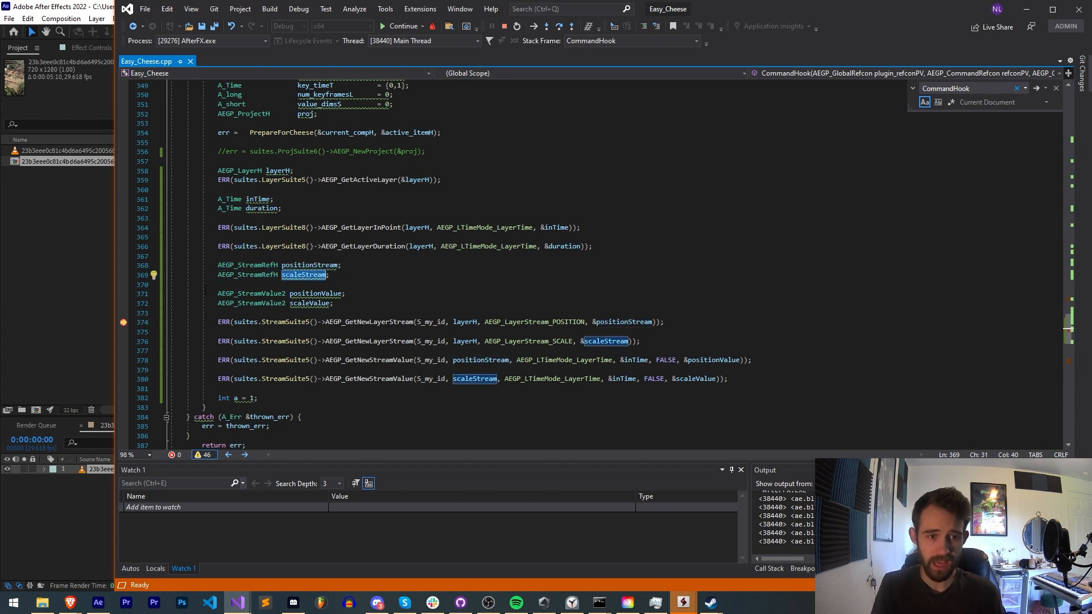
Add a breakpoint on line 378, continue to it, and review the S_my_id and layerH arguments
click(123, 361)
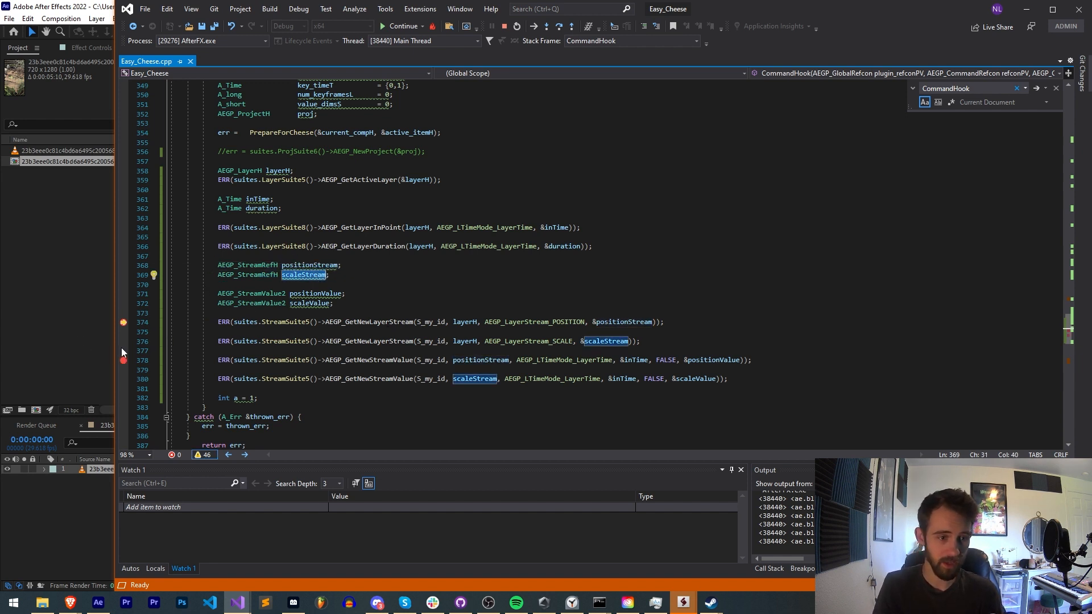
click(402, 26)
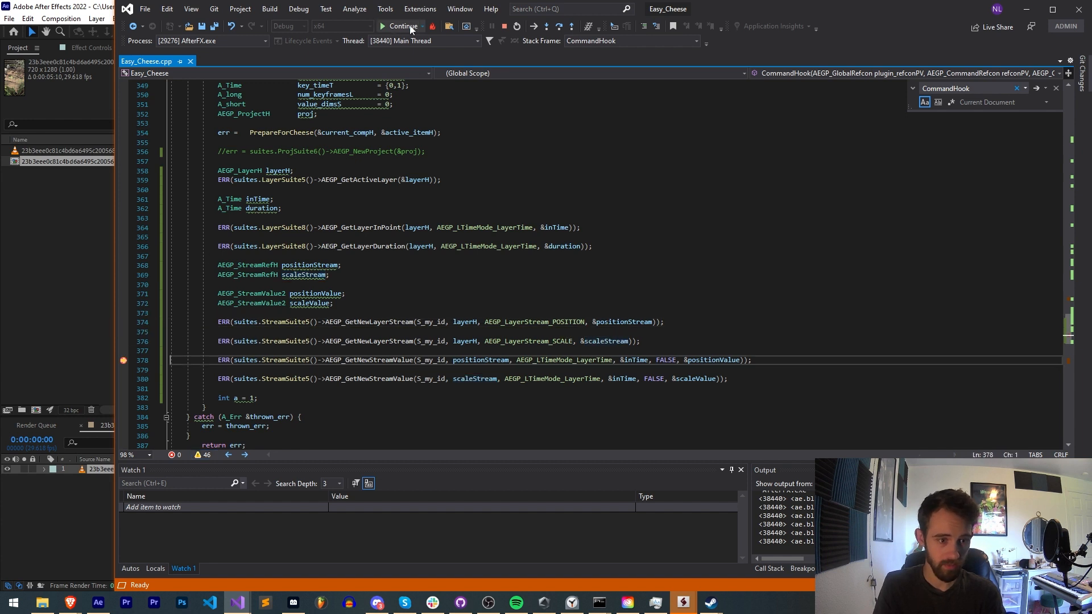
mouse_move(622, 322)
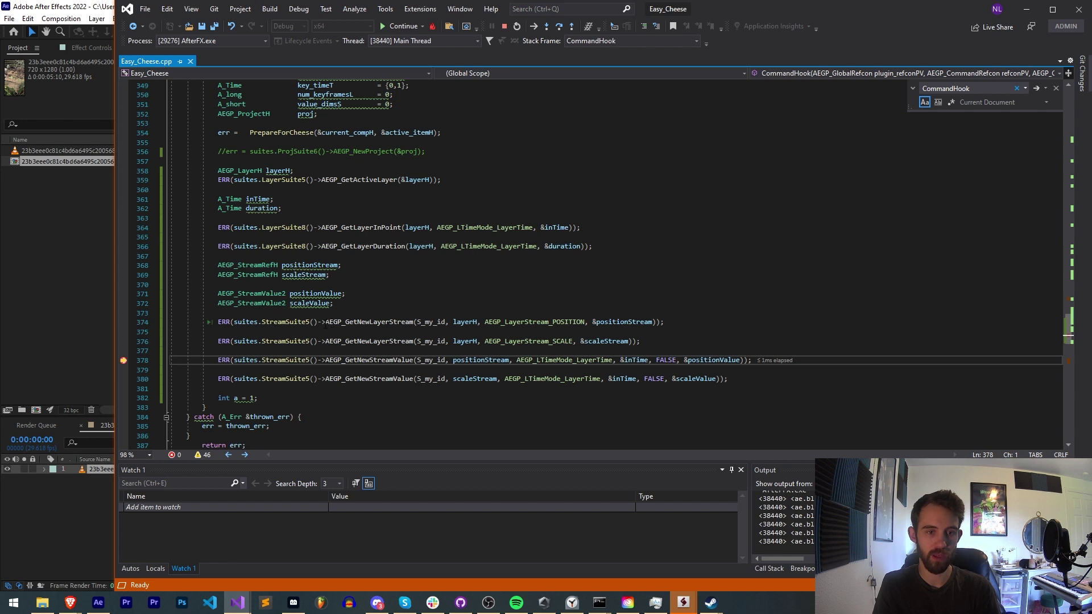
double_click(429, 322)
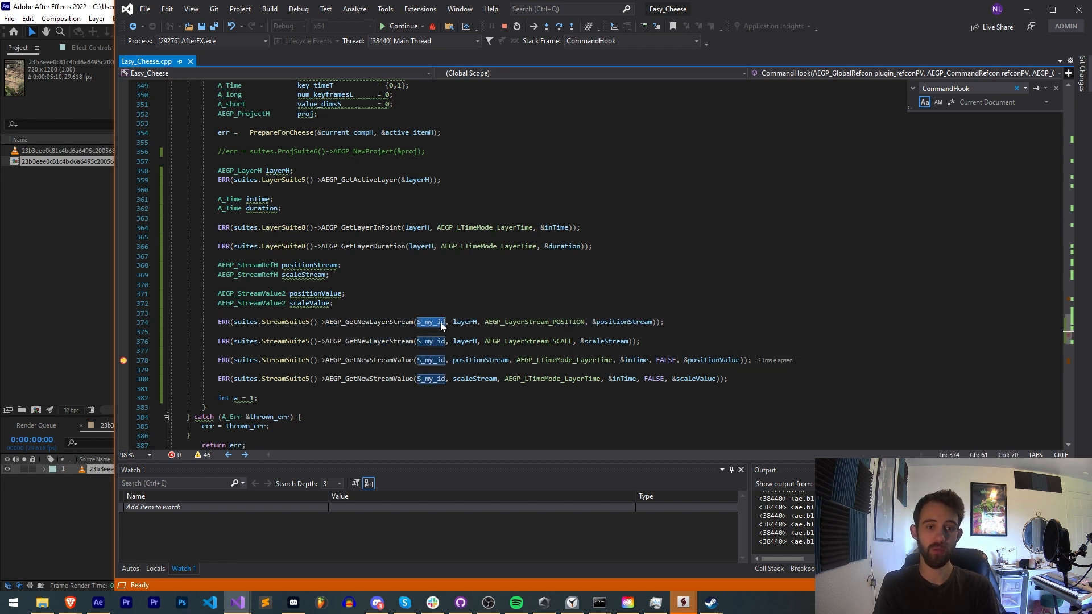
mouse_move(464, 322)
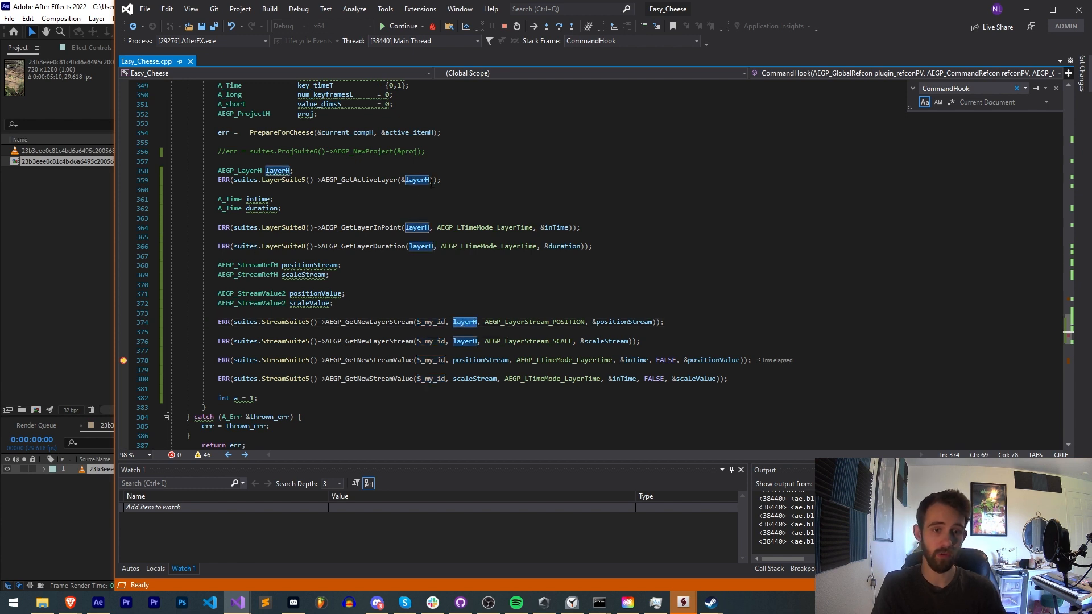
double_click(534, 322)
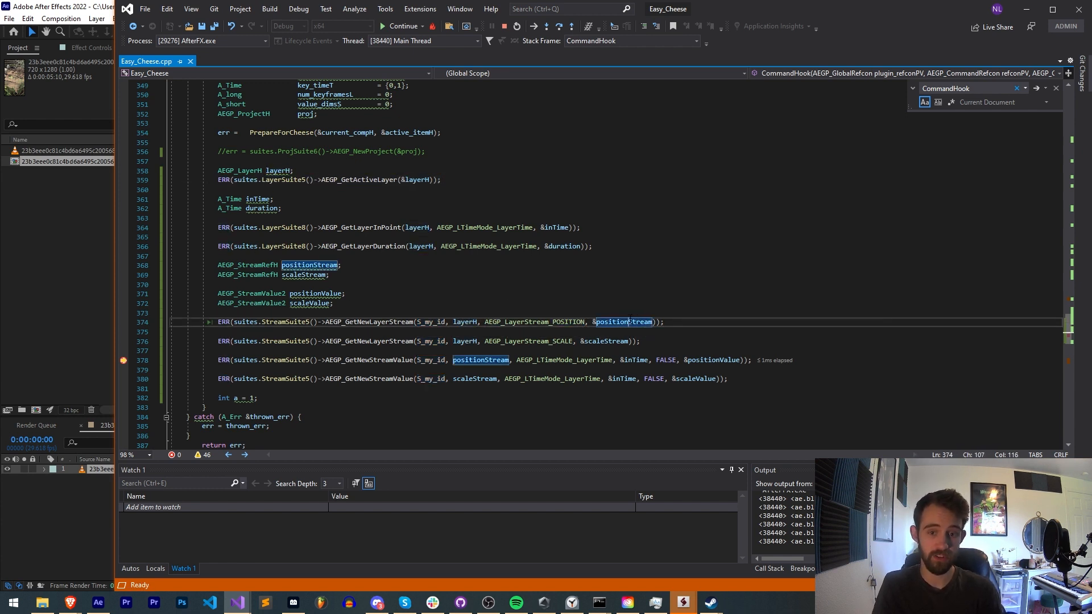
mouse_move(622, 321)
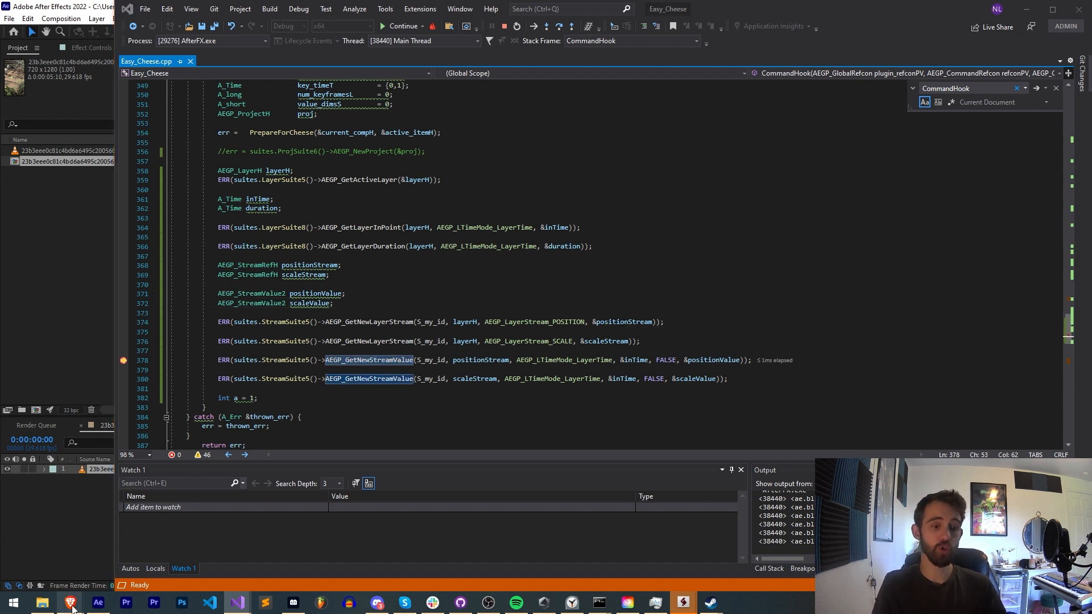
Review the AEGP_GetNewStreamValue entry, highlighting timeP and the signature, then return to the paused code
click(68, 603)
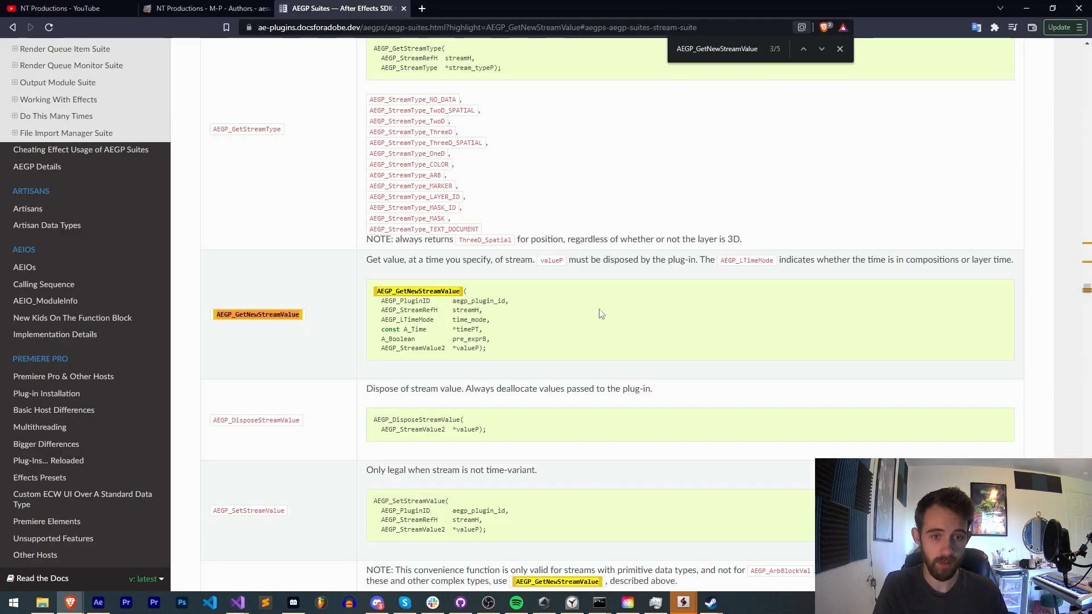
mouse_move(488, 355)
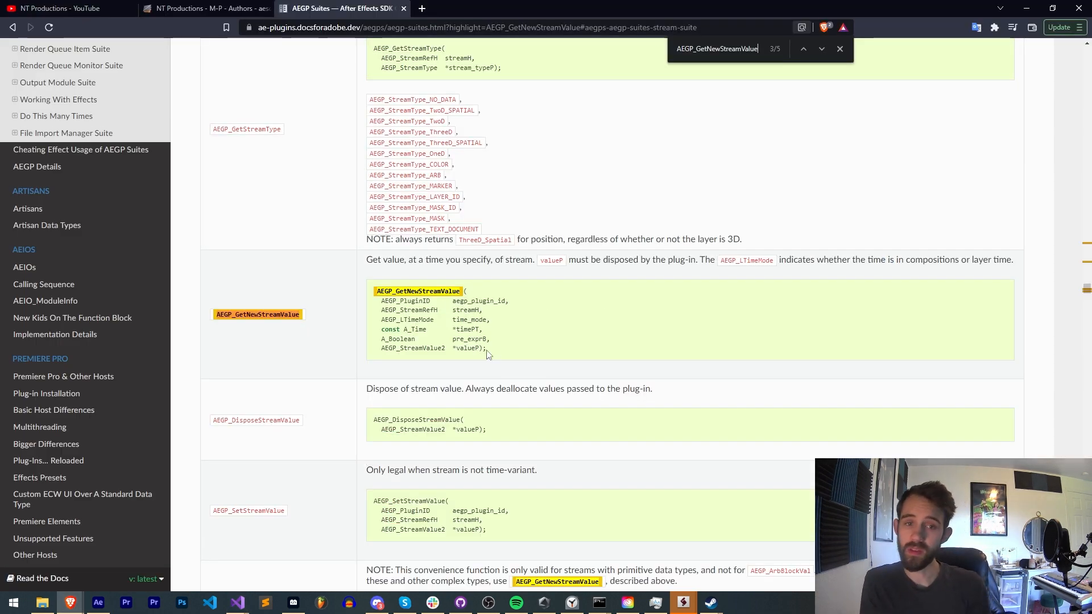
mouse_move(504, 300)
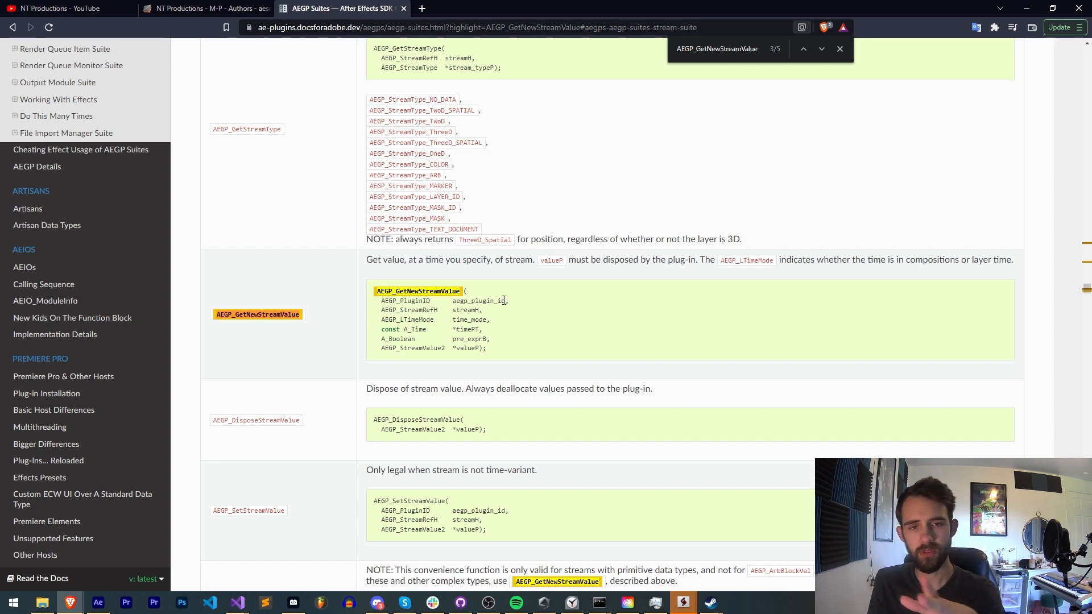
mouse_move(510, 312)
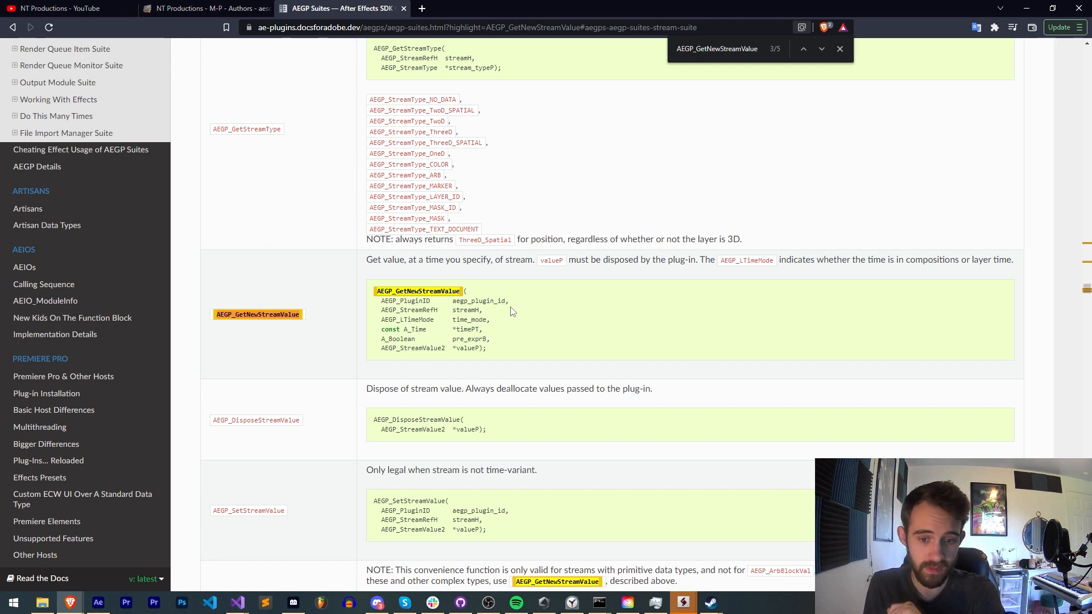
mouse_move(439, 311)
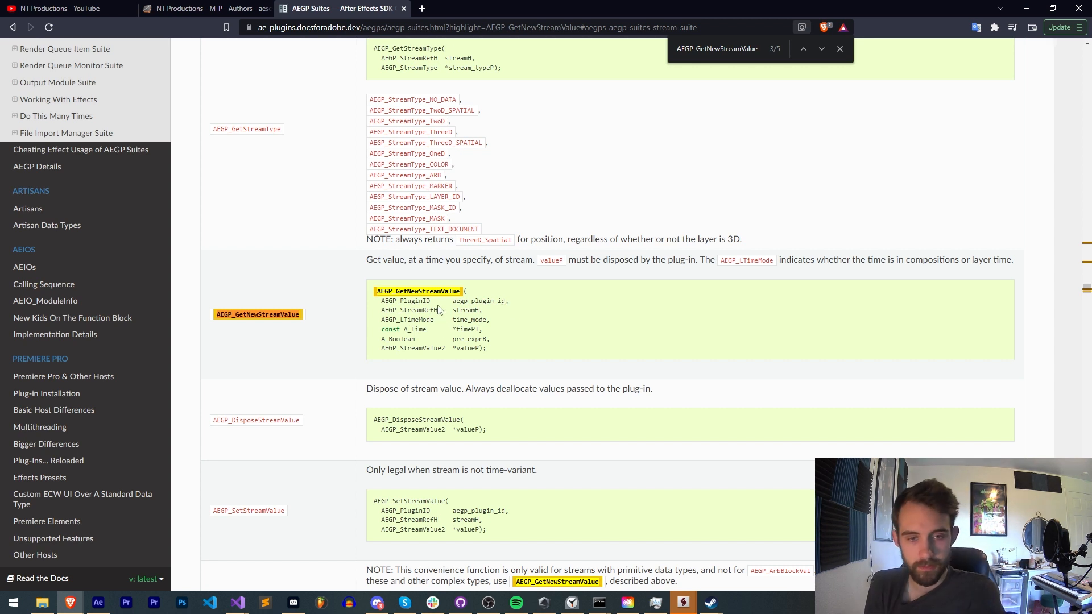
double_click(417, 290)
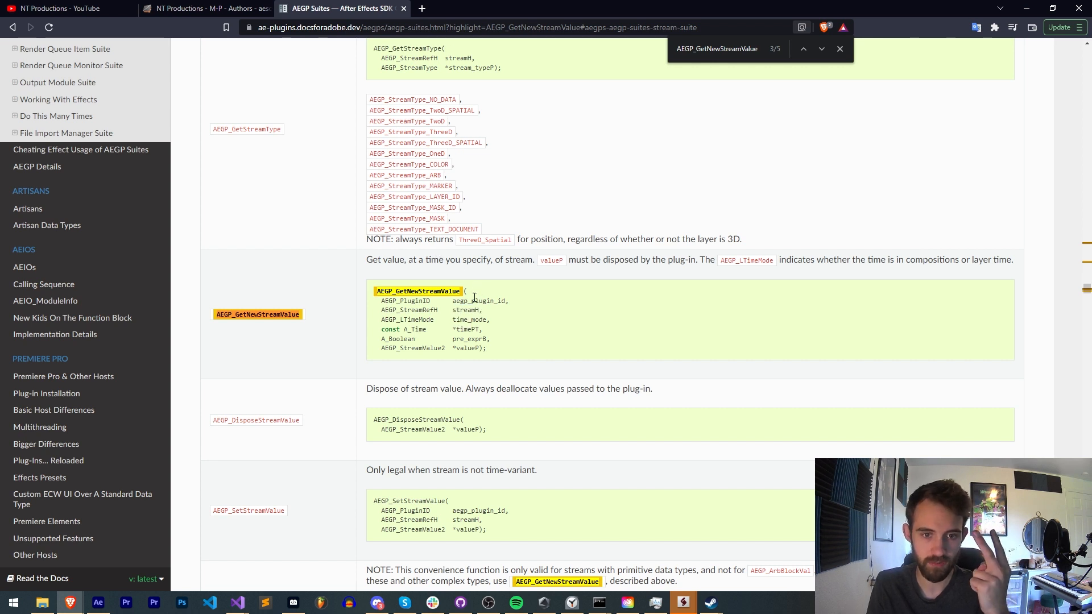
double_click(469, 320)
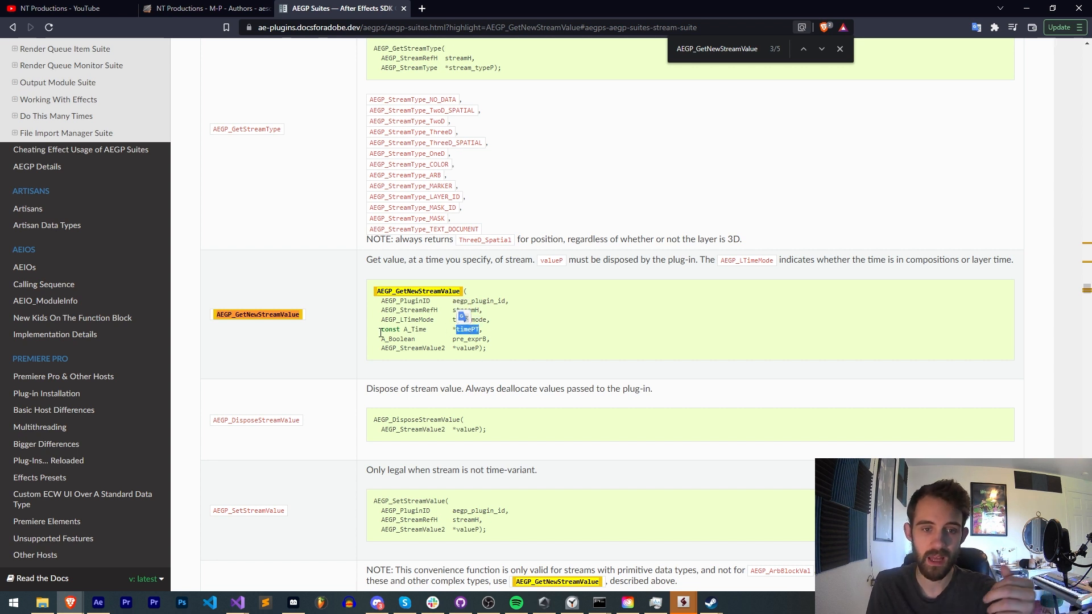
double_click(397, 329)
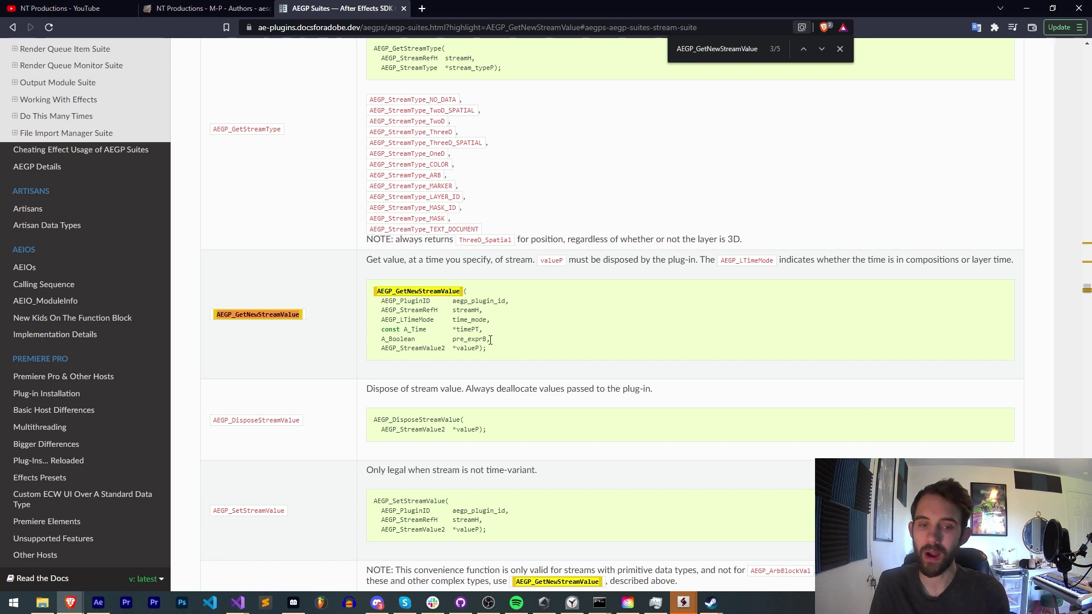
double_click(413, 348)
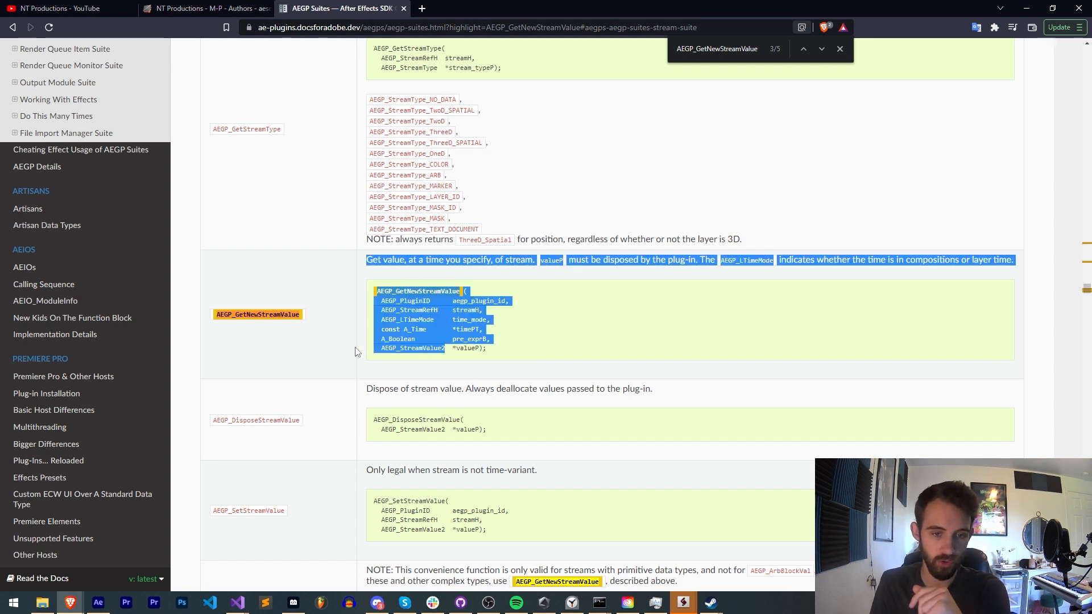
click(237, 602)
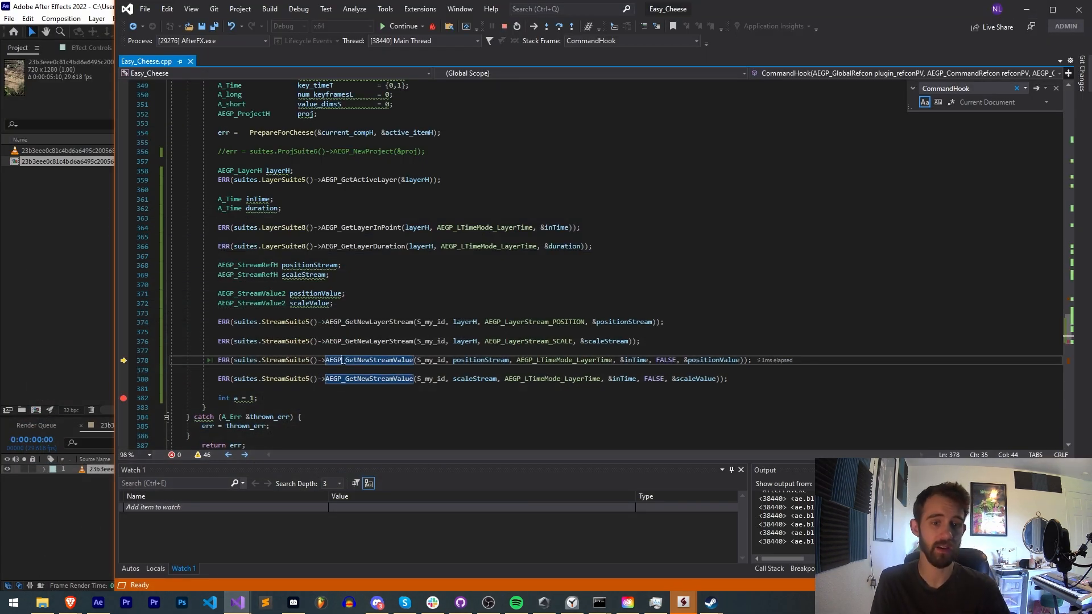
Highlight the FALSE pre-expression argument in the stream value calls
double_click(429, 360)
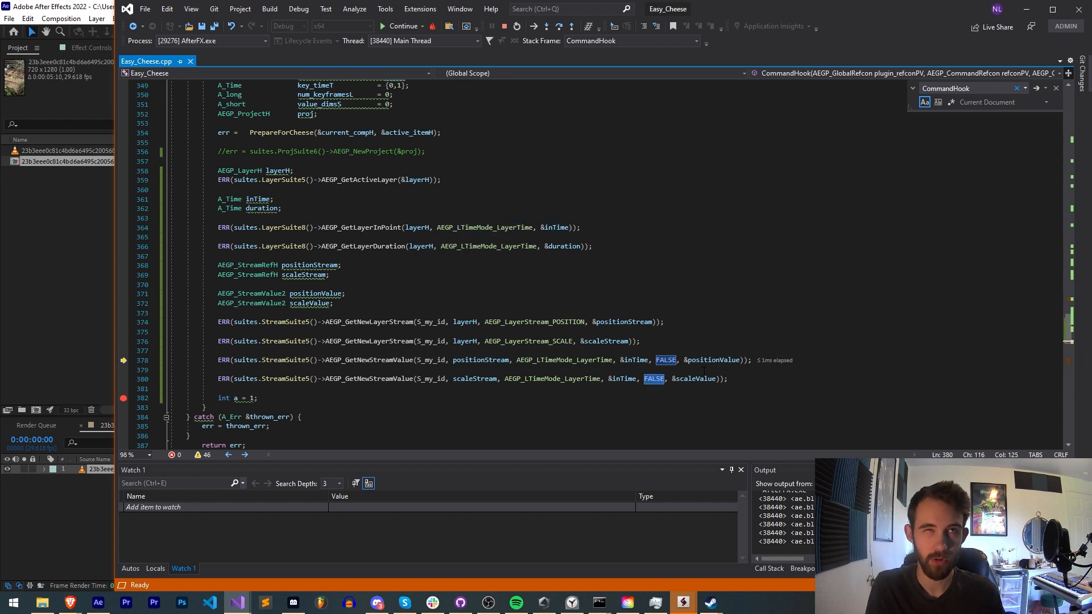
mouse_move(710, 359)
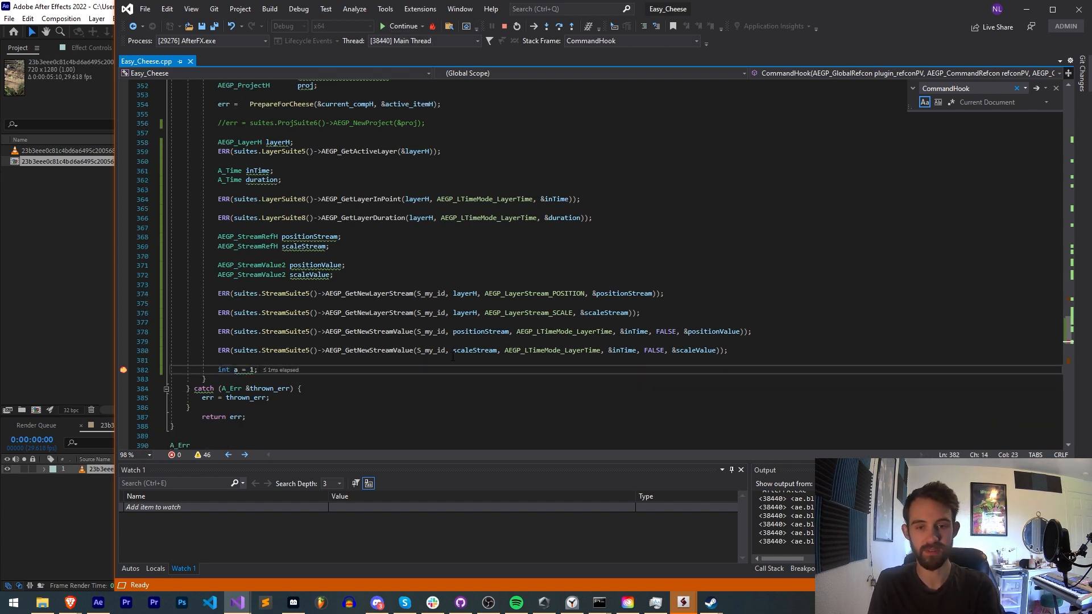
mouse_move(626, 292)
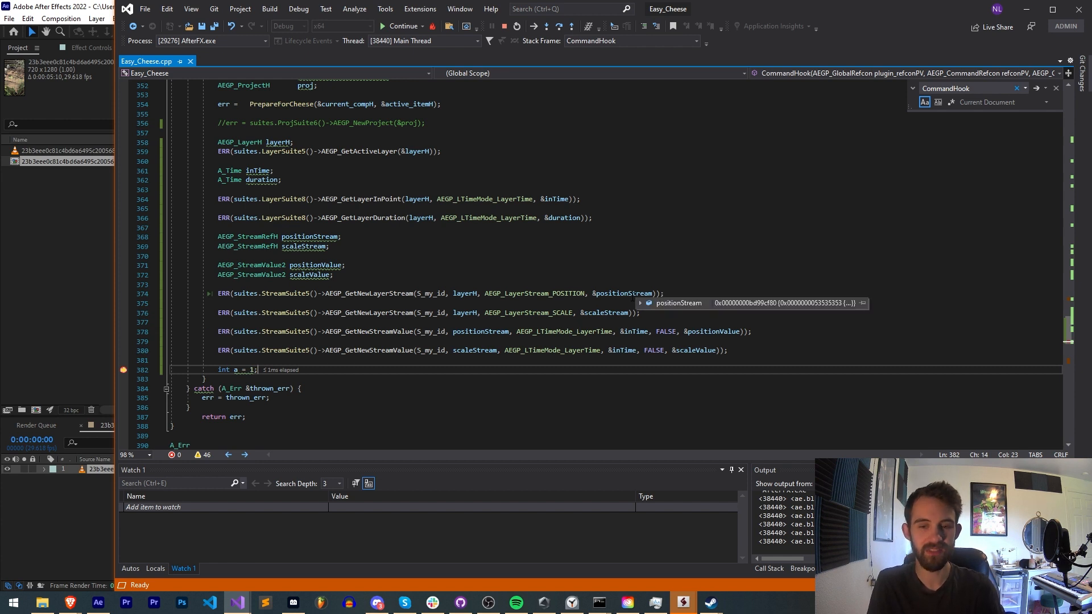
mouse_move(625, 322)
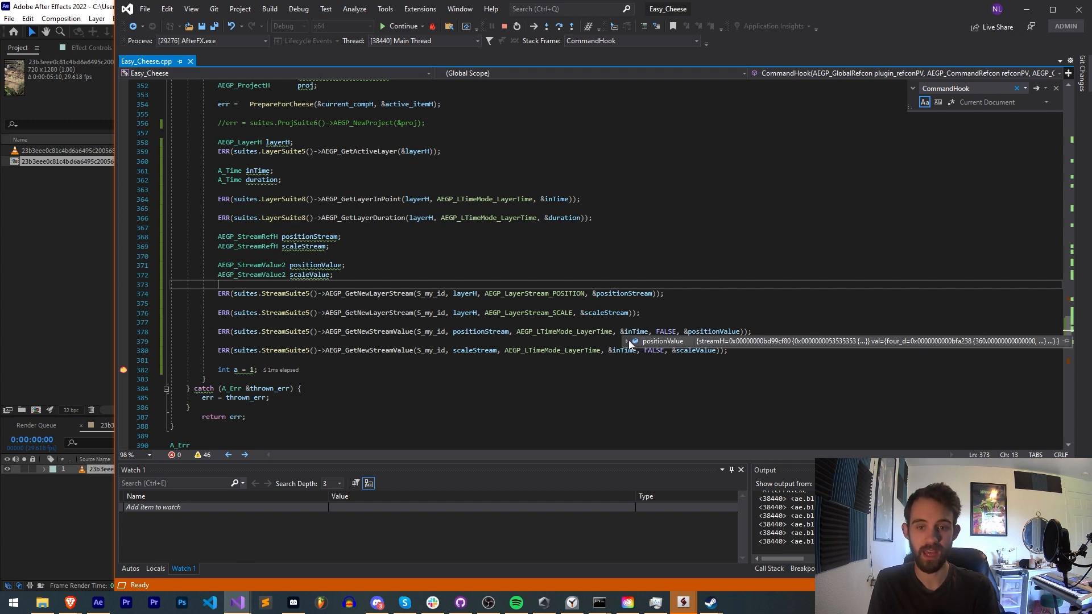
Expand the positionValue datatip and its val union to read two_d x=360, y=640
click(632, 341)
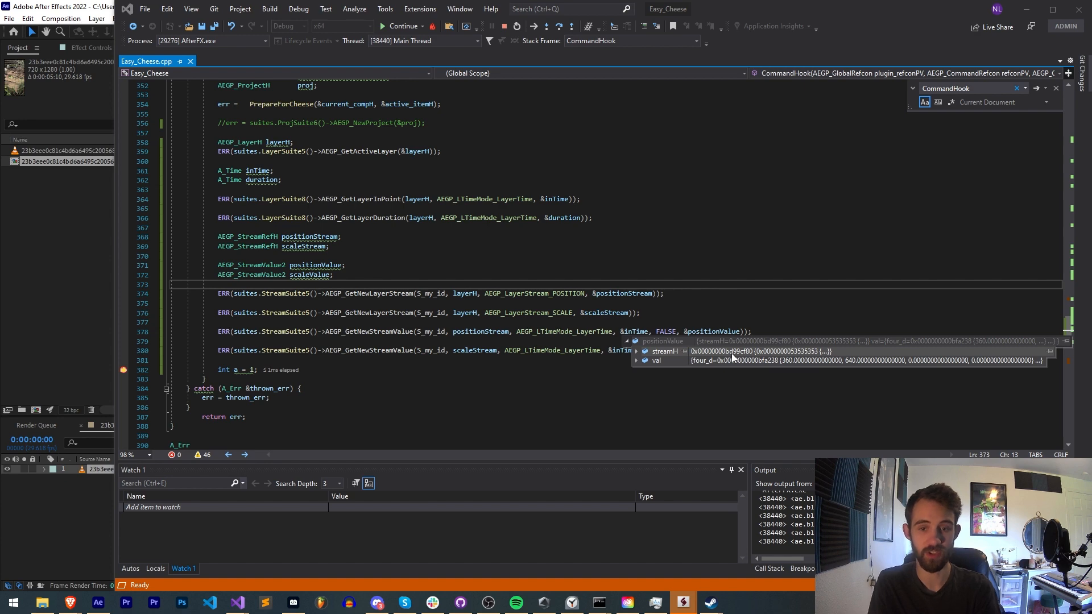
click(637, 361)
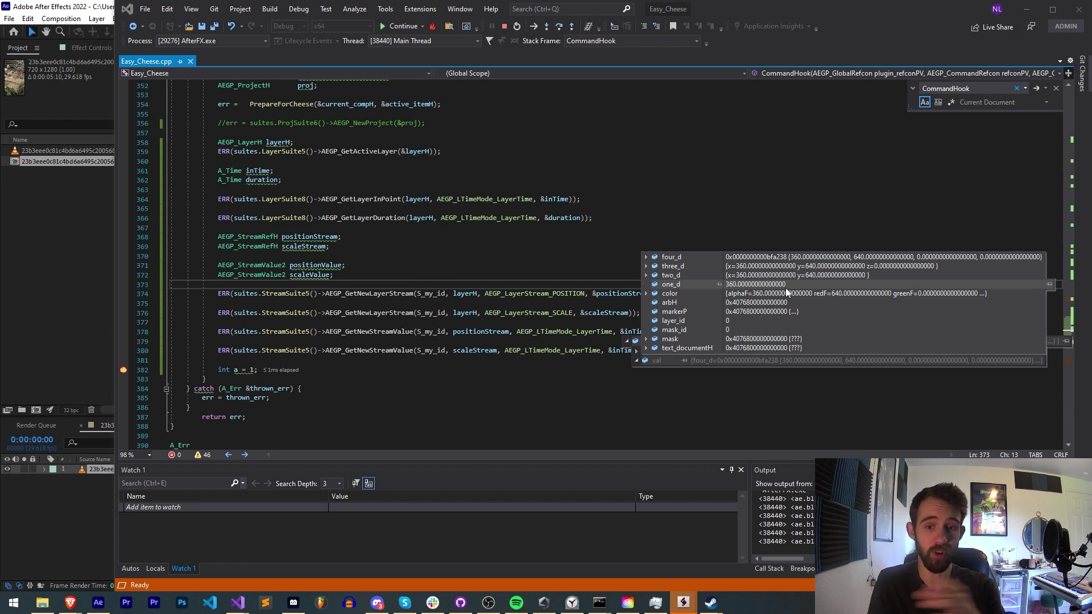
mouse_move(687, 328)
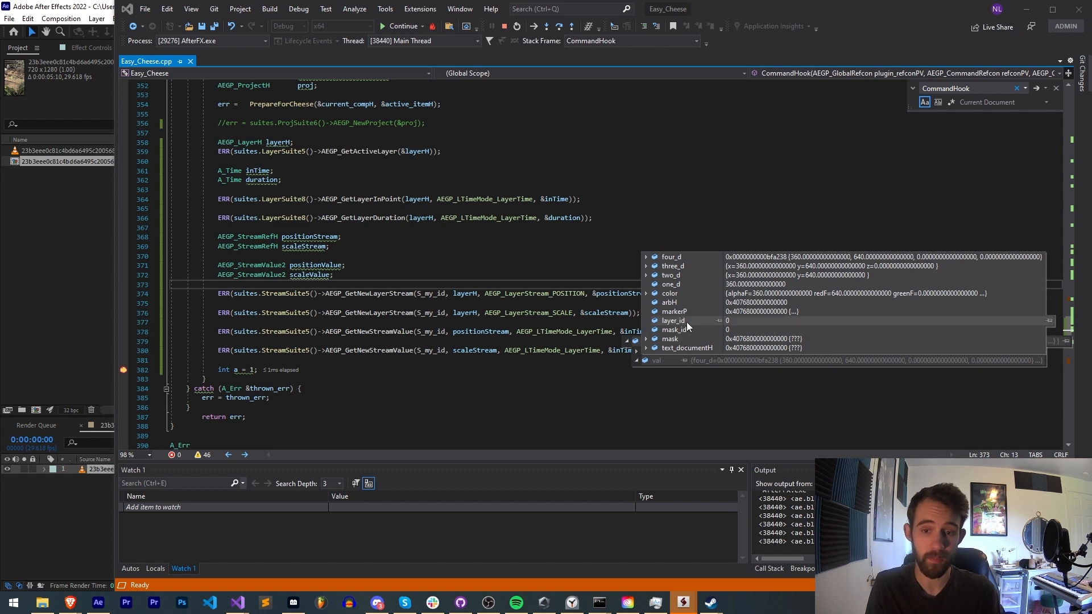
mouse_move(687, 274)
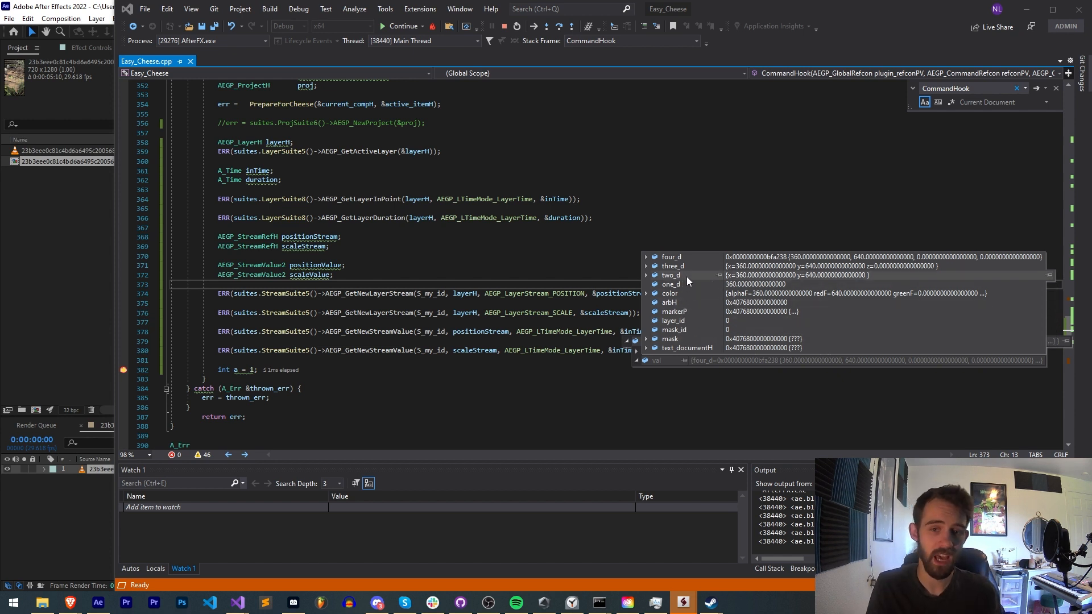
mouse_move(672, 265)
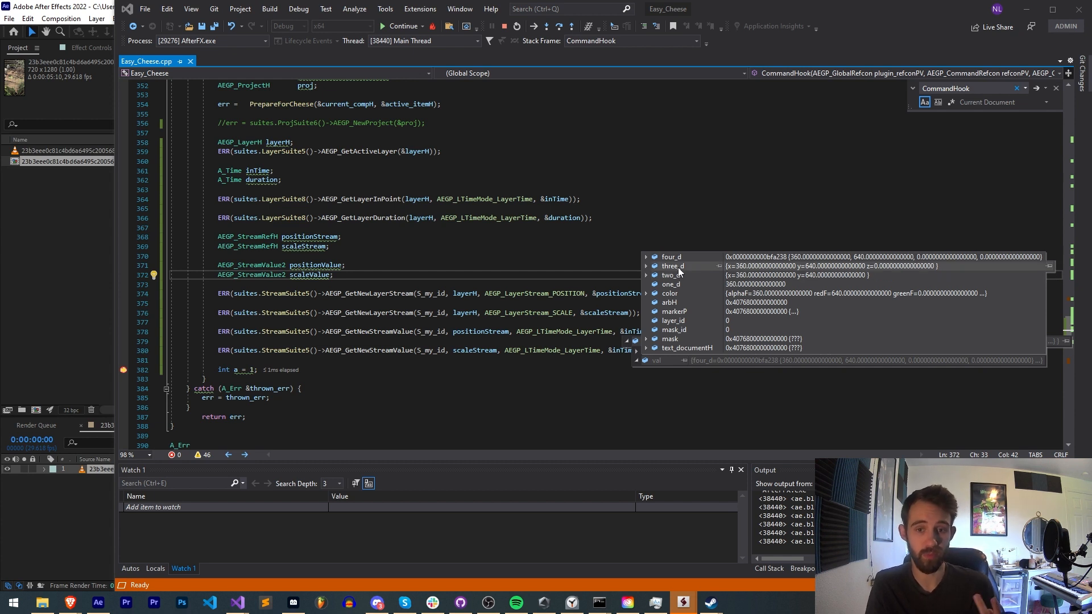
mouse_move(715, 271)
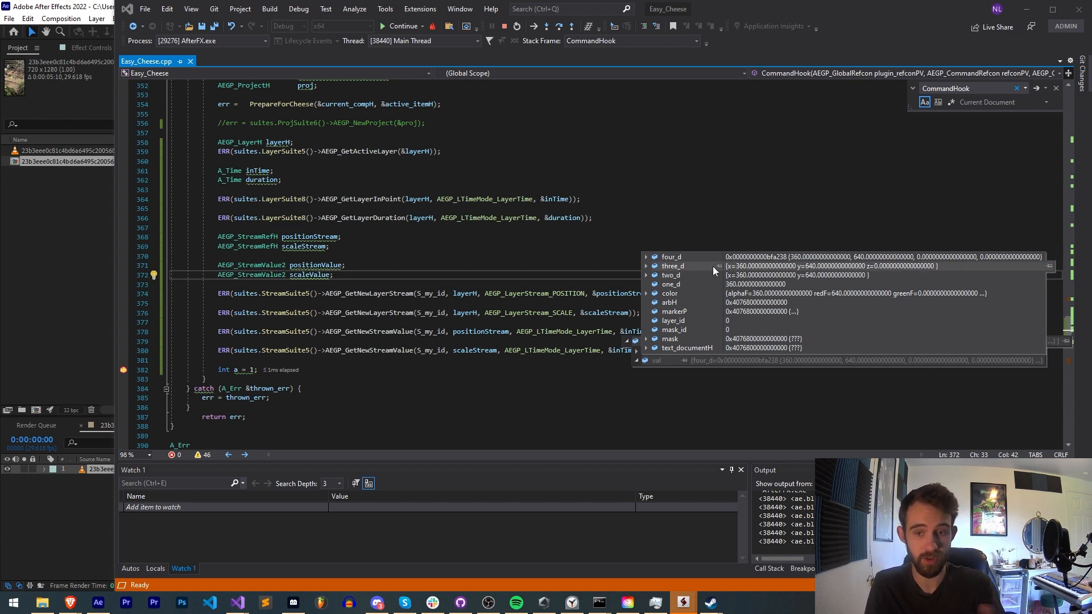
mouse_move(786, 270)
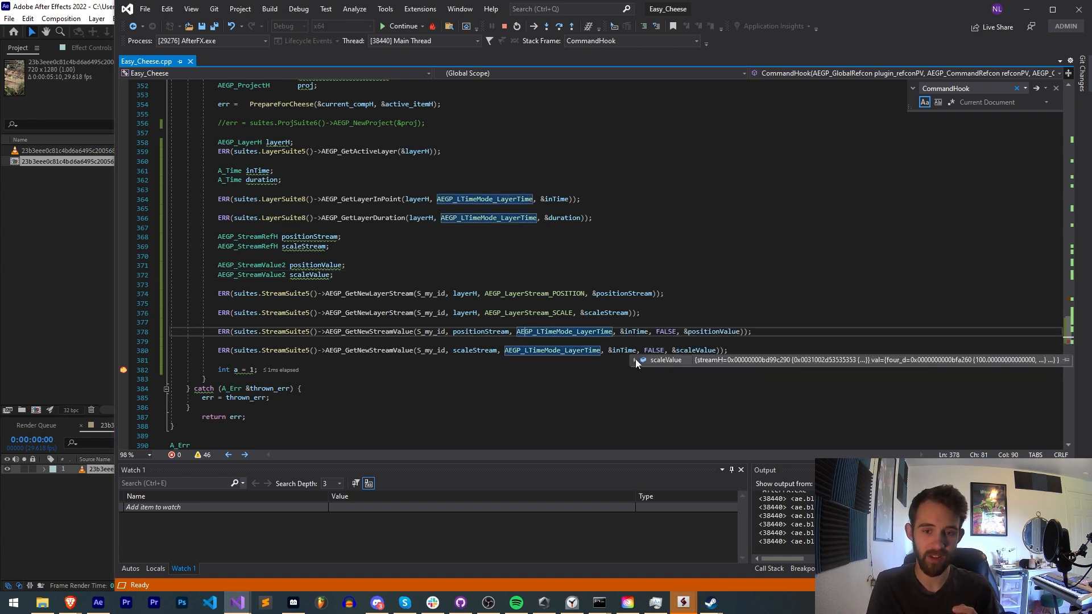
Expand the scaleValue datatip and val union to read the 100, 100, 100 scale
click(642, 361)
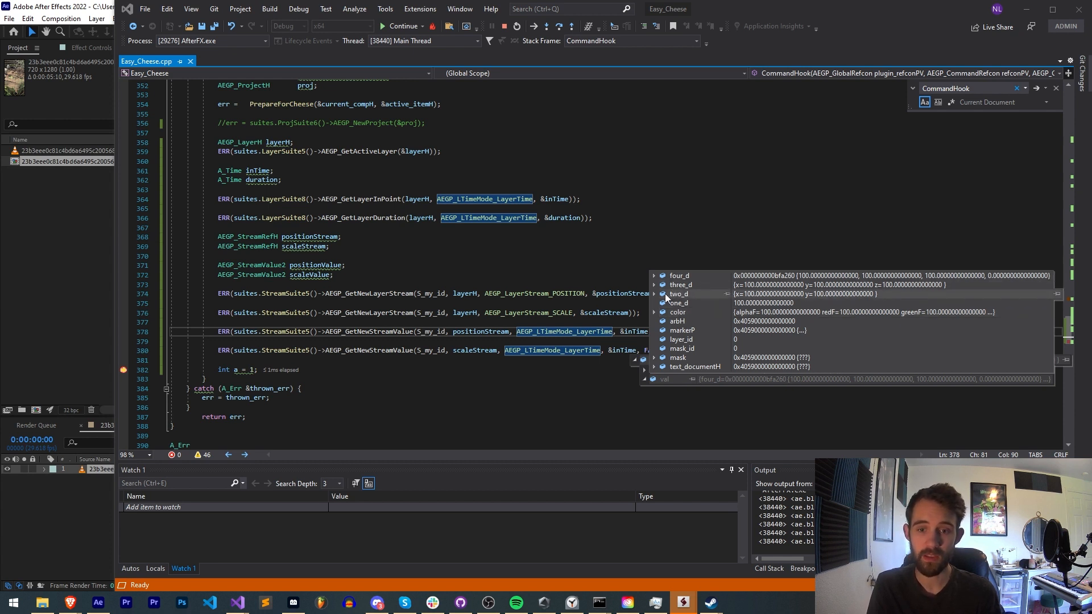
click(654, 284)
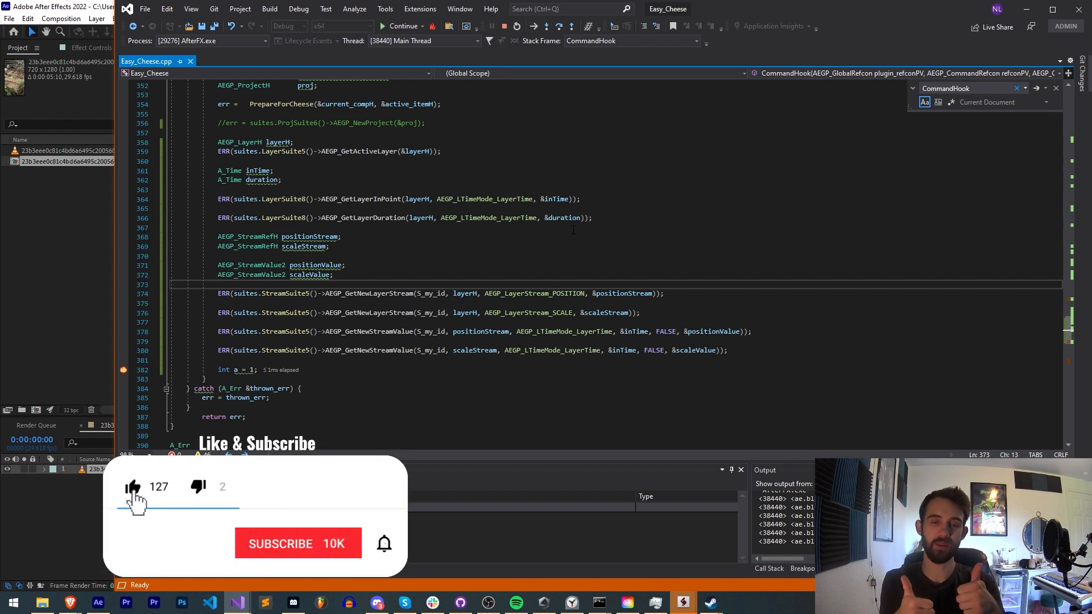
click(298, 543)
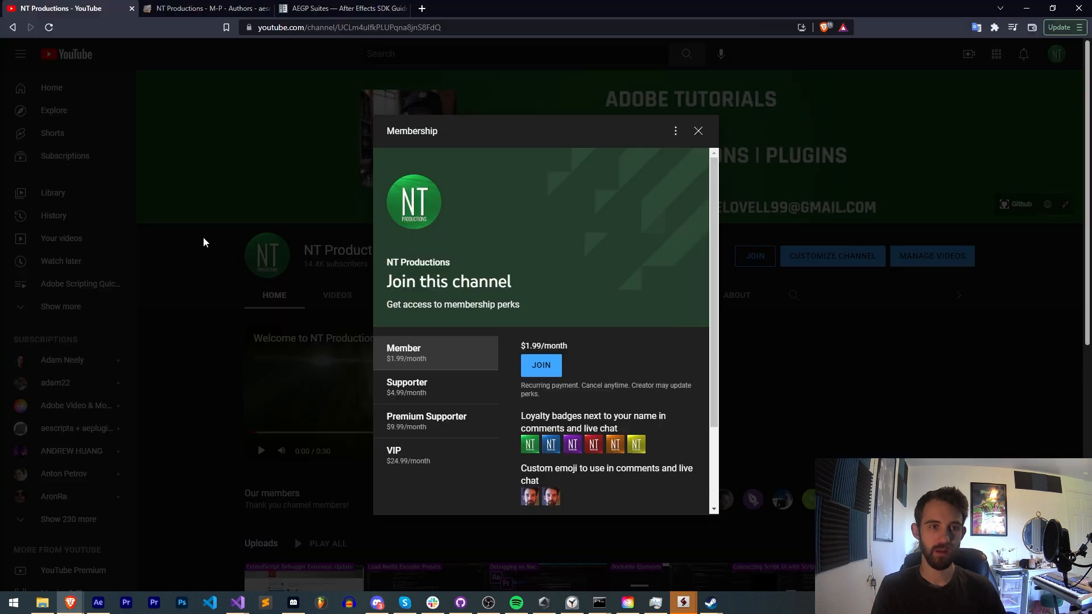
mouse_move(270, 333)
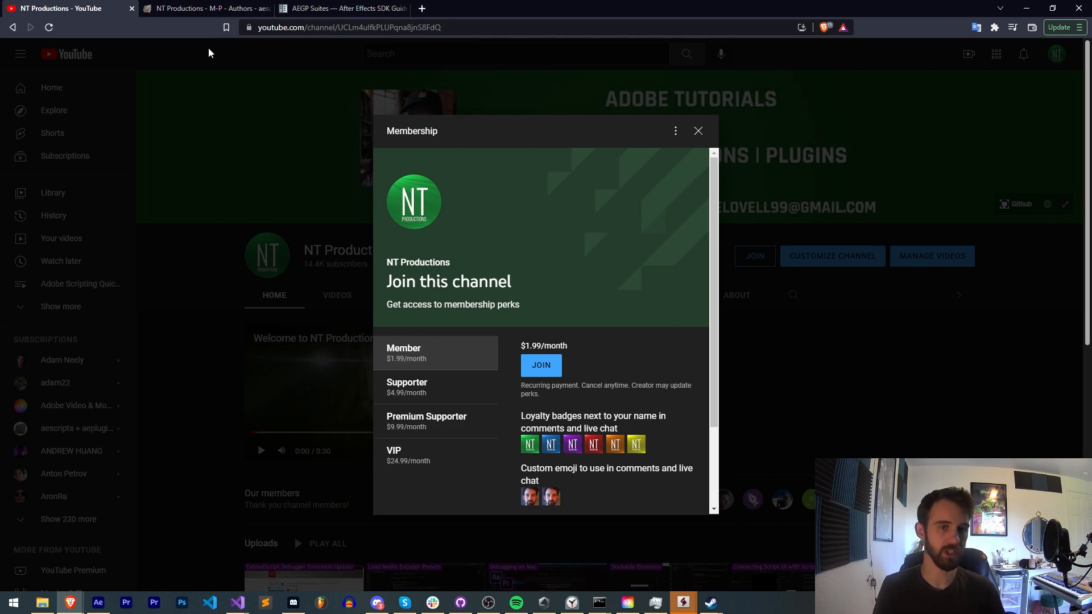
Show the aescripts NT Productions author page, then return to the paused Easy Cheese debug session
click(205, 7)
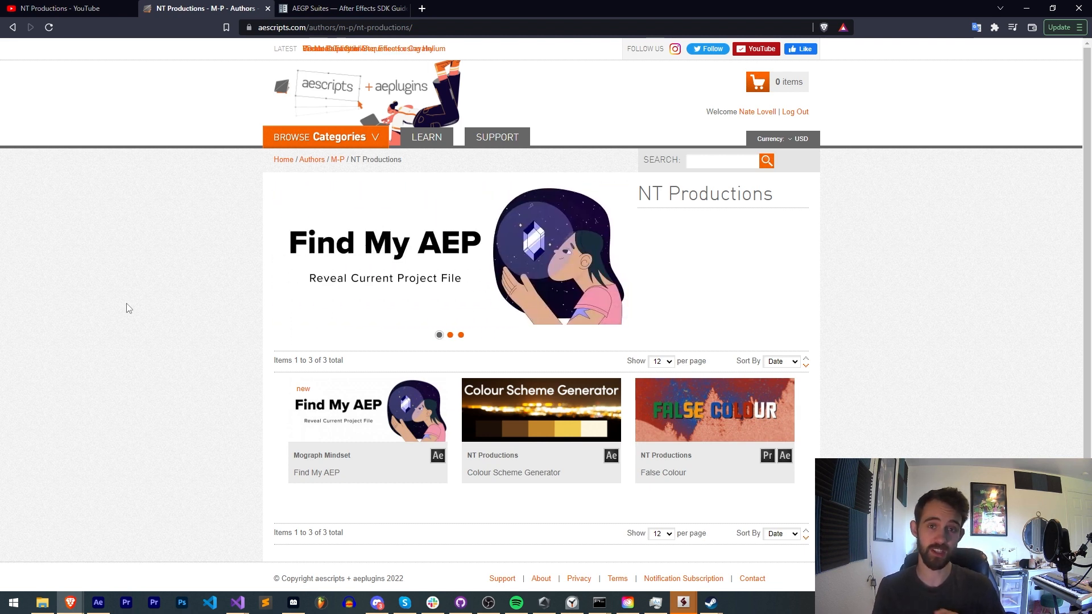
click(237, 602)
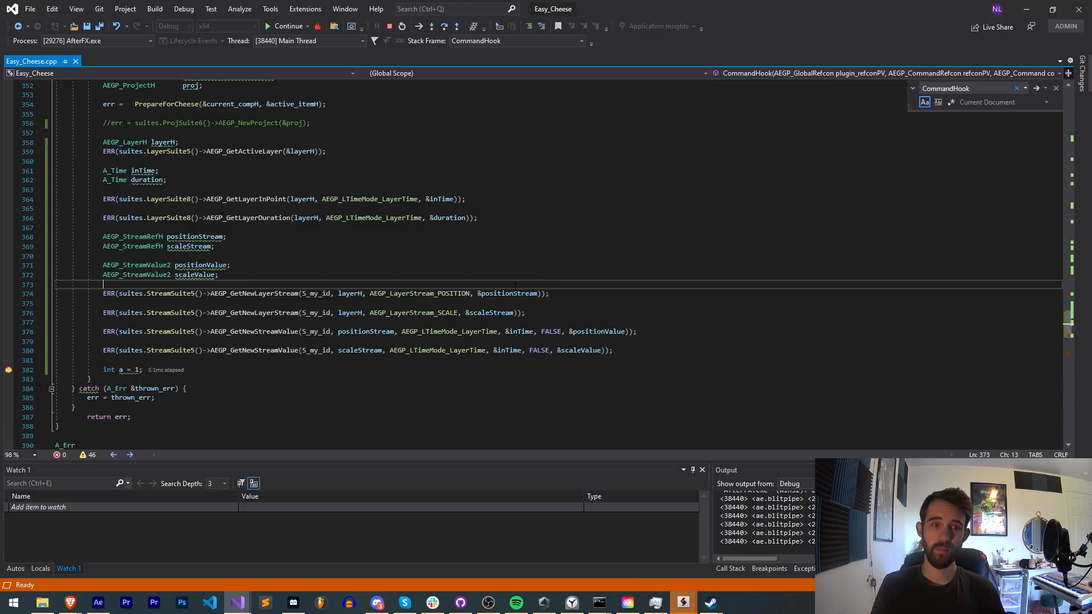